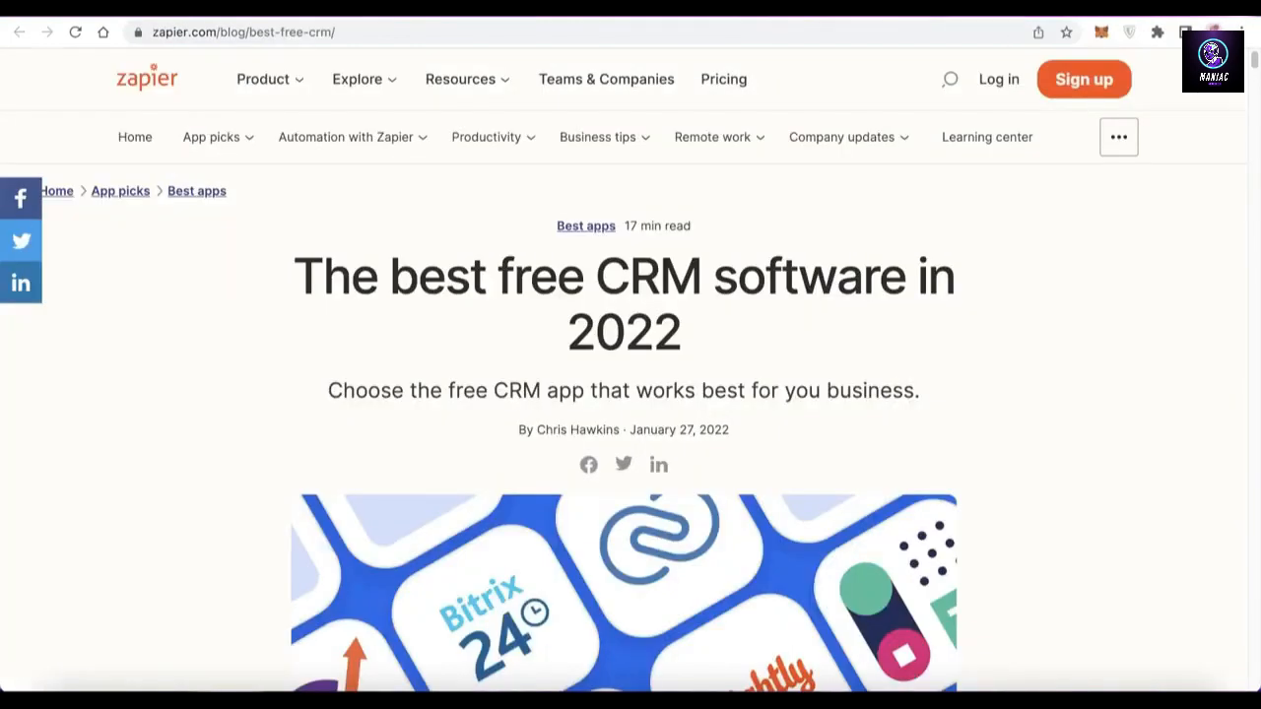
pyautogui.moveTo(934, 22)
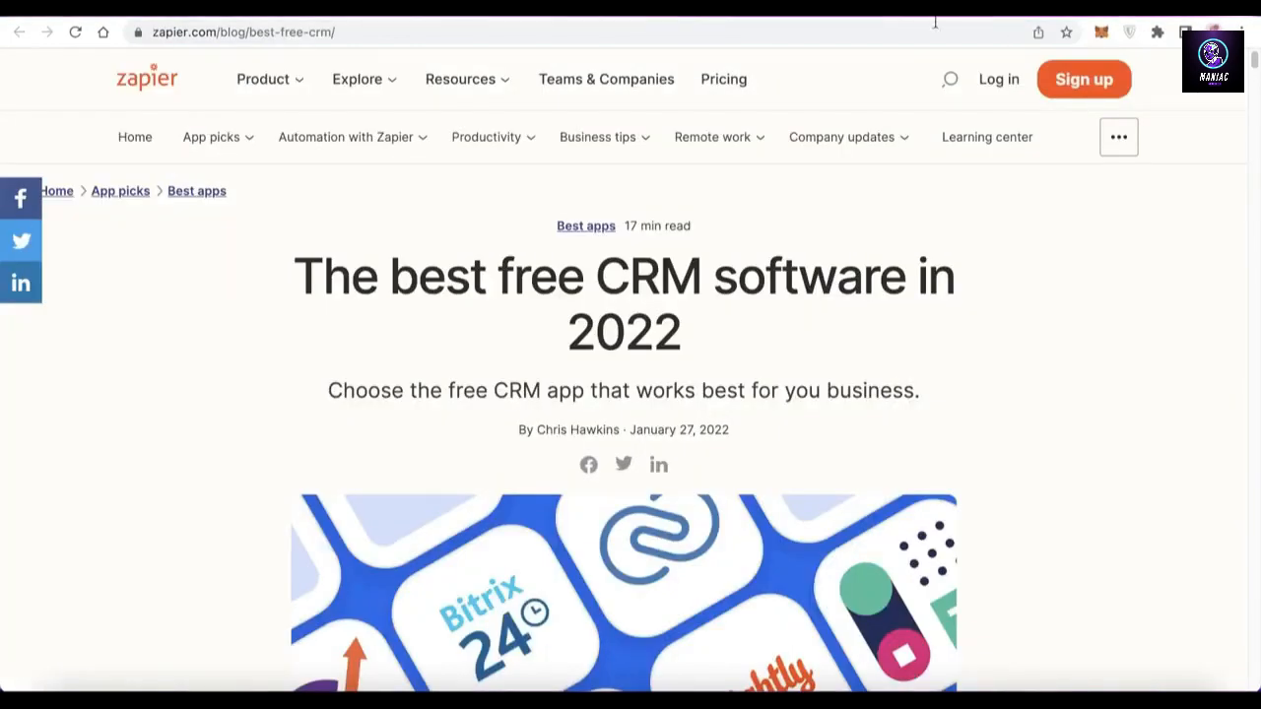
# - Browse the Freshdesk tickets view and adjust which ticket columns are shown
pyautogui.scroll(-3)
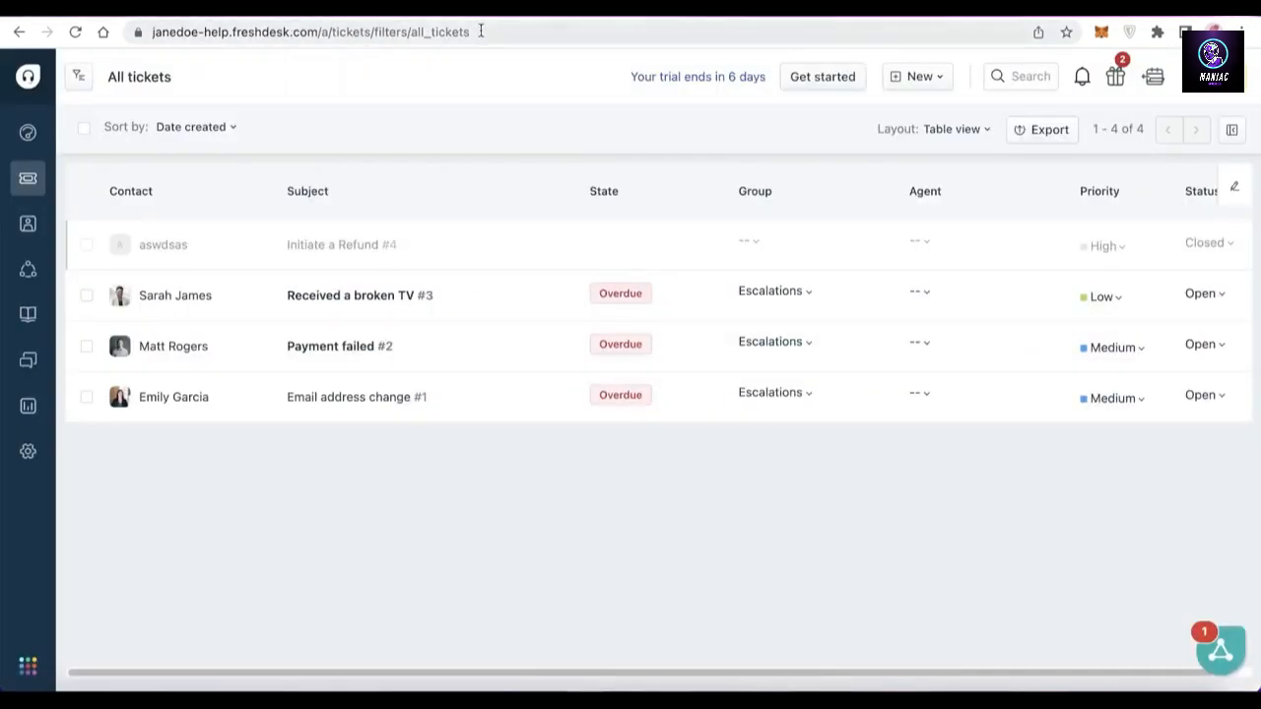
pyautogui.moveTo(615, 55)
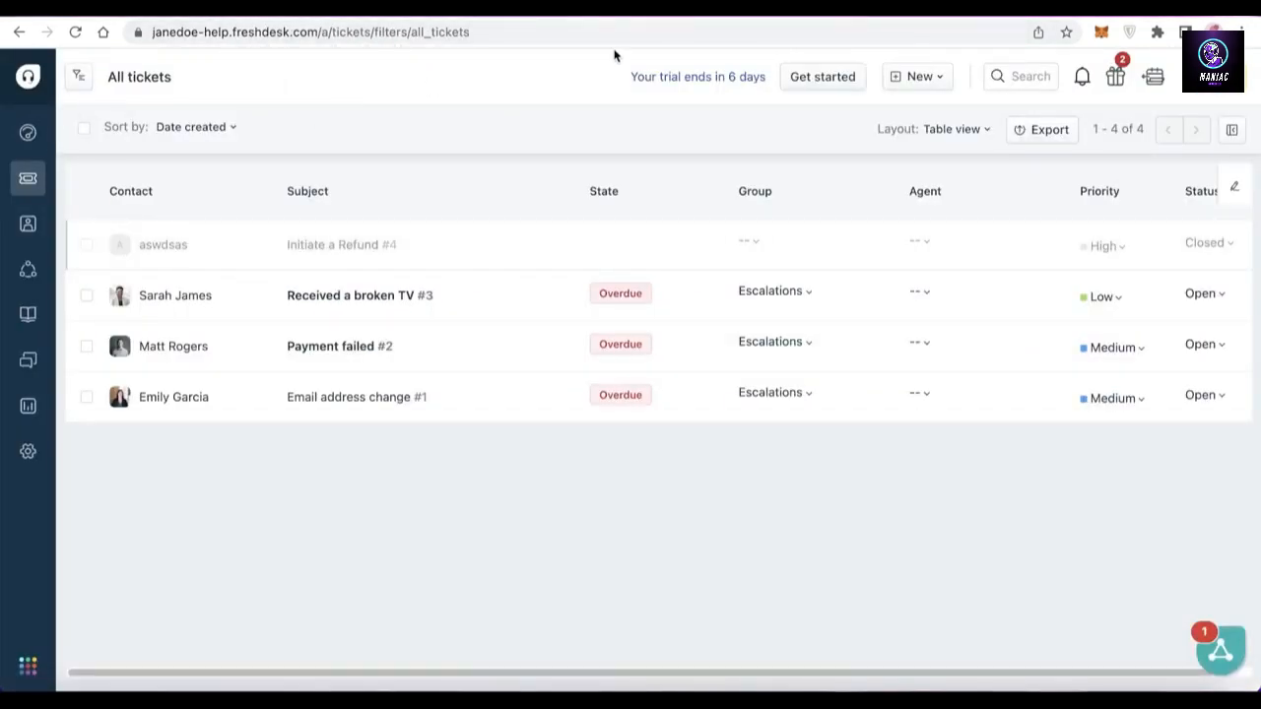
pyautogui.moveTo(28, 223)
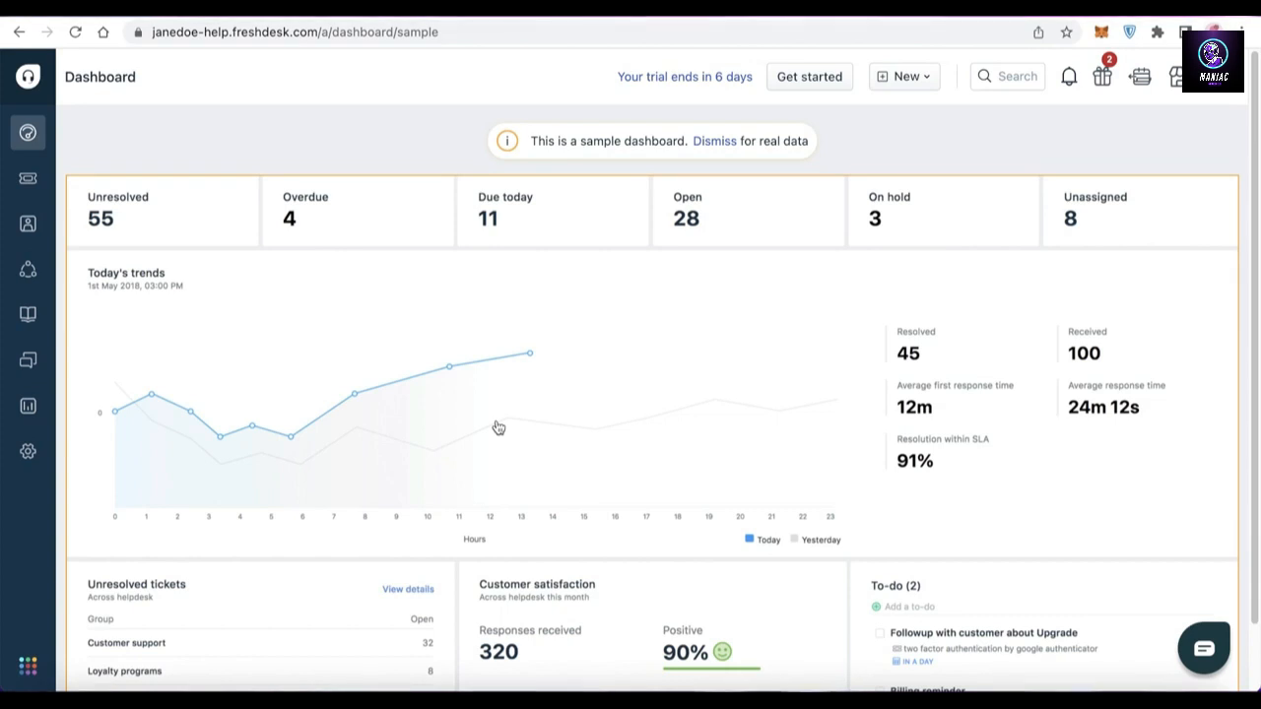
pyautogui.scroll(-3)
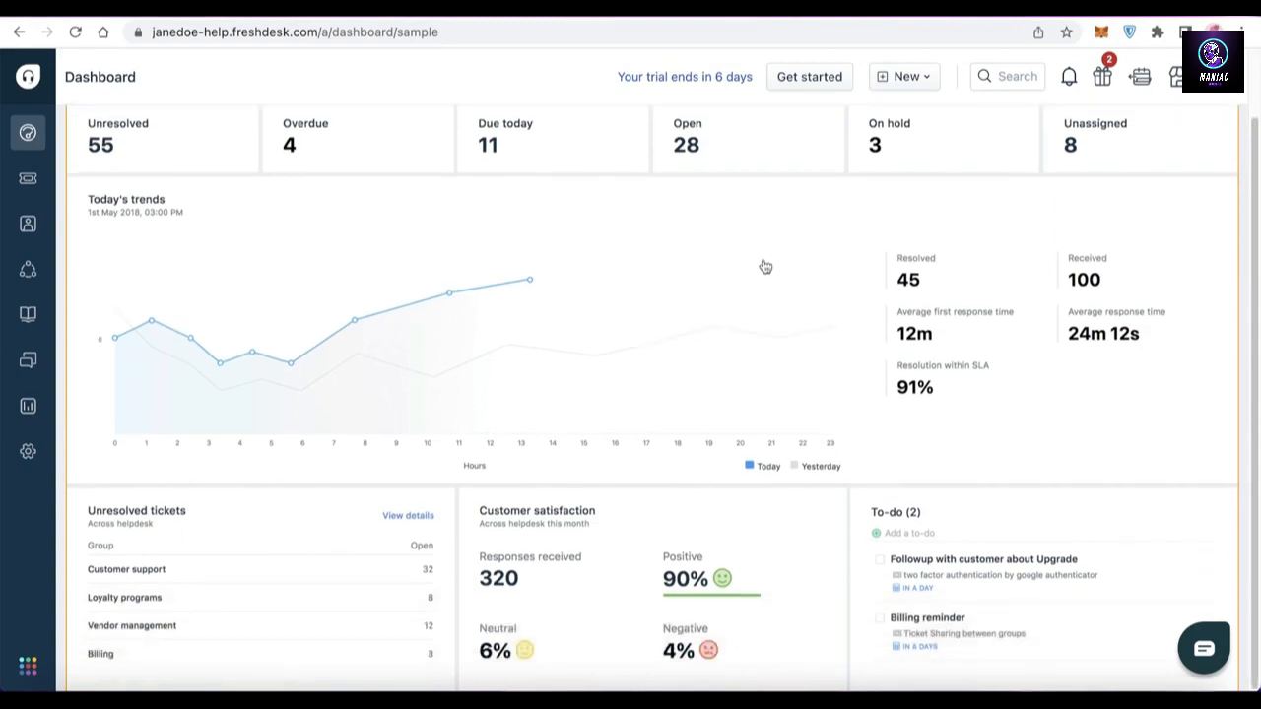
pyautogui.click(27, 177)
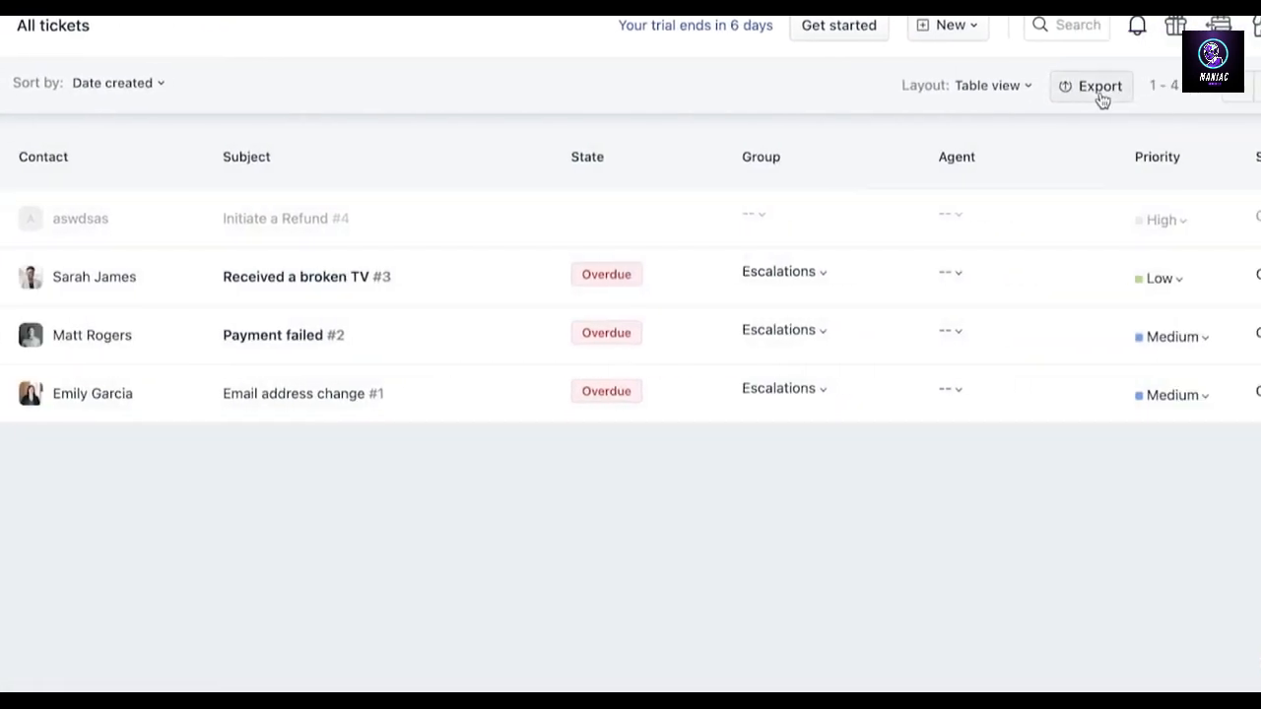
pyautogui.click(1099, 87)
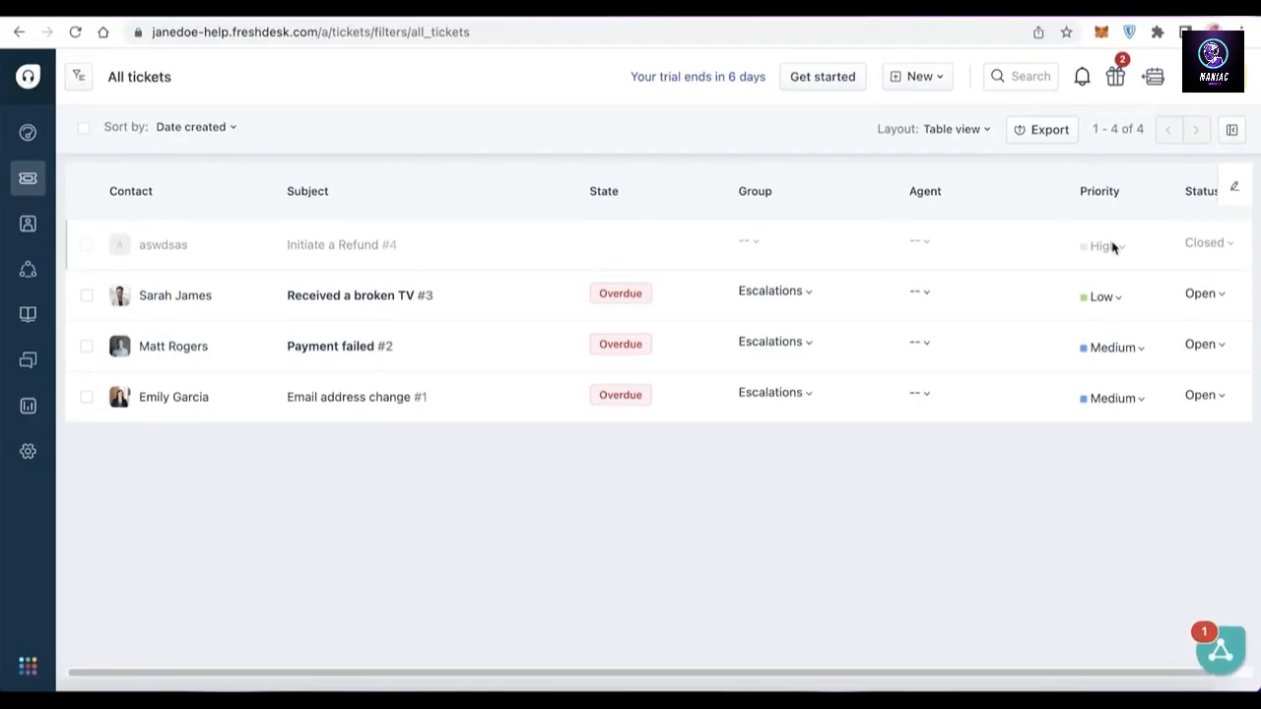
pyautogui.click(1233, 185)
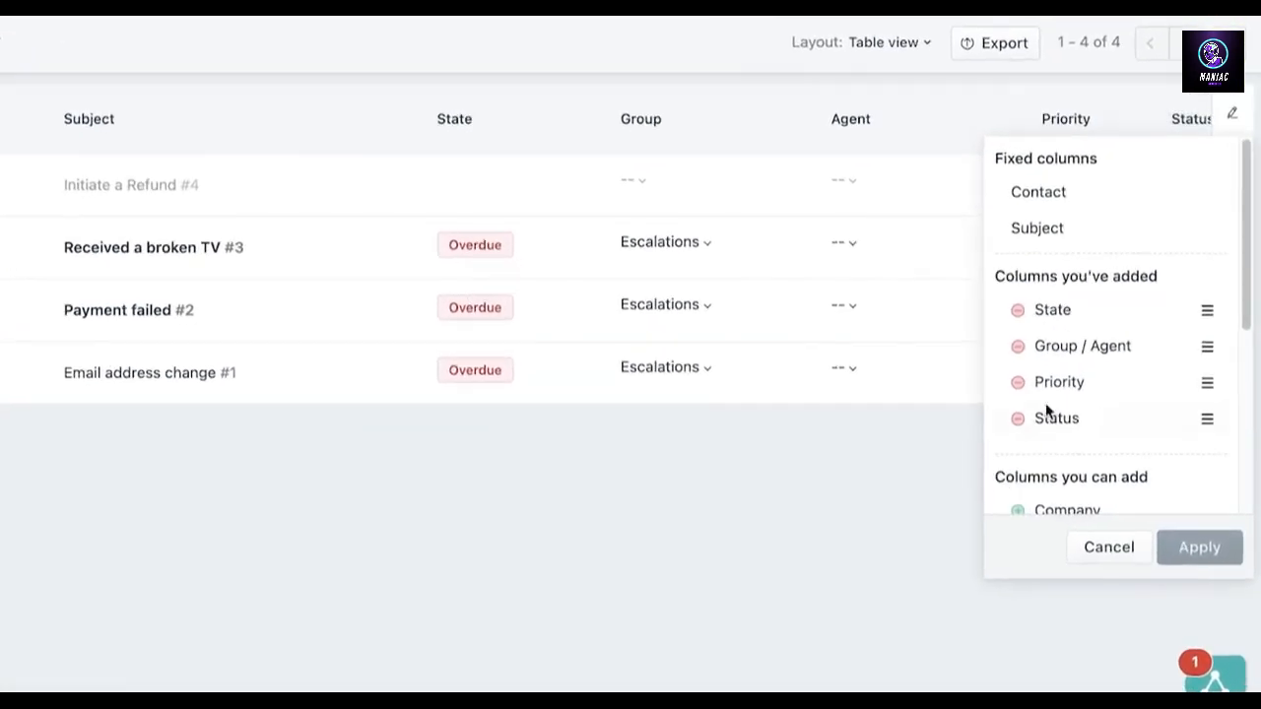
pyautogui.scroll(-3)
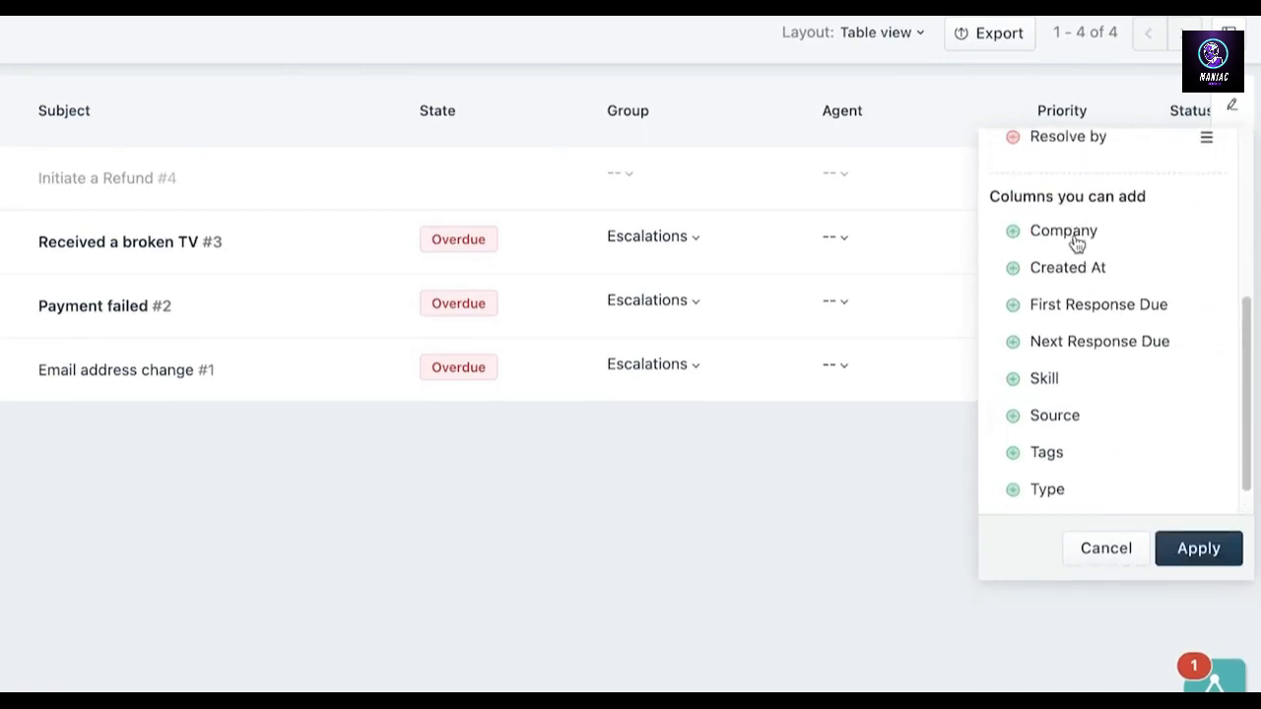
pyautogui.click(1198, 548)
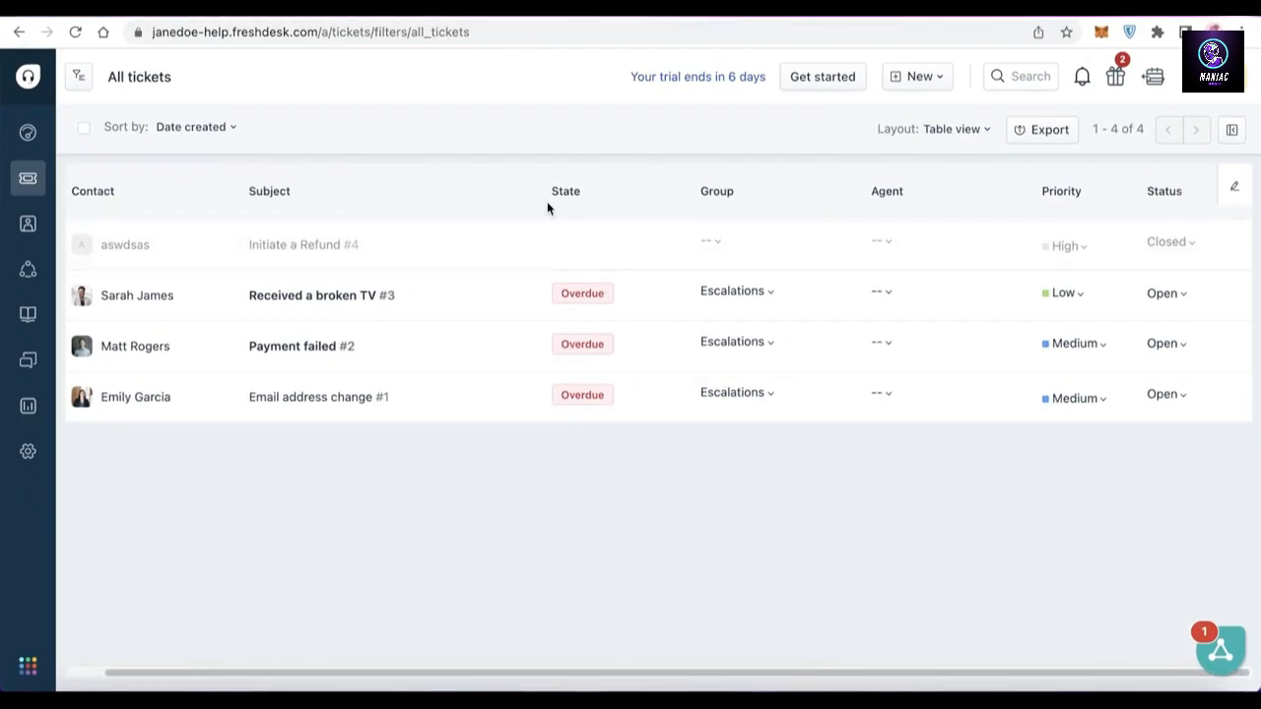
pyautogui.moveTo(548, 236)
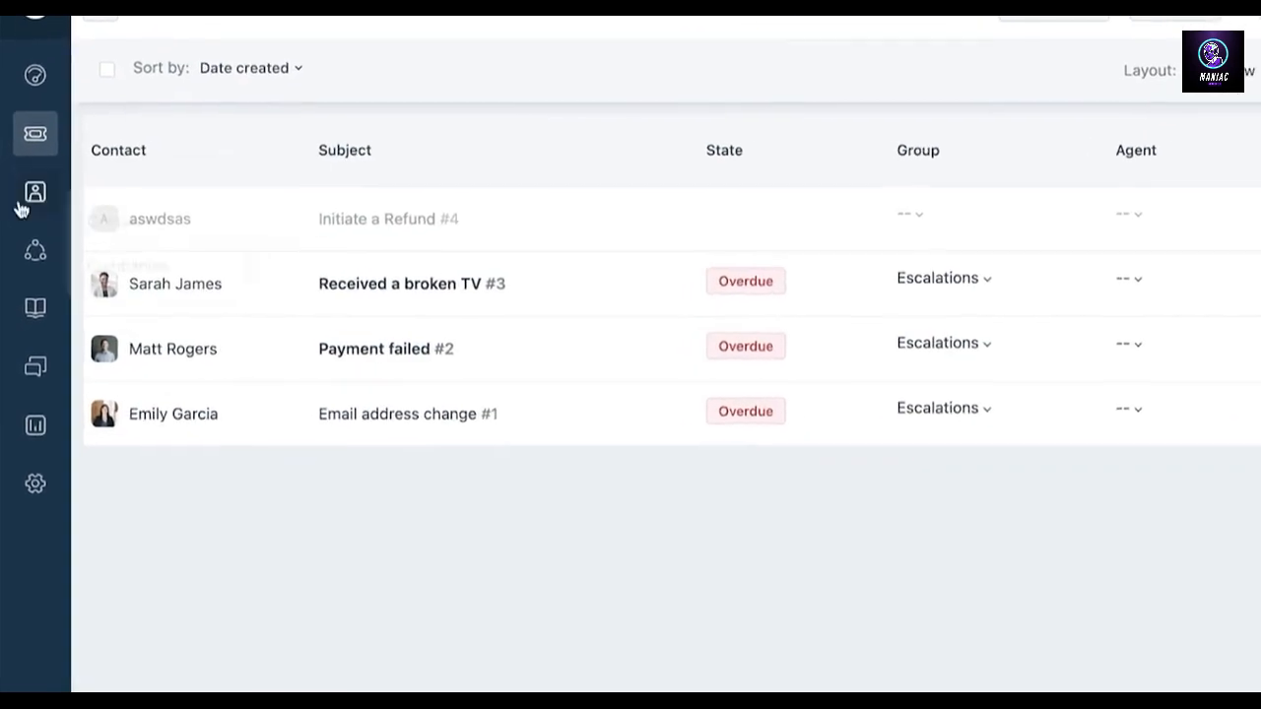
# - Visit the Contacts list, then land on the Social Support page for social channels
pyautogui.click(35, 191)
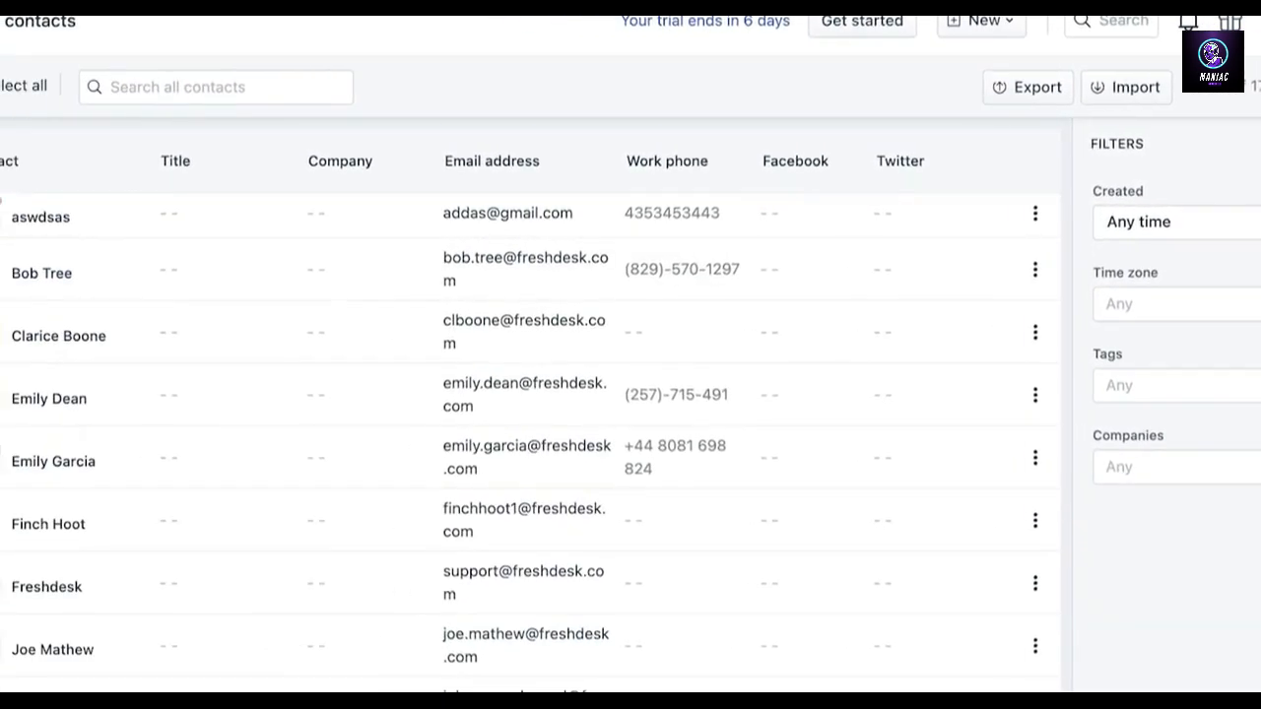
pyautogui.click(36, 266)
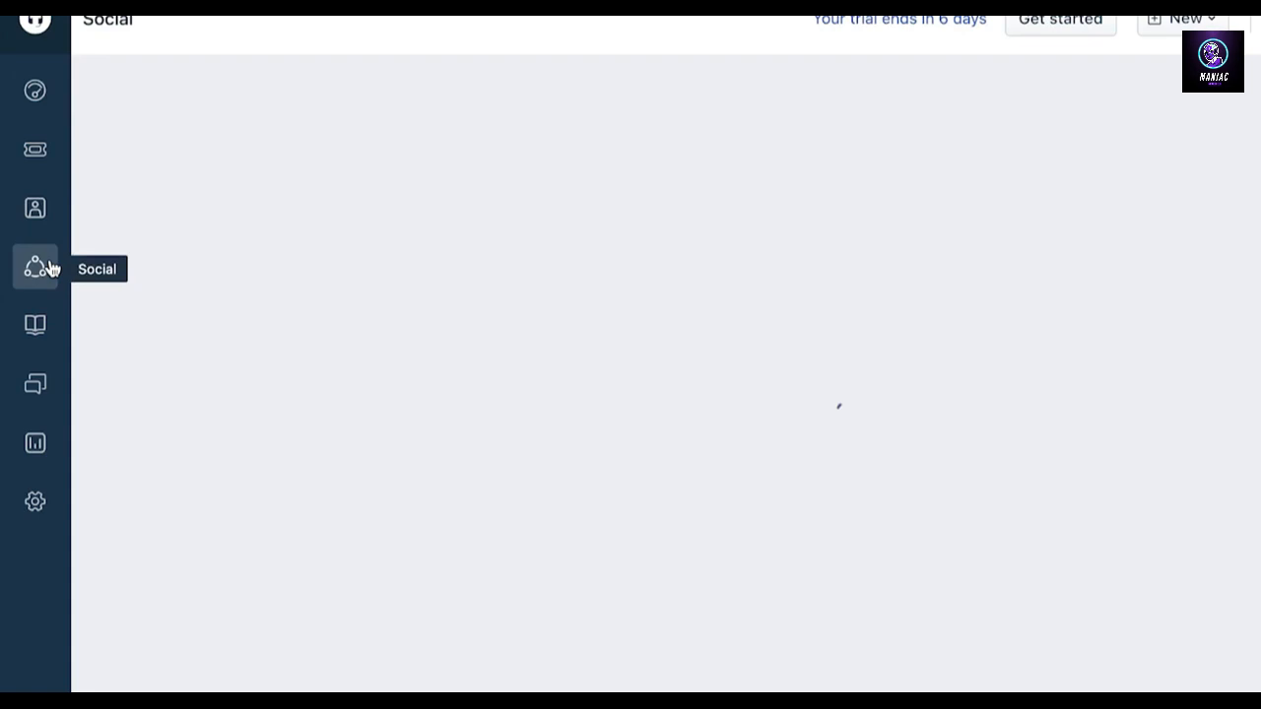
pyautogui.click(35, 268)
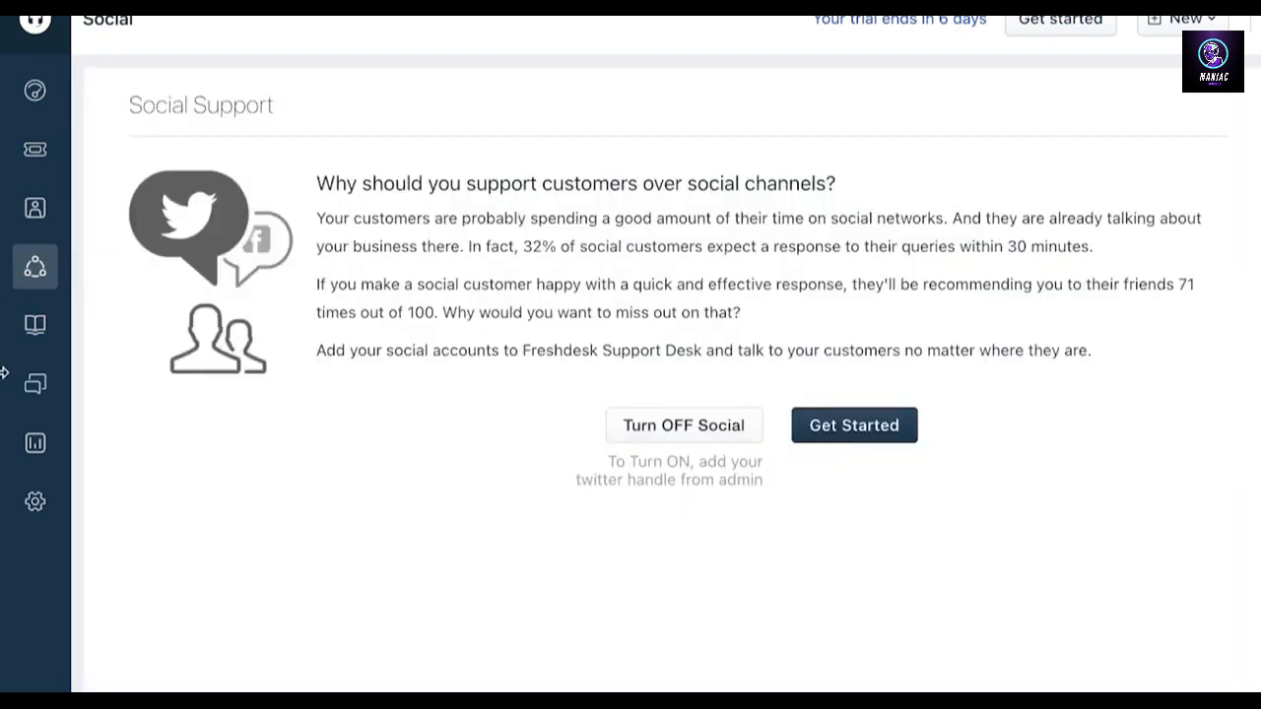
pyautogui.moveTo(35, 325)
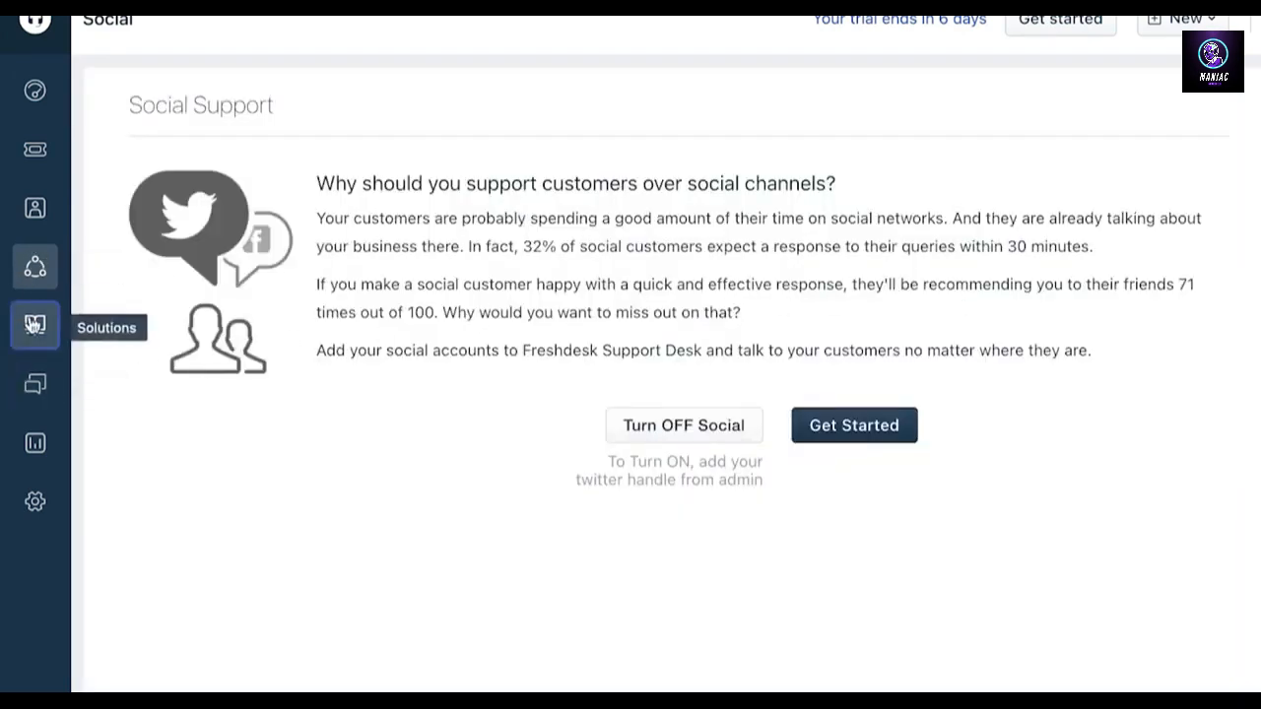
# - View the Solutions knowledge base, then reach the Forums page of recent community activity
pyautogui.click(35, 324)
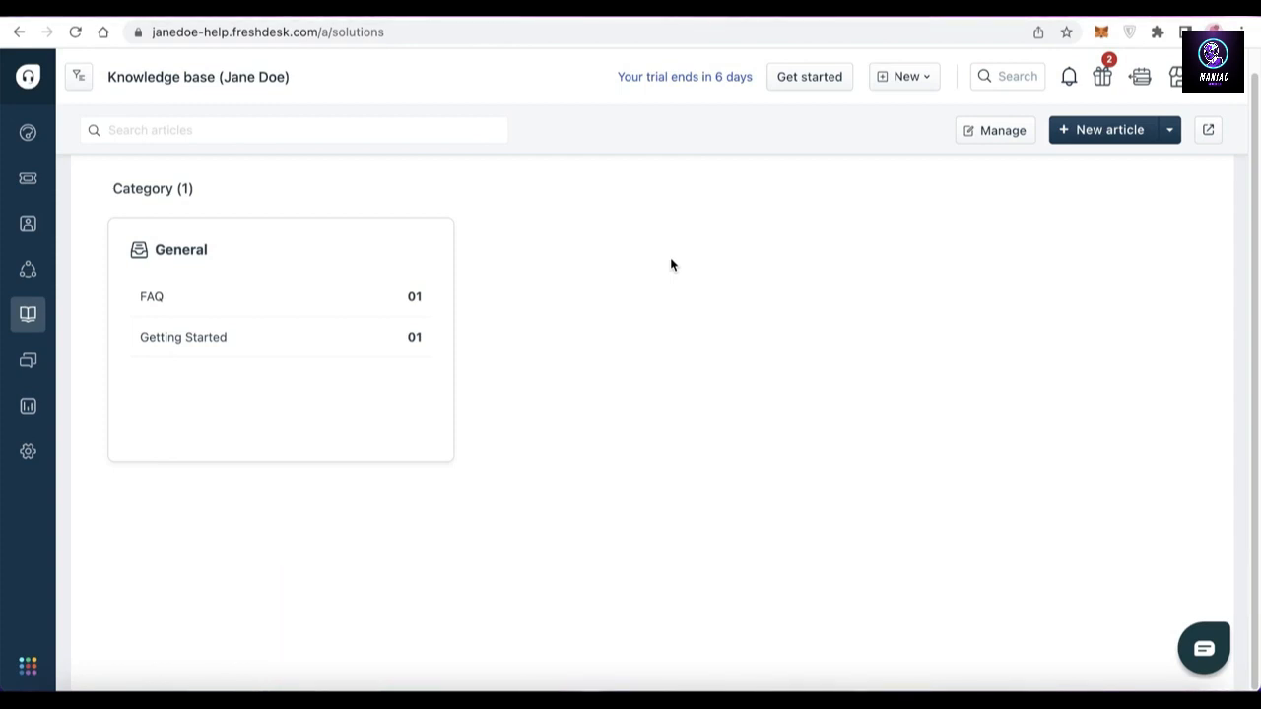
pyautogui.moveTo(33, 369)
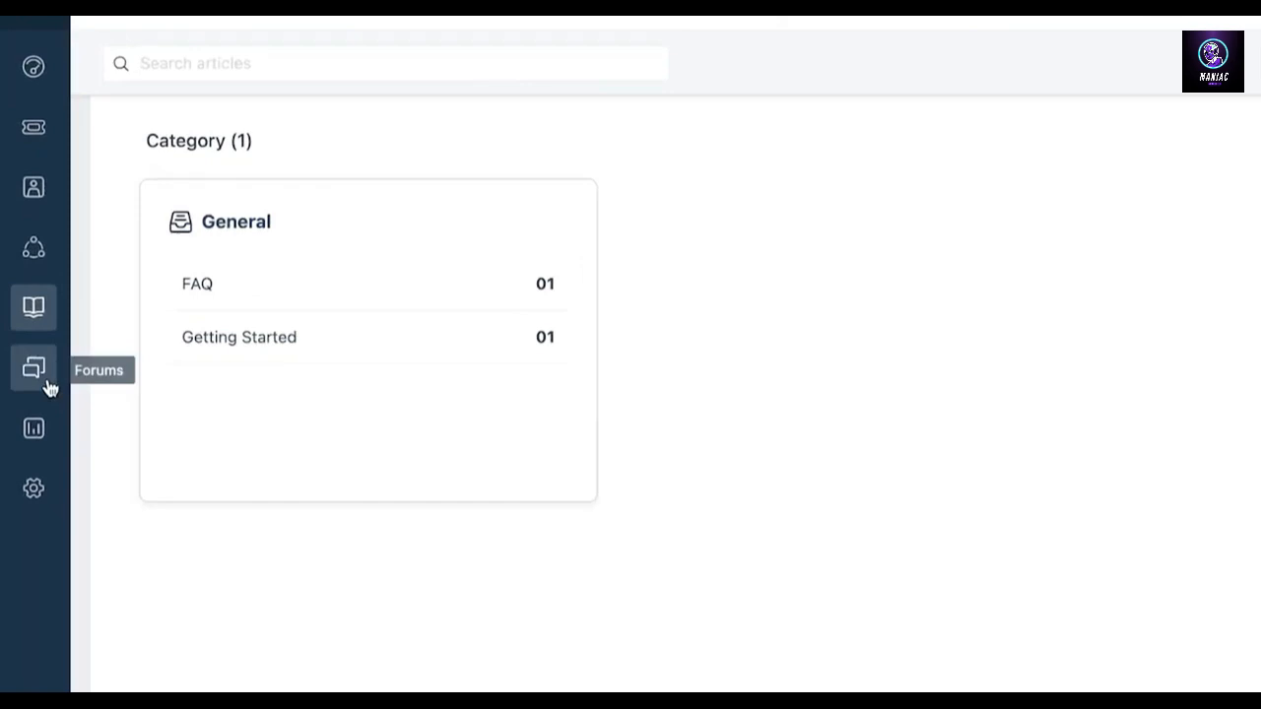
pyautogui.click(34, 307)
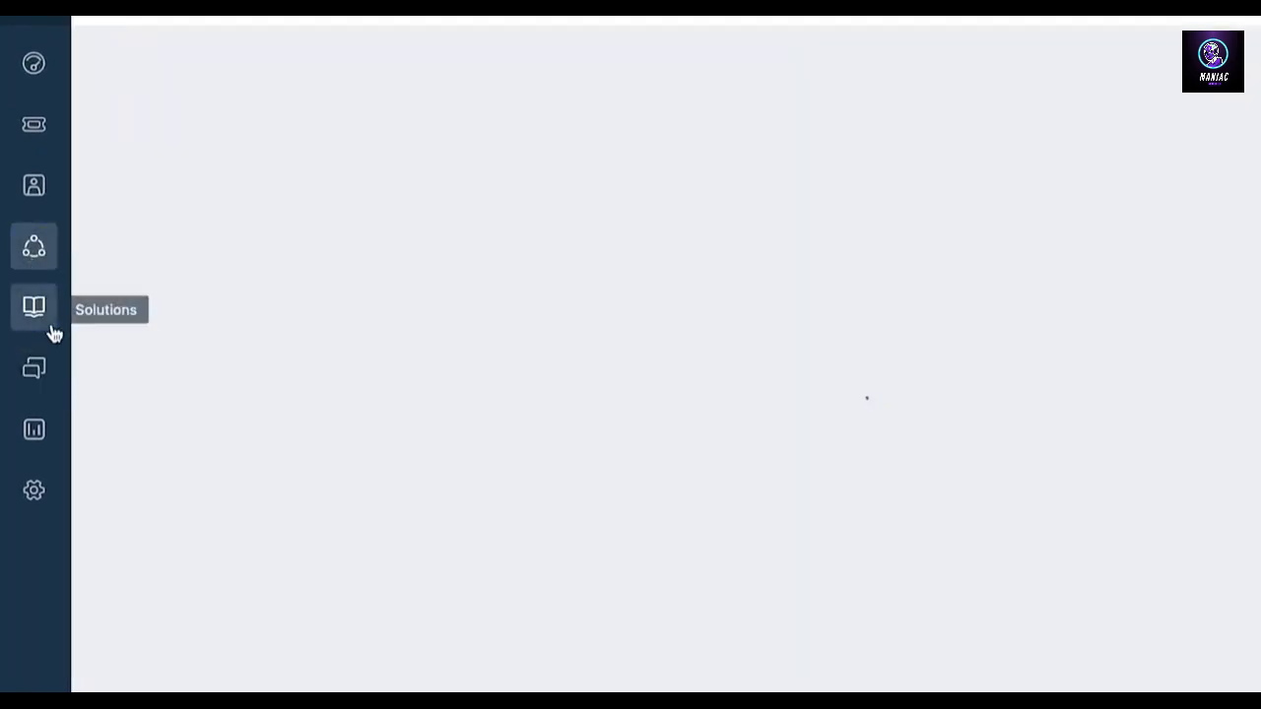
pyautogui.click(33, 307)
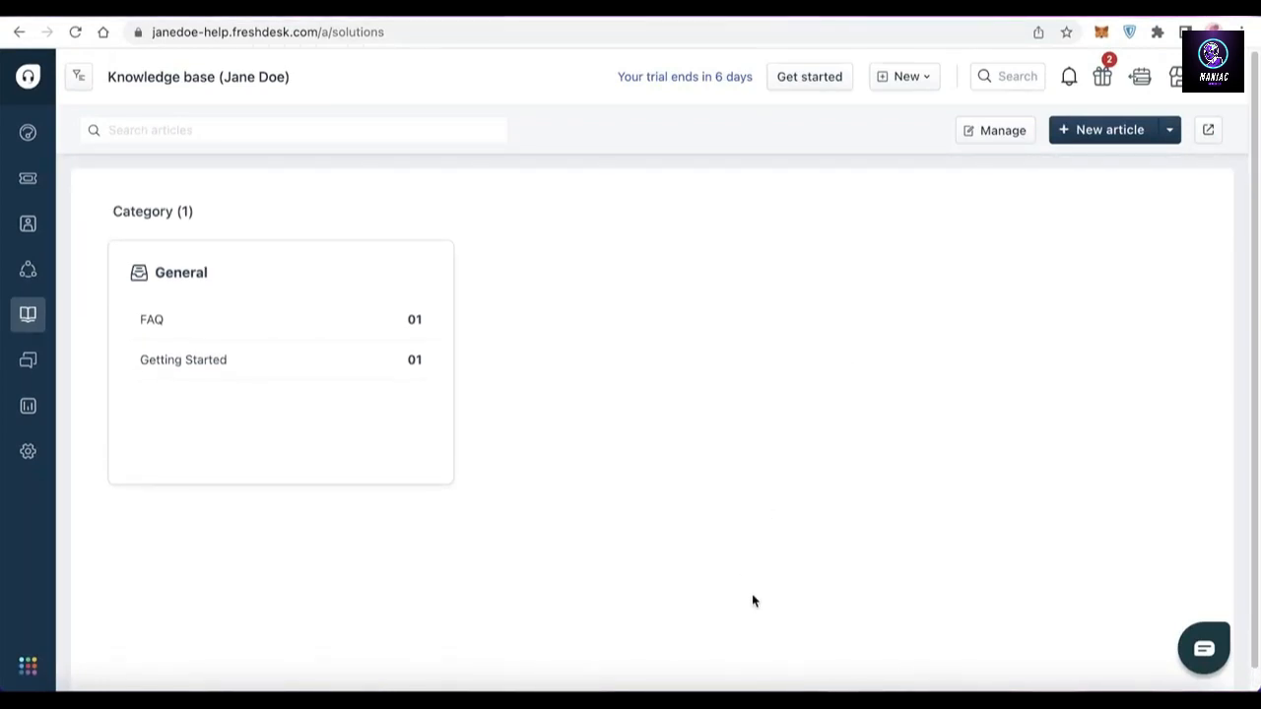
pyautogui.moveTo(28, 449)
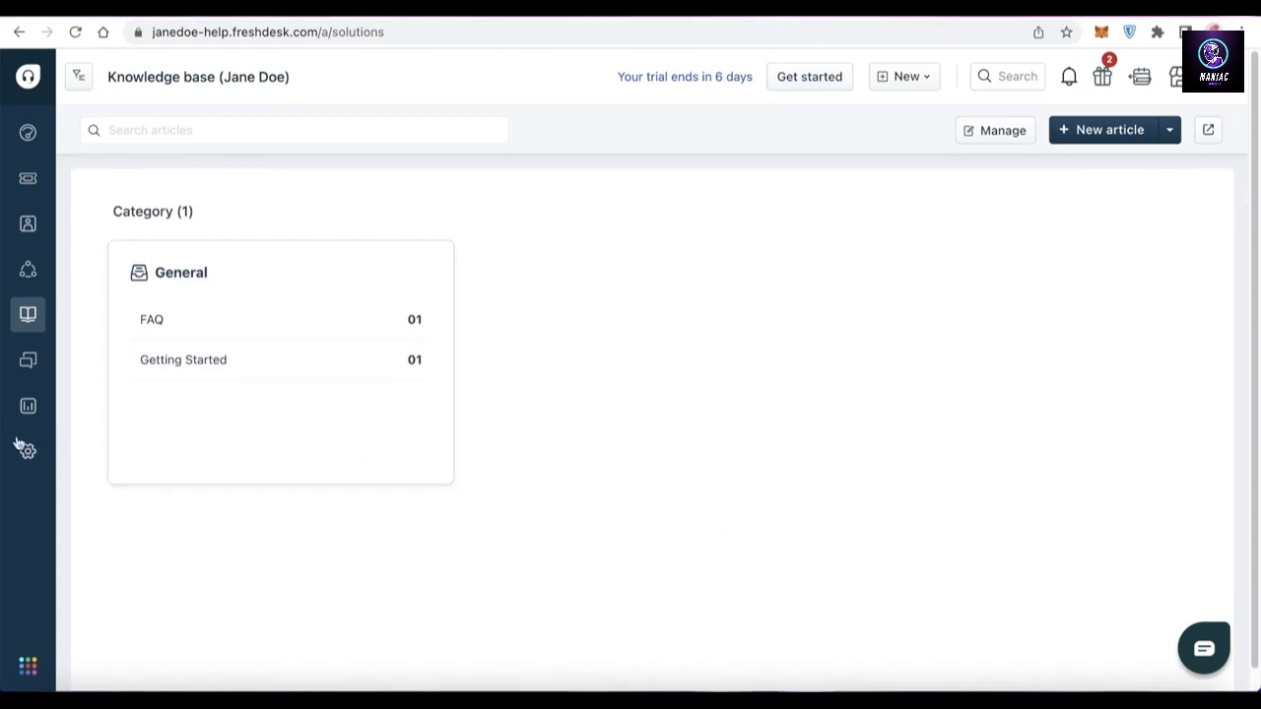
pyautogui.click(27, 359)
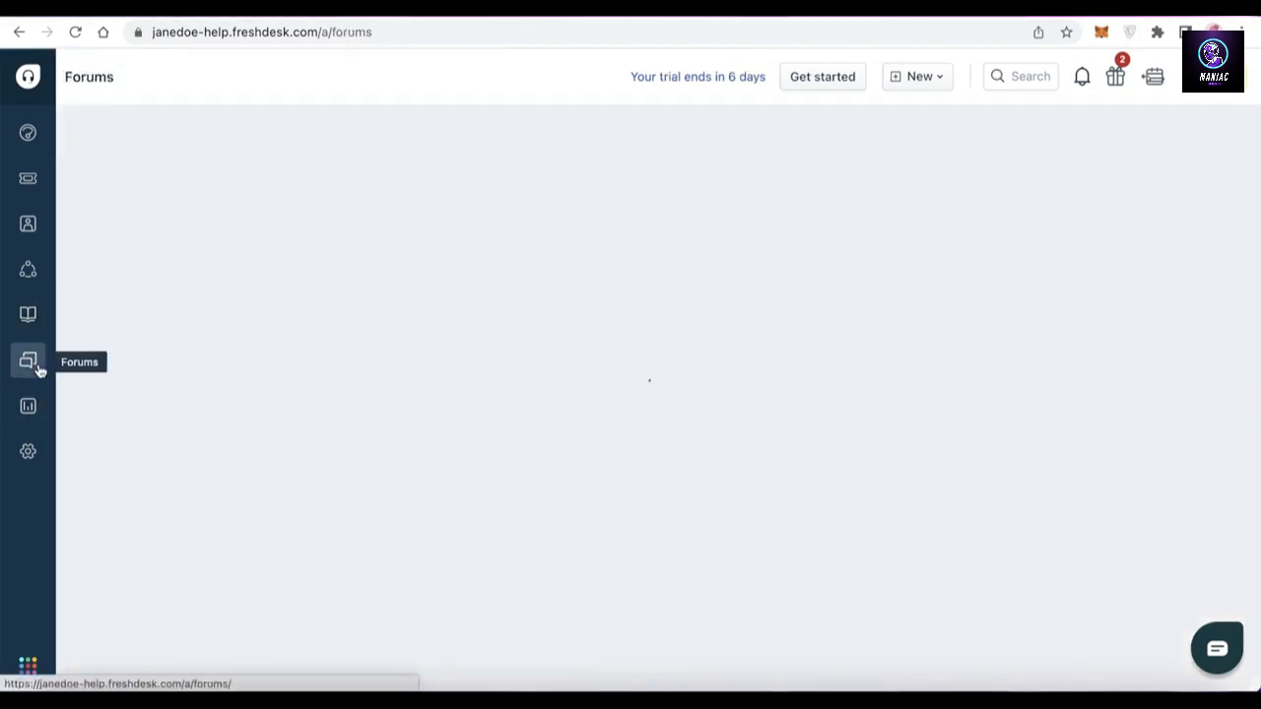
pyautogui.click(27, 360)
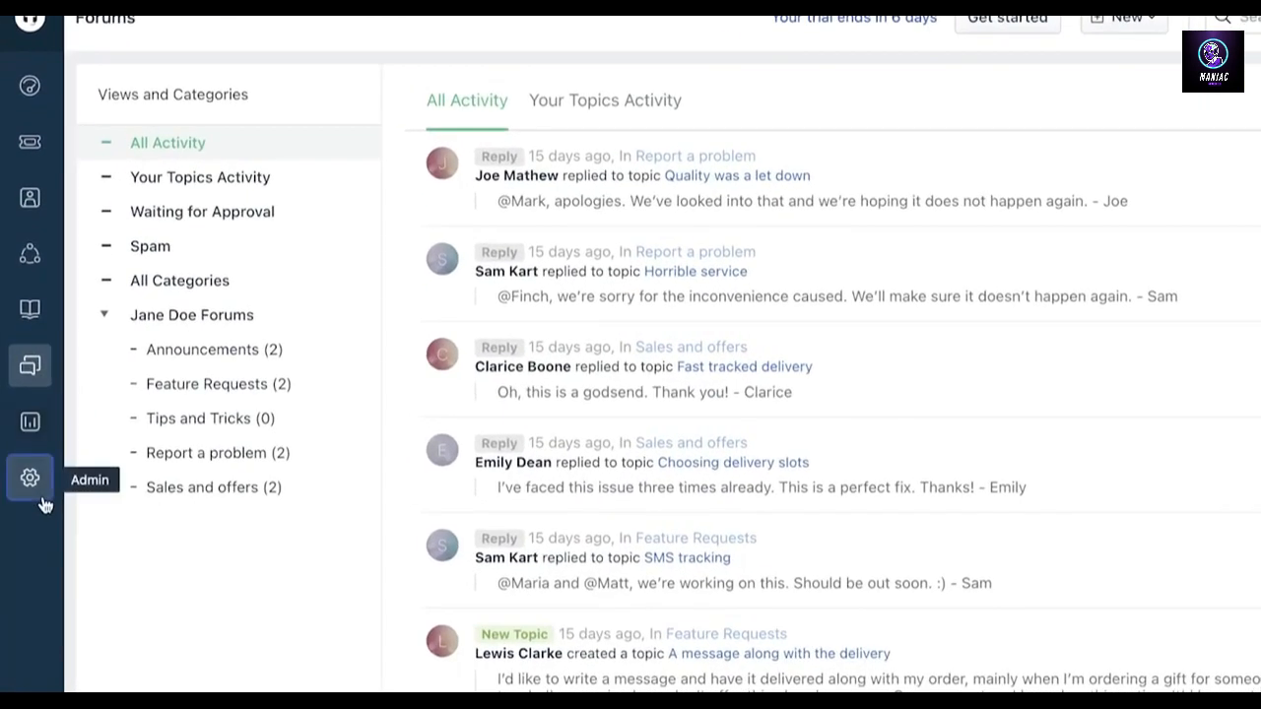
pyautogui.click(30, 479)
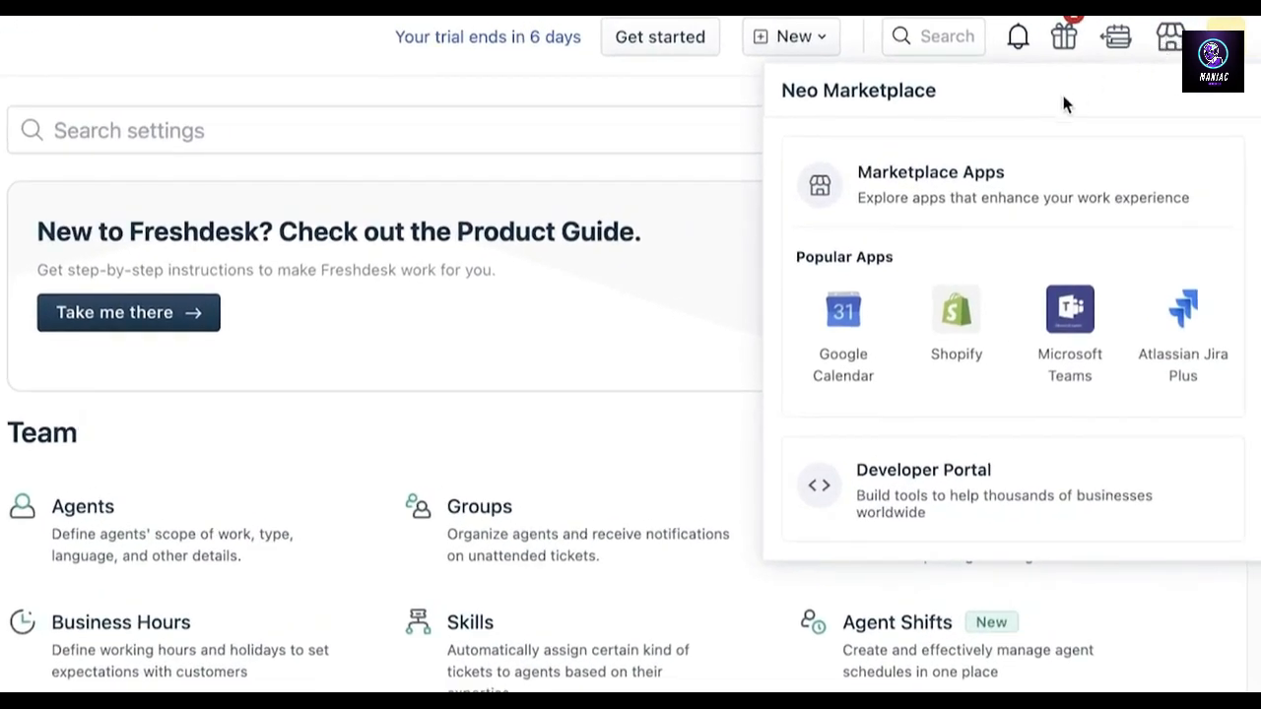
pyautogui.moveTo(982, 370)
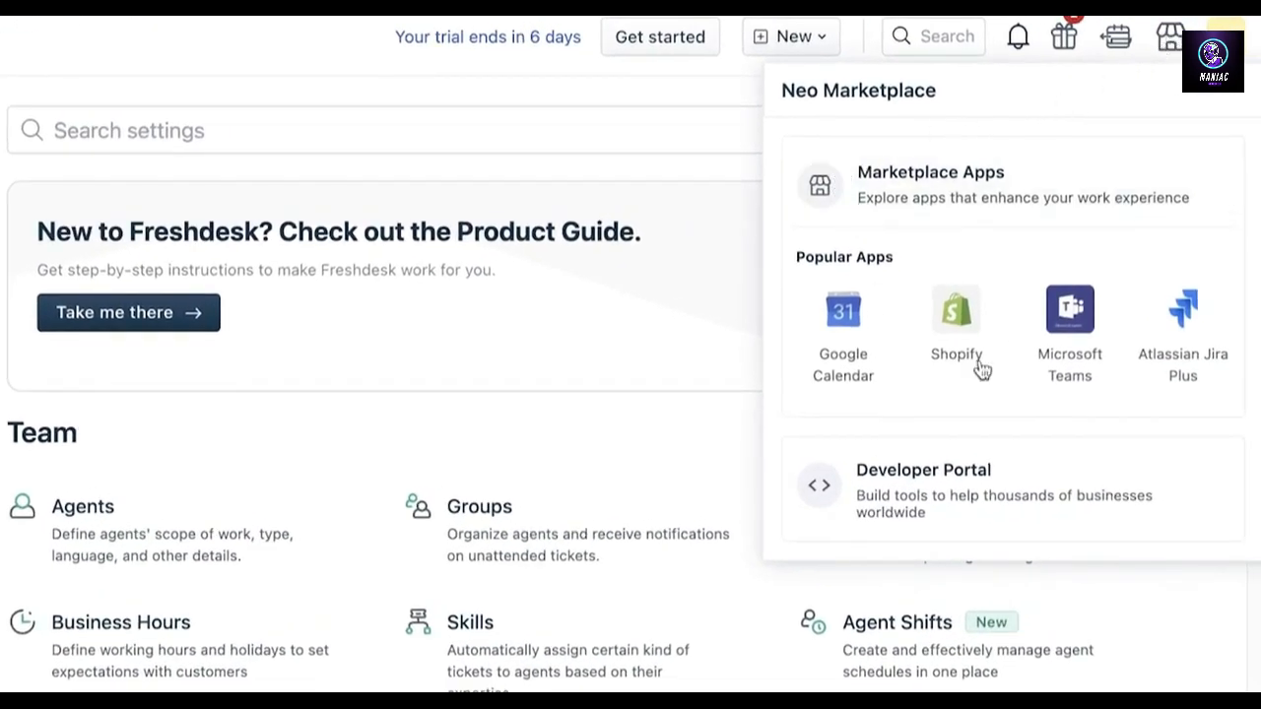
pyautogui.moveTo(1153, 61)
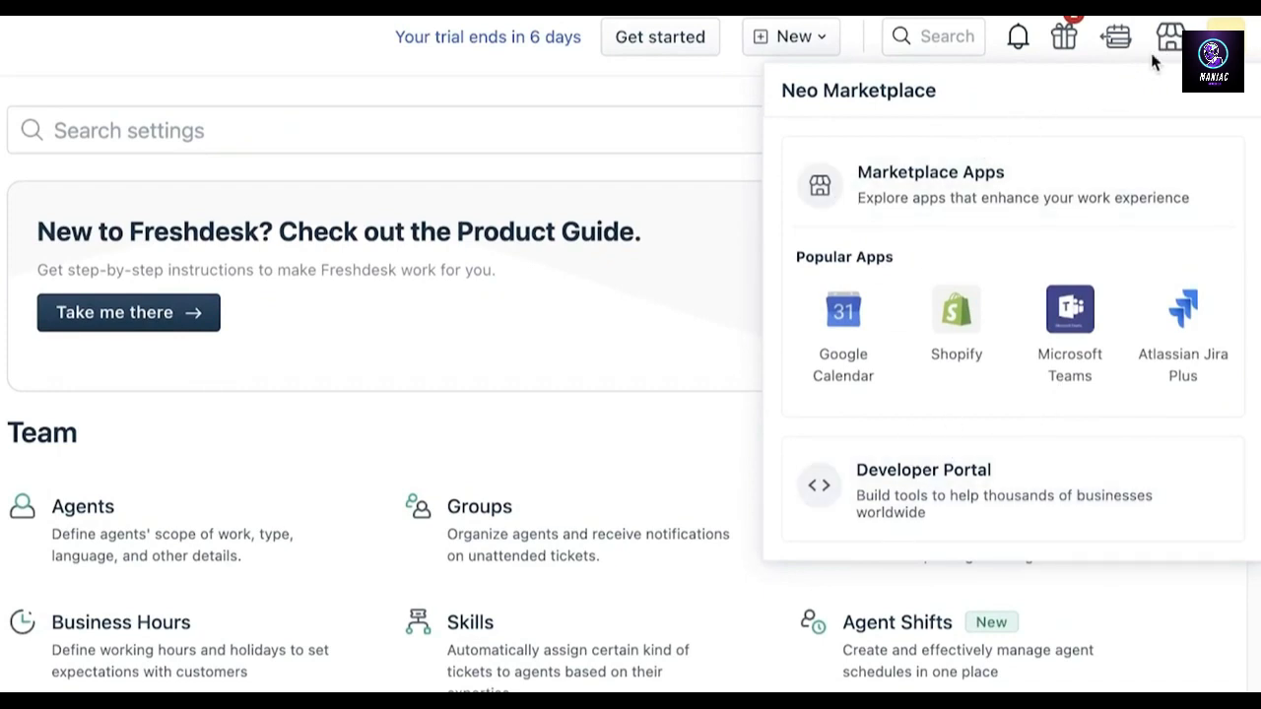
pyautogui.moveTo(1166, 43)
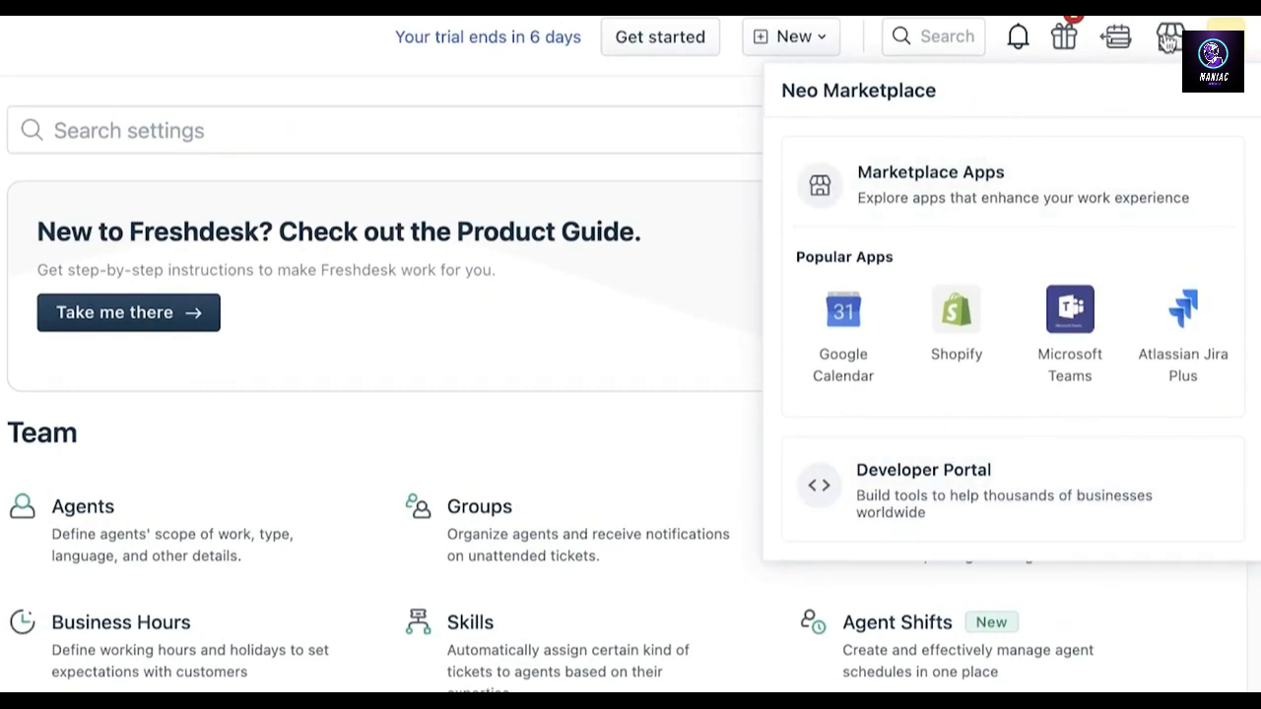
pyautogui.moveTo(883, 266)
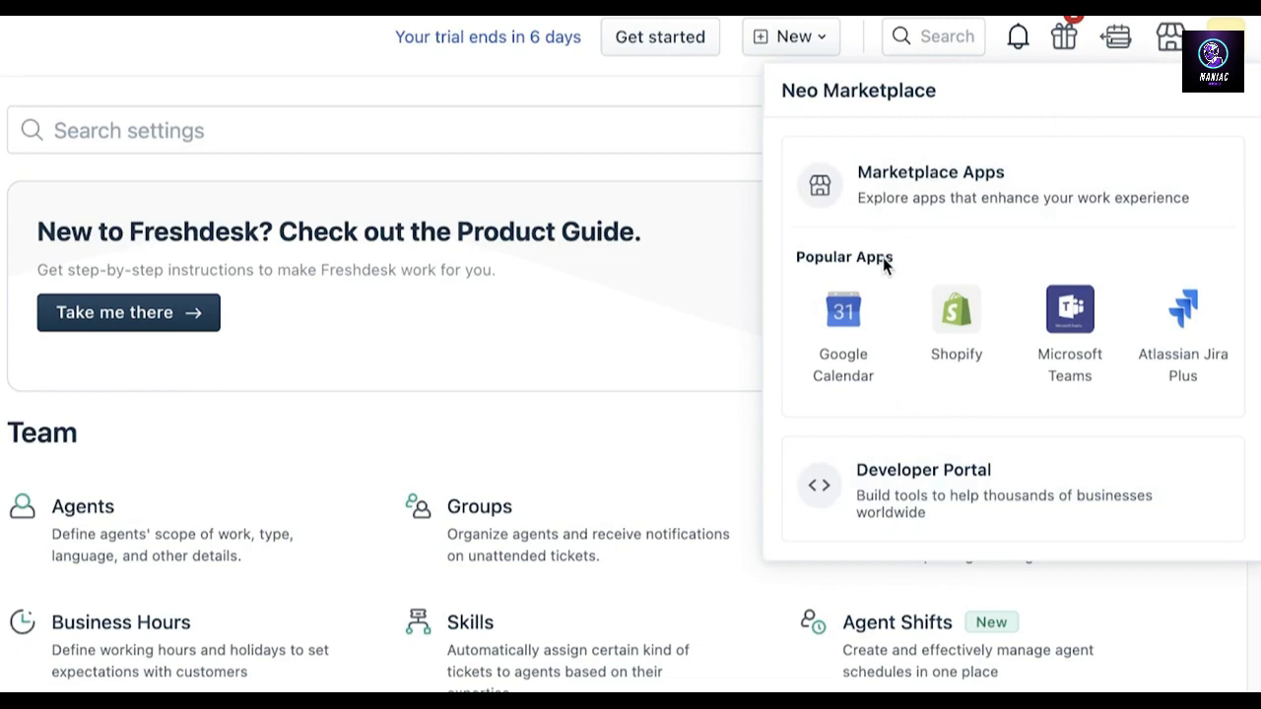
pyautogui.moveTo(1026, 252)
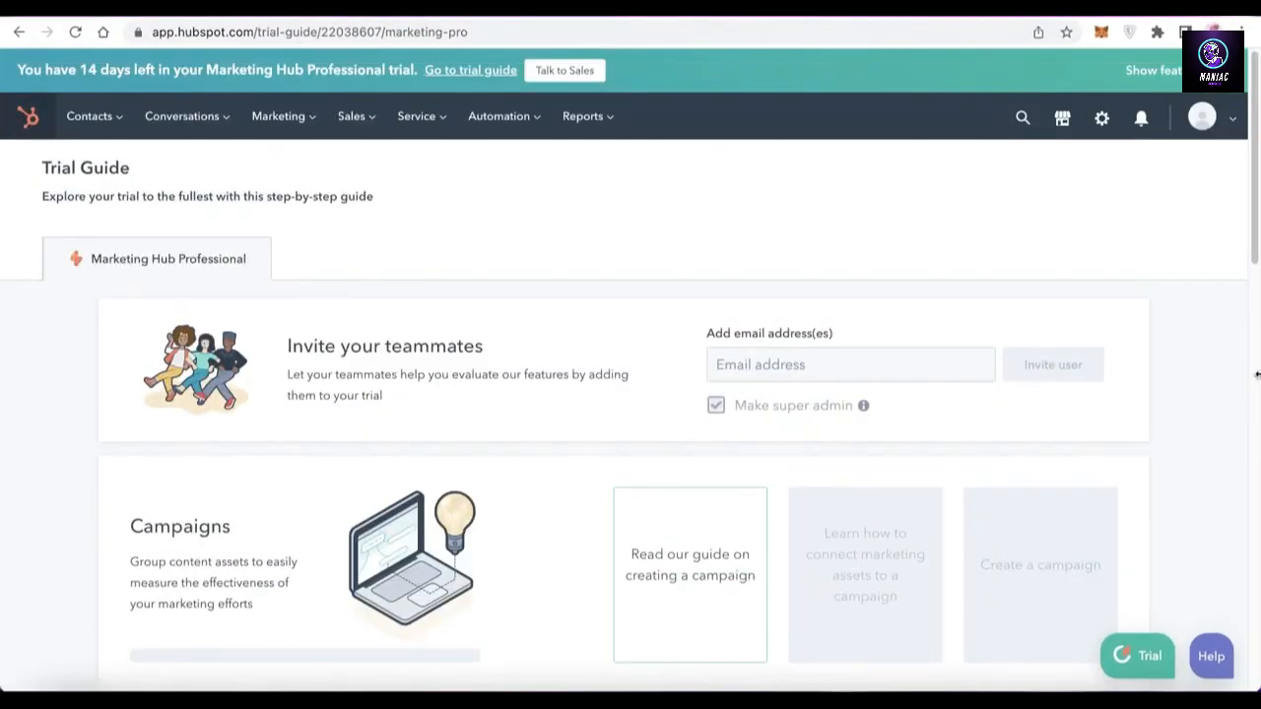
pyautogui.moveTo(378, 175)
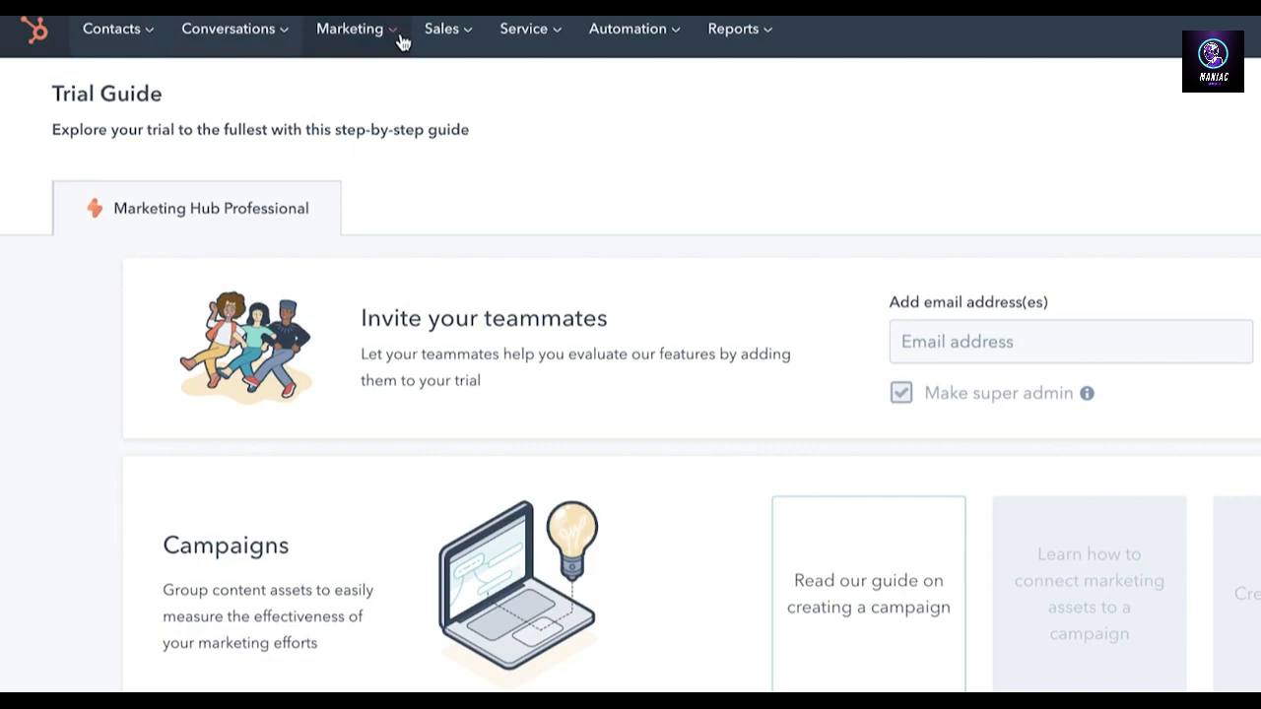
# - Go from the Trial Guide to the Marketing Email list with the 'New email' draft
pyautogui.click(351, 30)
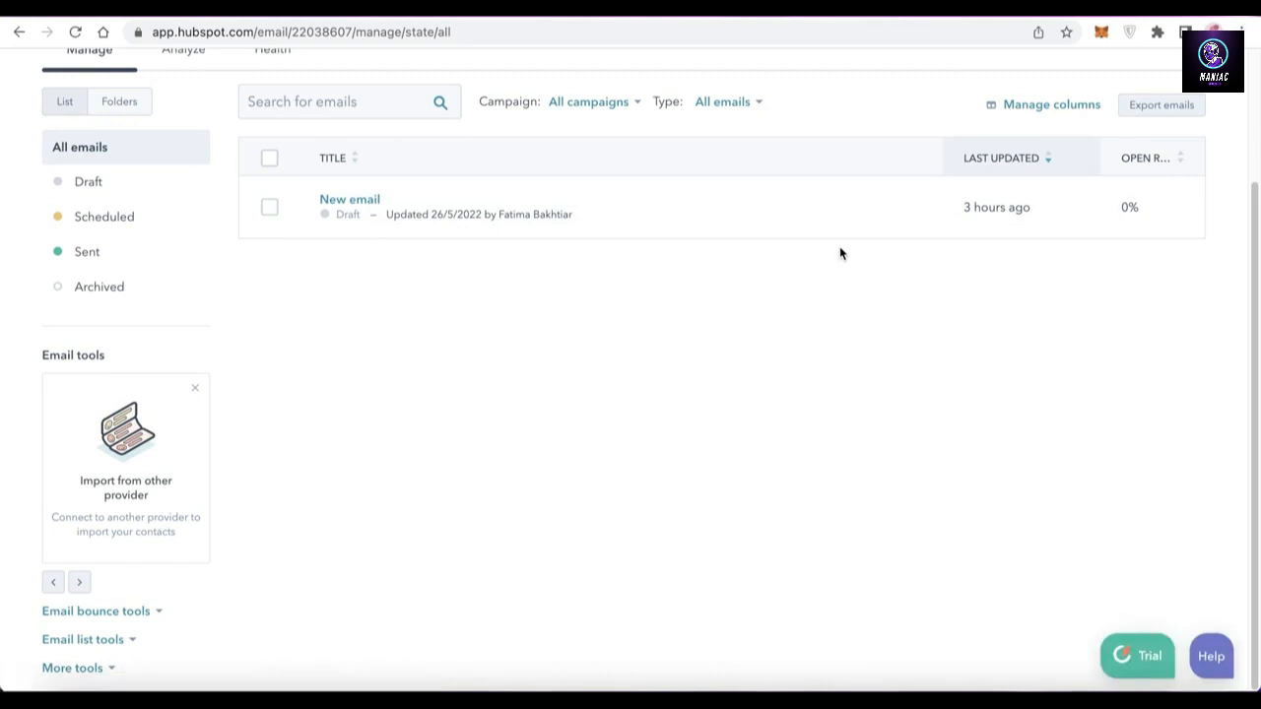
# - Glance at Conversations and the Contacts list, then reach HubSpot's App Marketplace
pyautogui.click(181, 115)
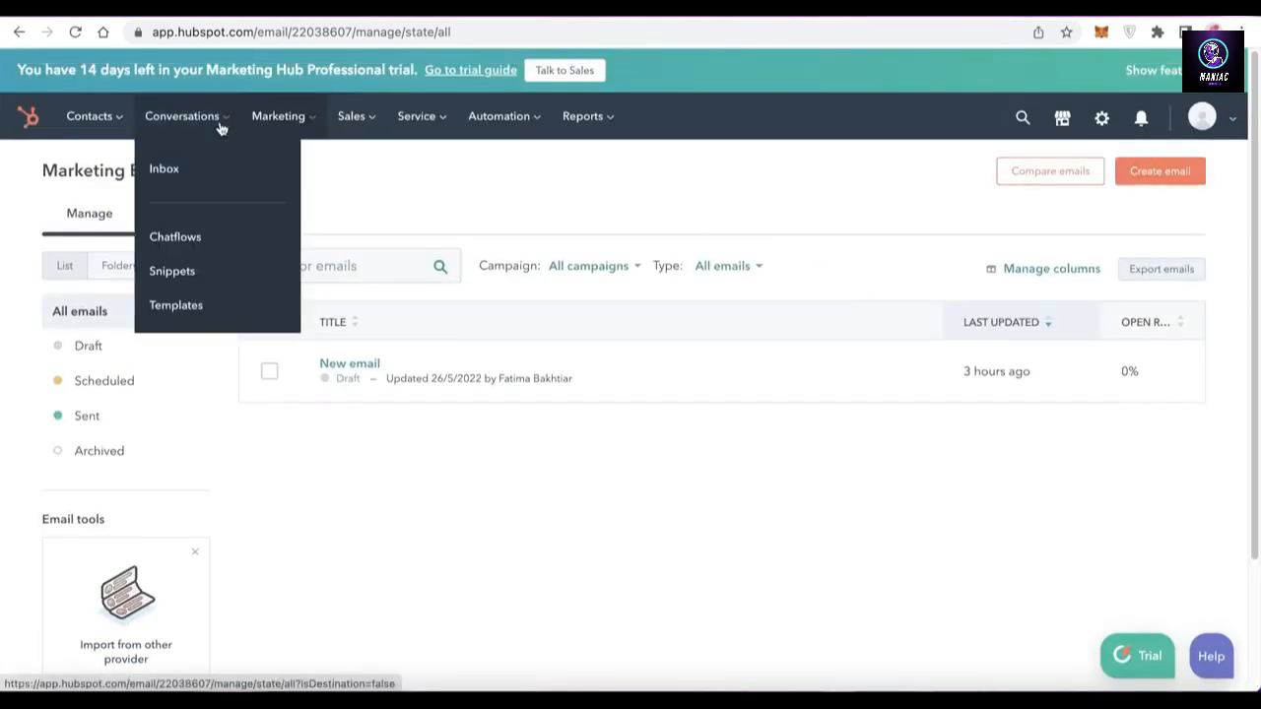
pyautogui.click(88, 114)
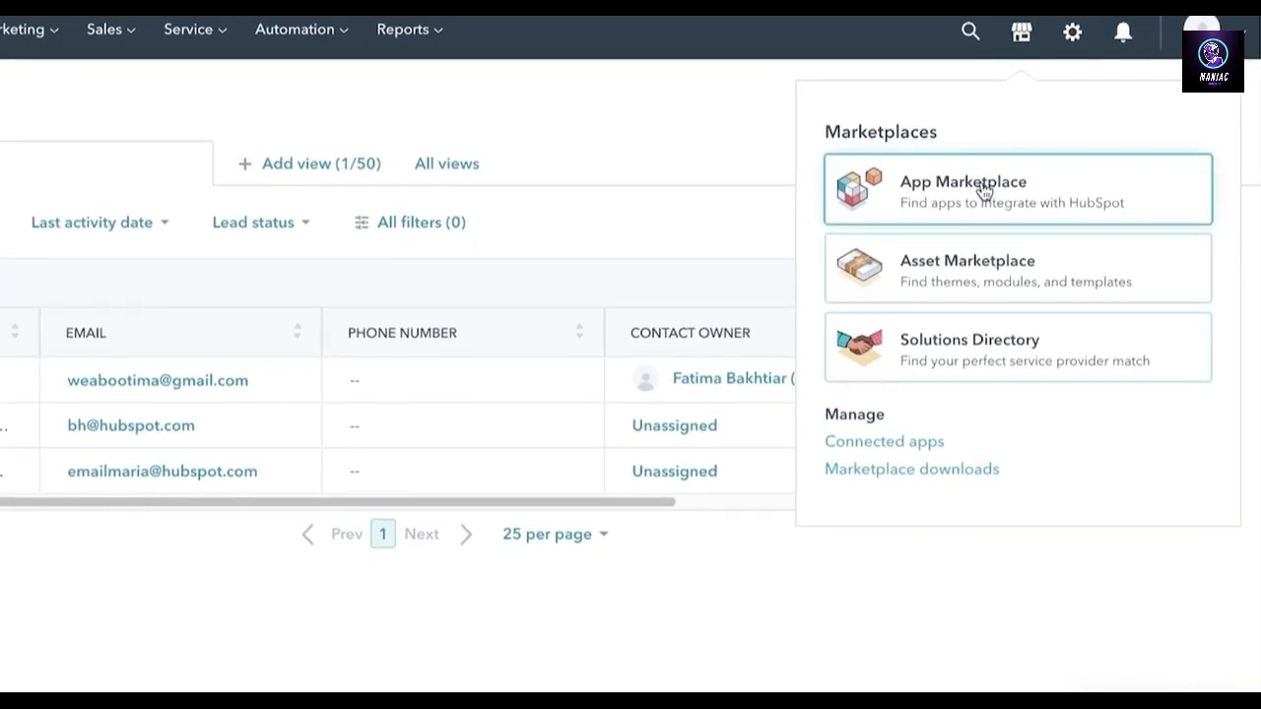
pyautogui.click(962, 189)
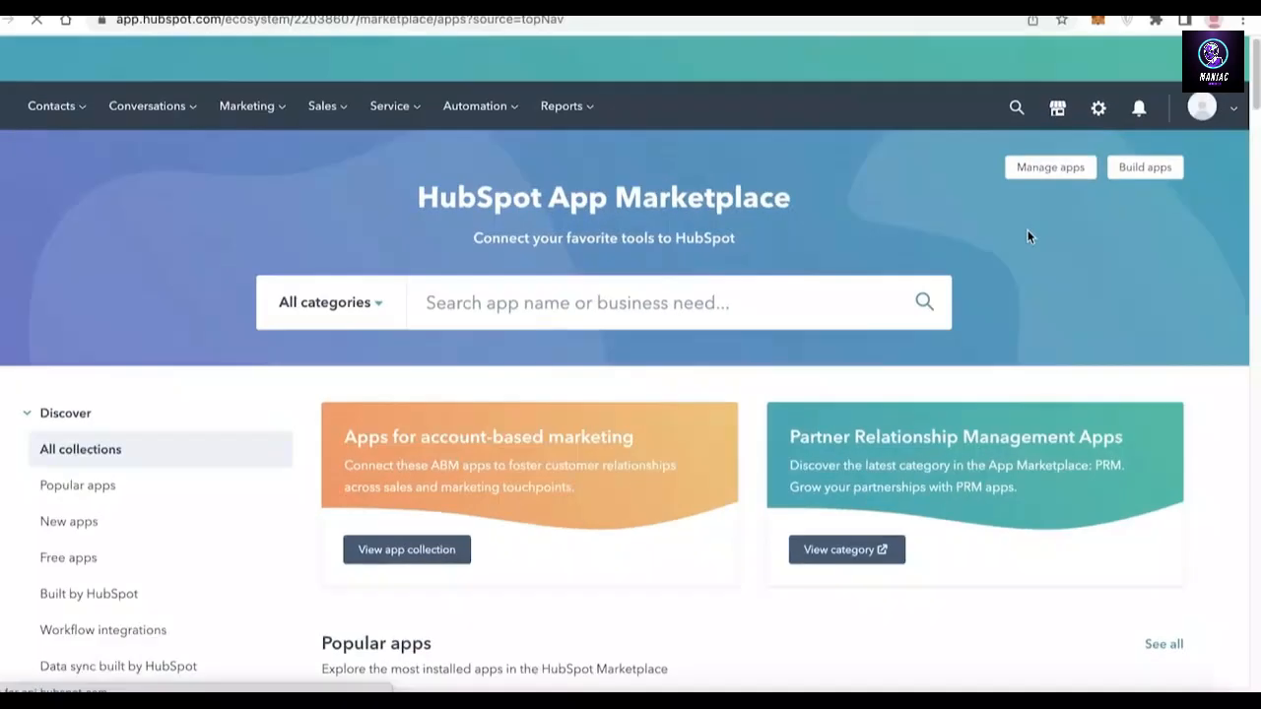
pyautogui.scroll(-3)
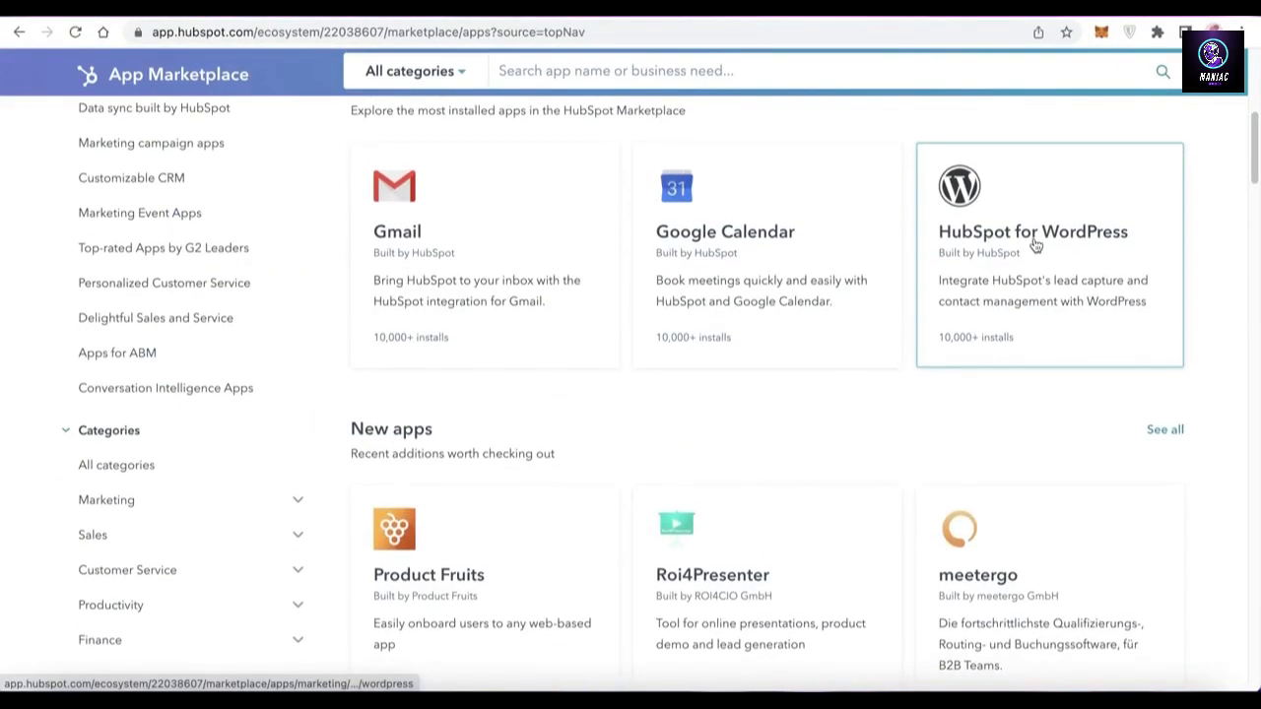
pyautogui.scroll(-3)
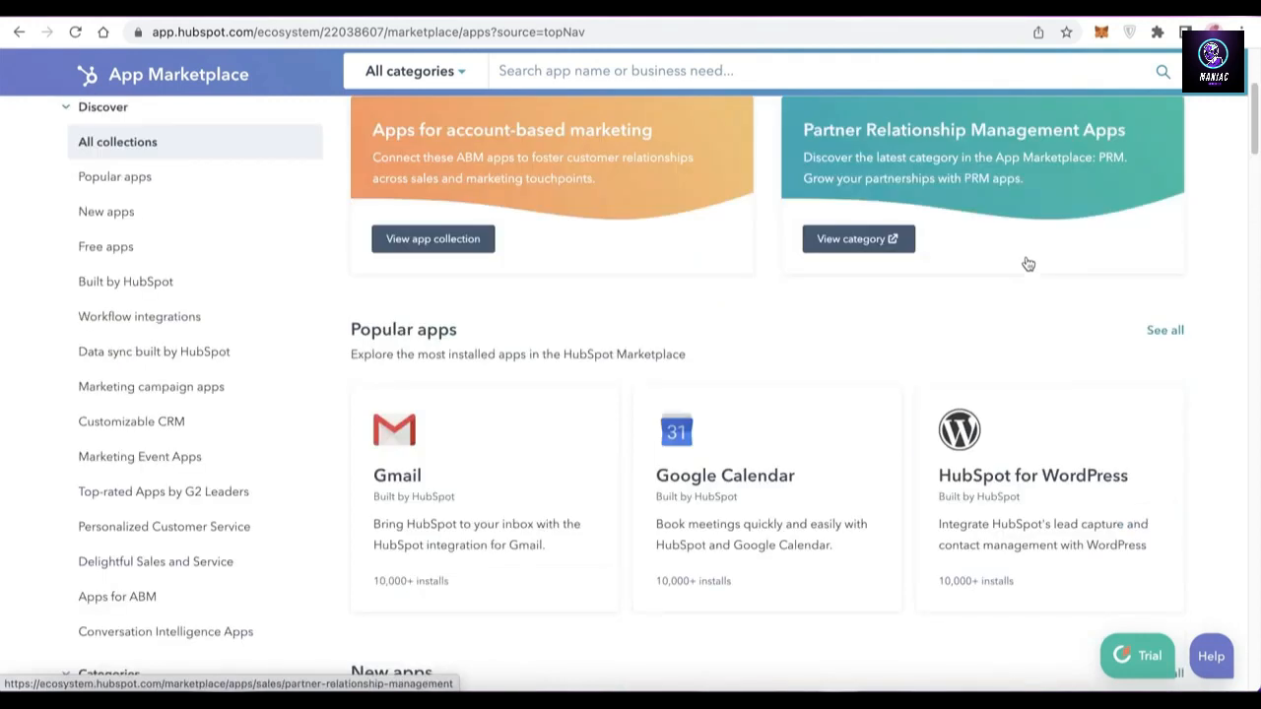
pyautogui.scroll(3)
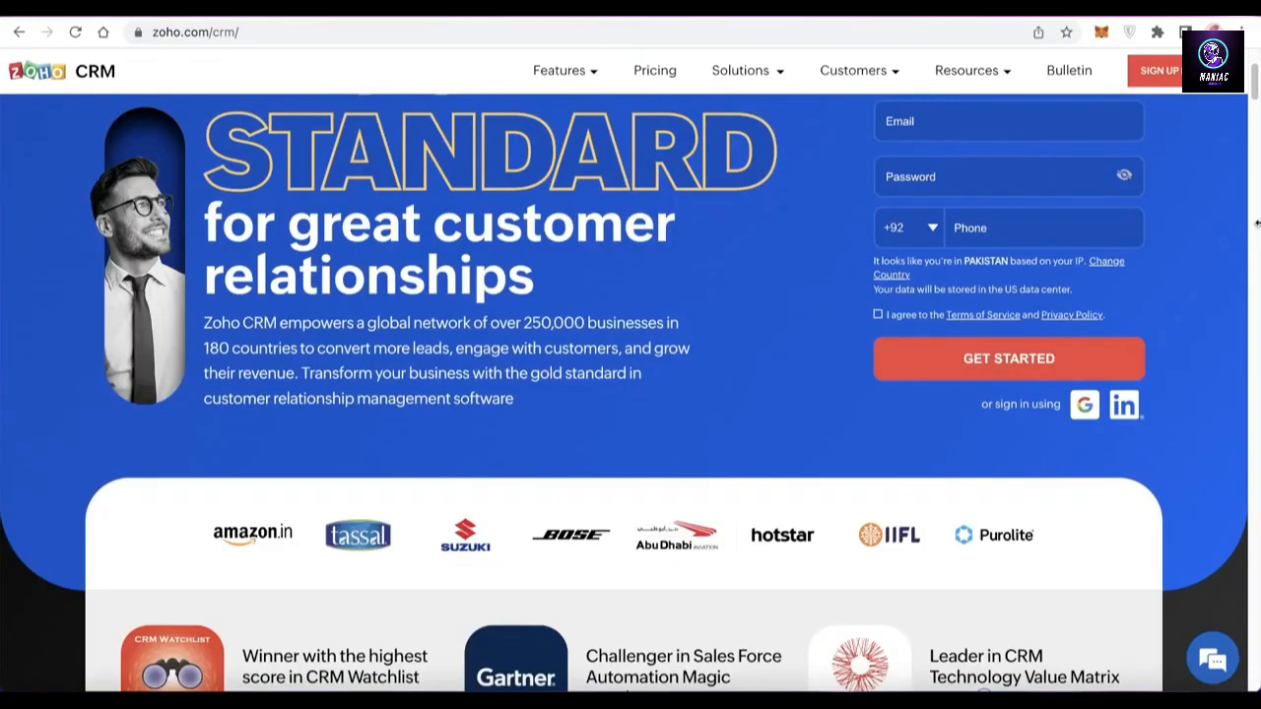
pyautogui.rightClick(655, 71)
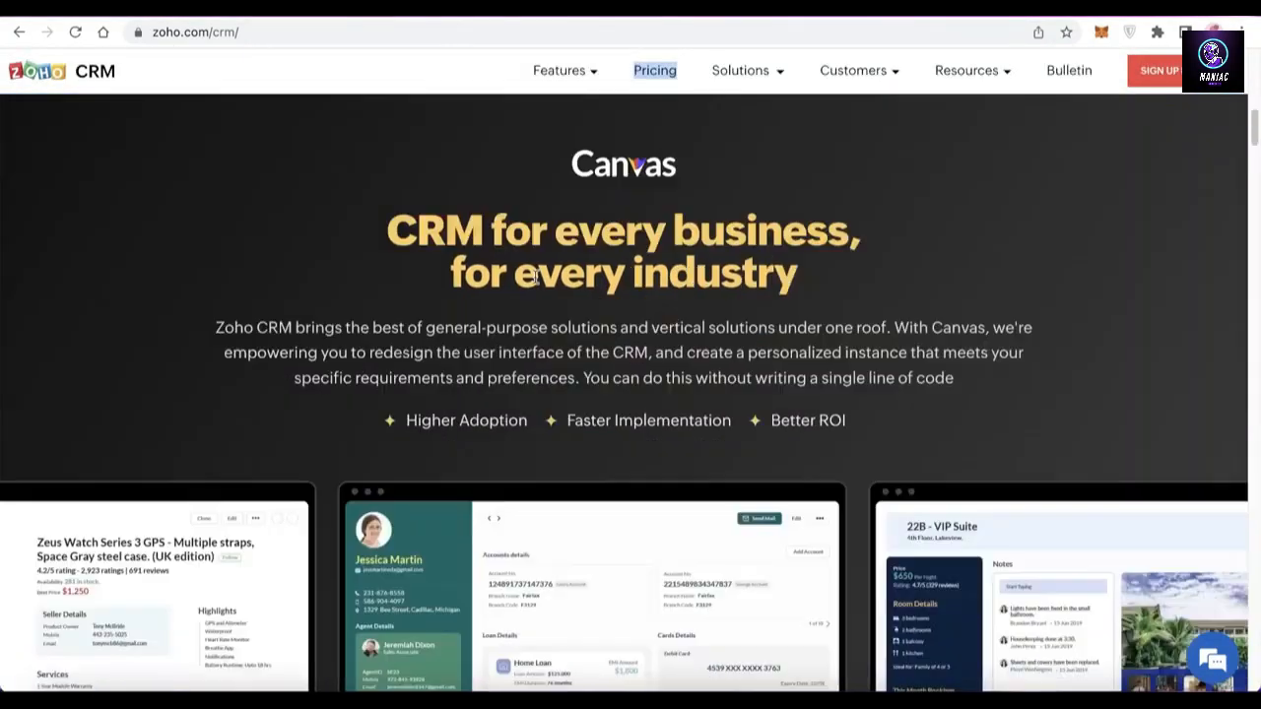
pyautogui.scroll(-3)
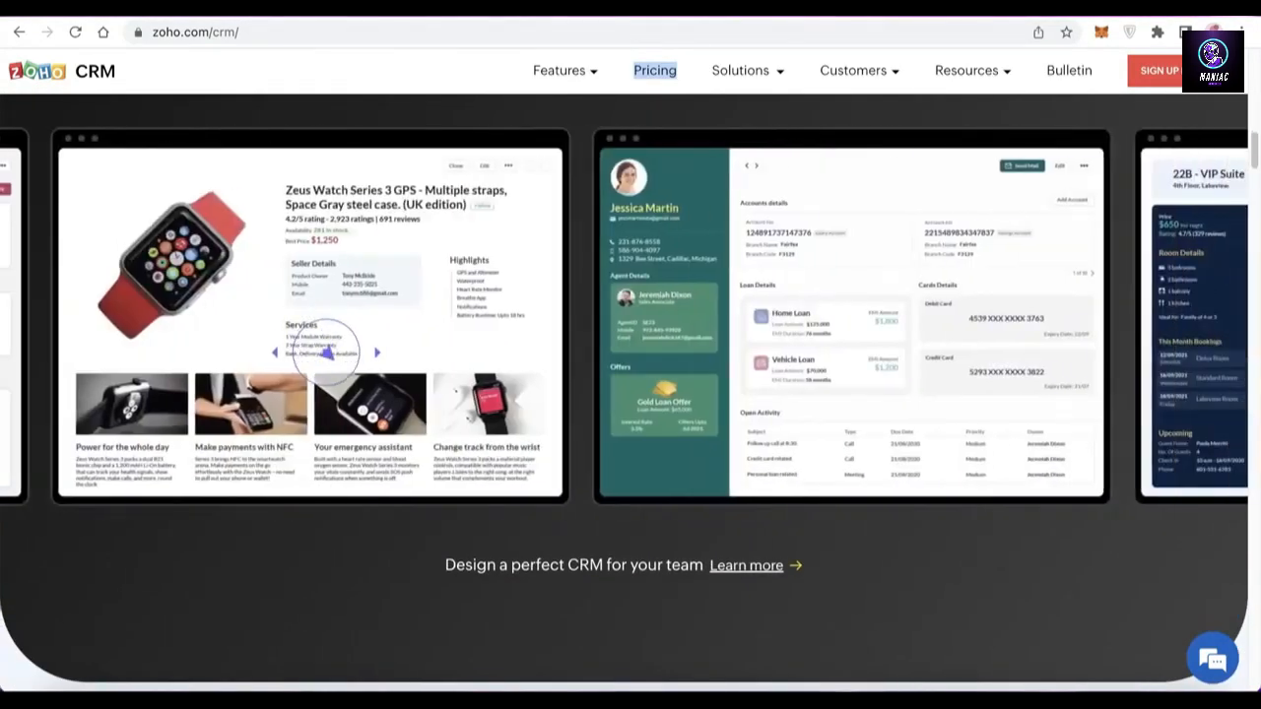
pyautogui.scroll(-3)
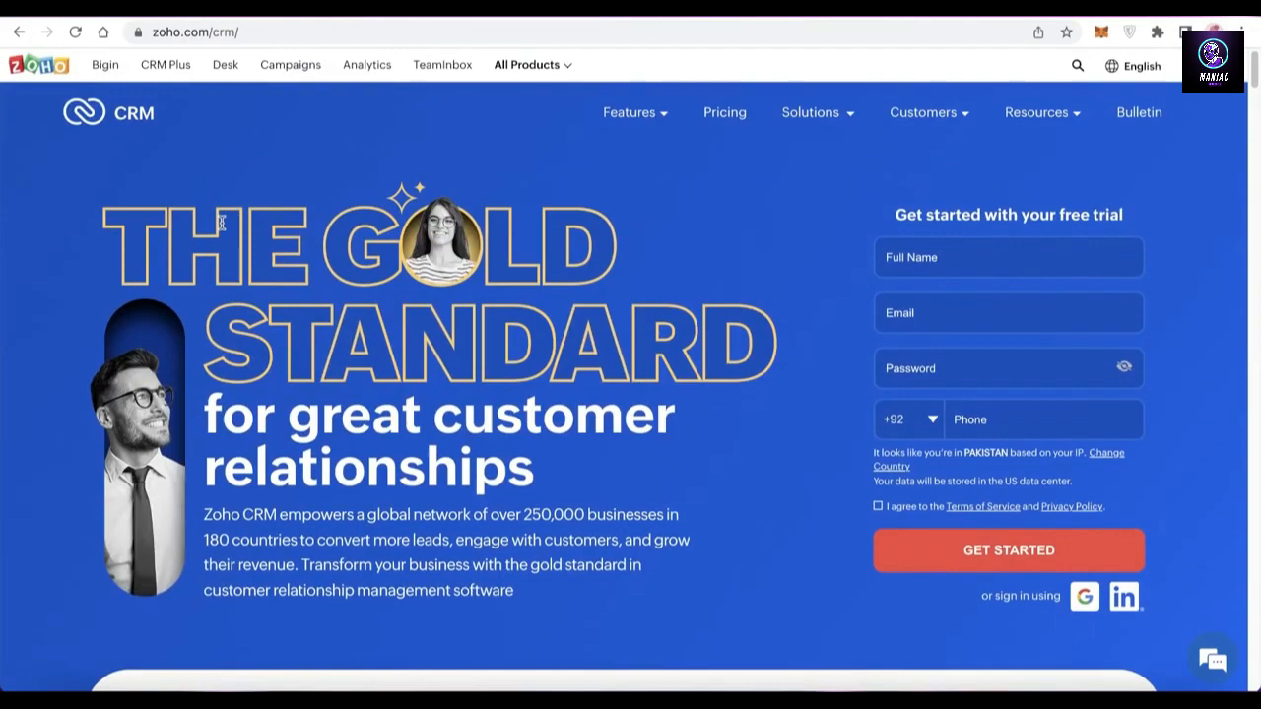
pyautogui.moveTo(784, 126)
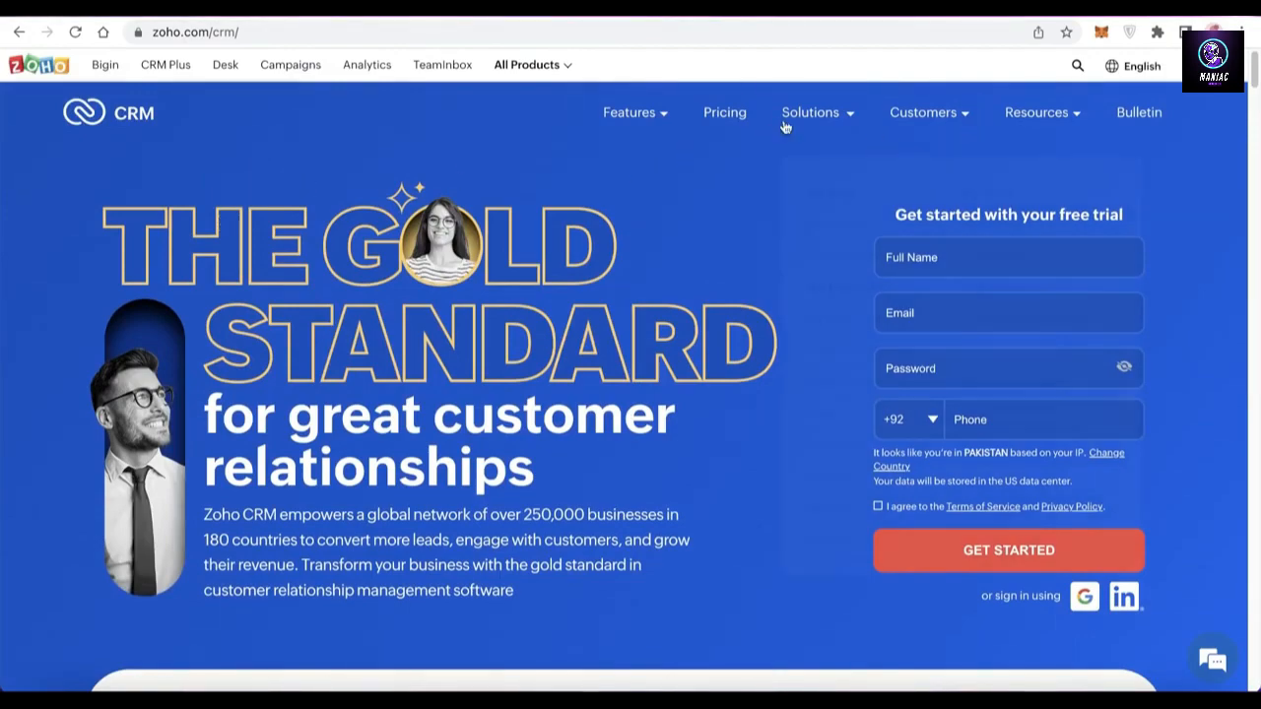
# - Reach Zoho CRM's industry solutions listing Life Sciences, Retail, Real Estate and Startups
pyautogui.click(809, 110)
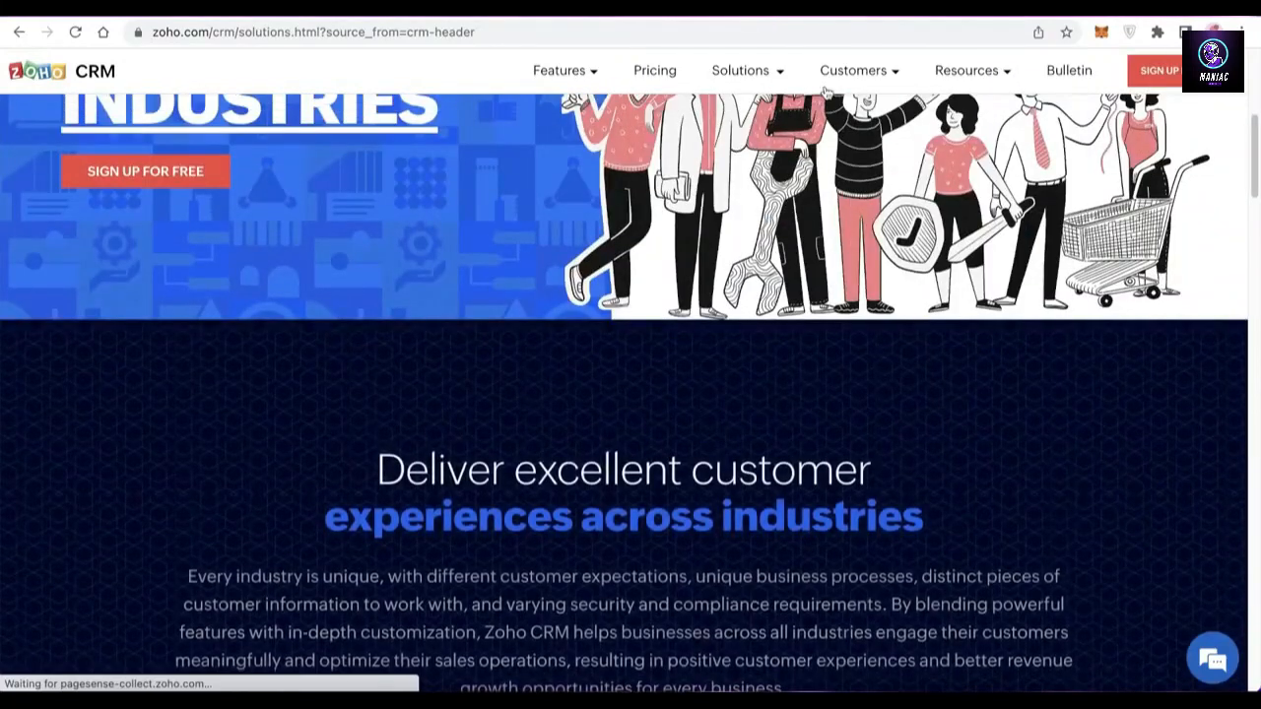
pyautogui.click(741, 70)
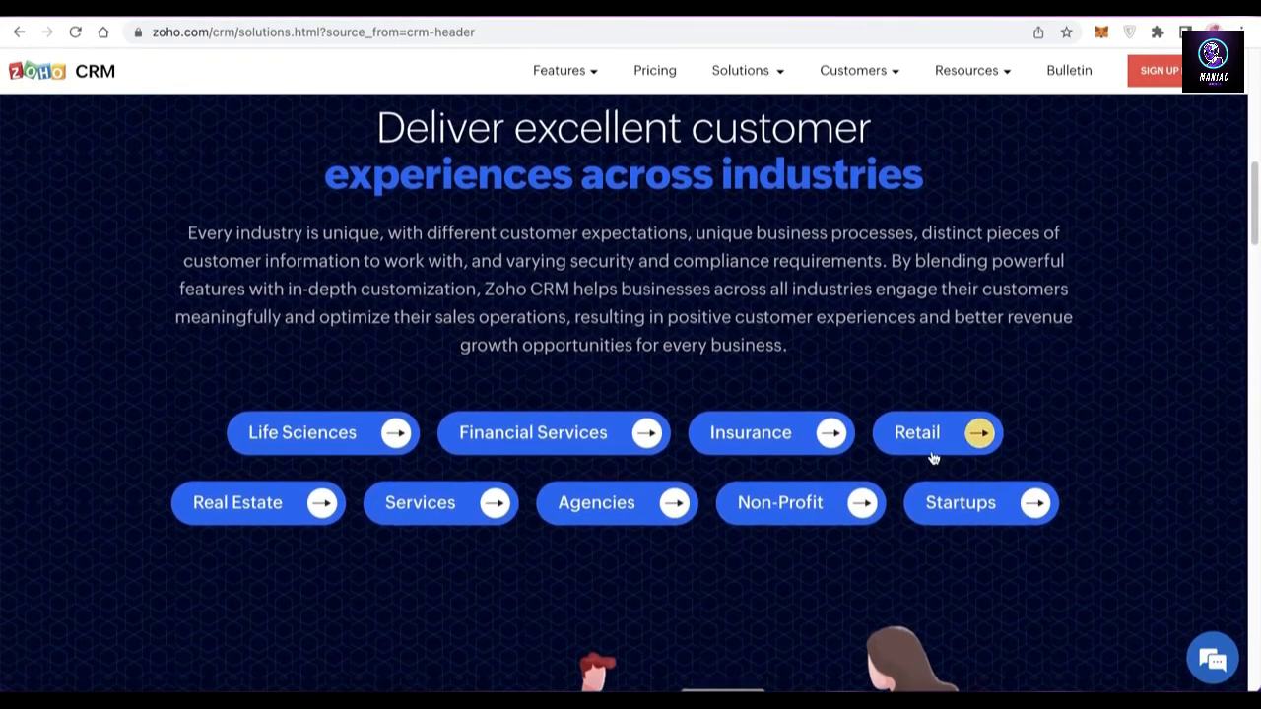
pyautogui.moveTo(930, 27)
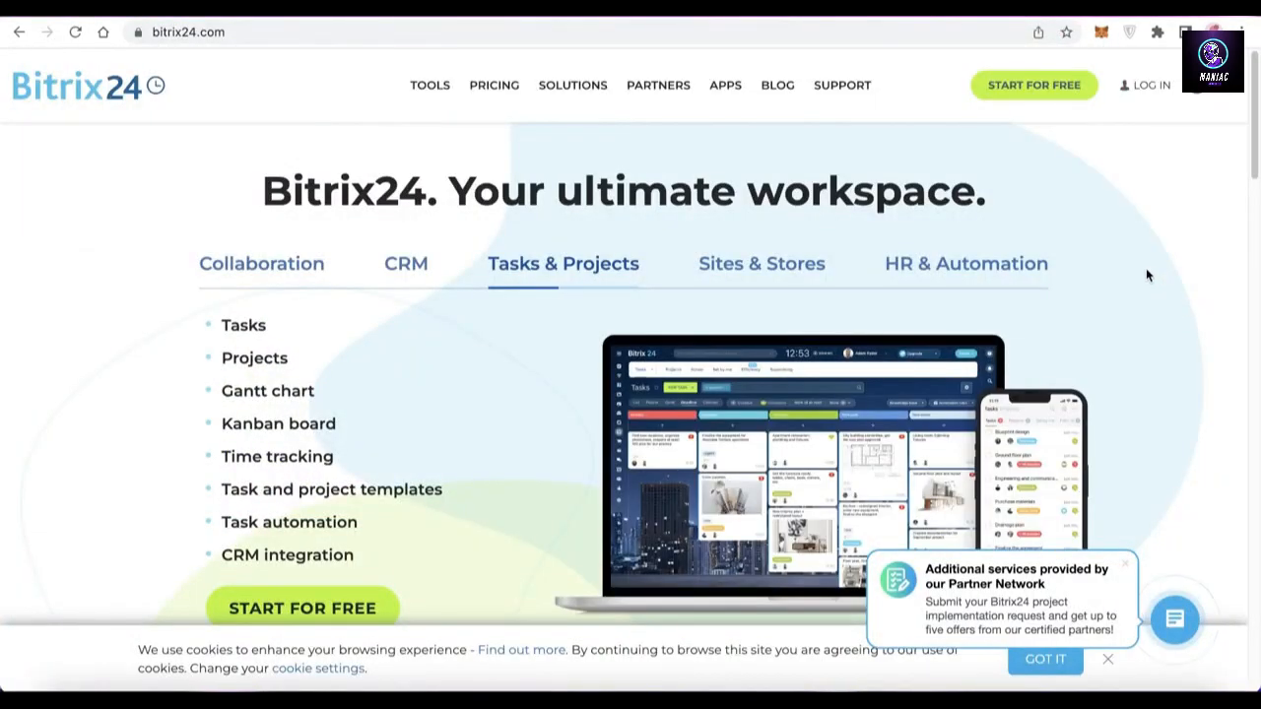
# - Browse Bitrix24's Tasks & Projects, CRM and Collaboration feature lists on the homepage
pyautogui.rightClick(492, 85)
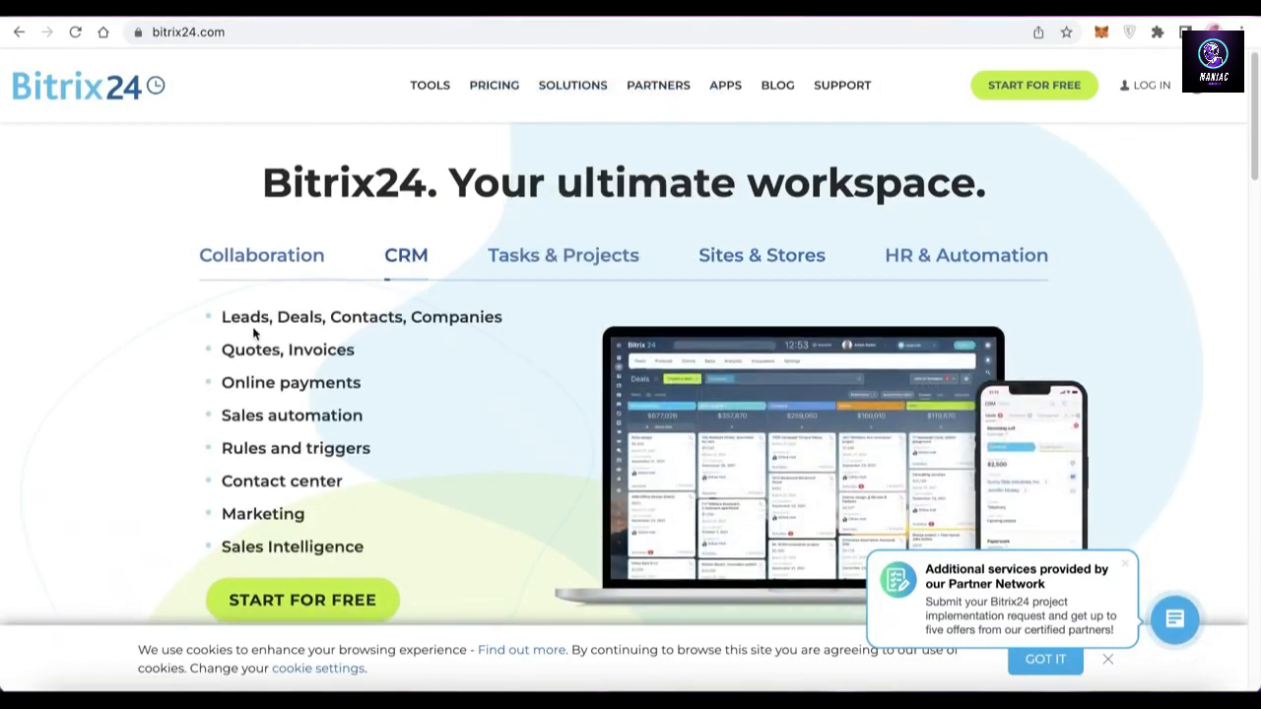
pyautogui.scroll(-3)
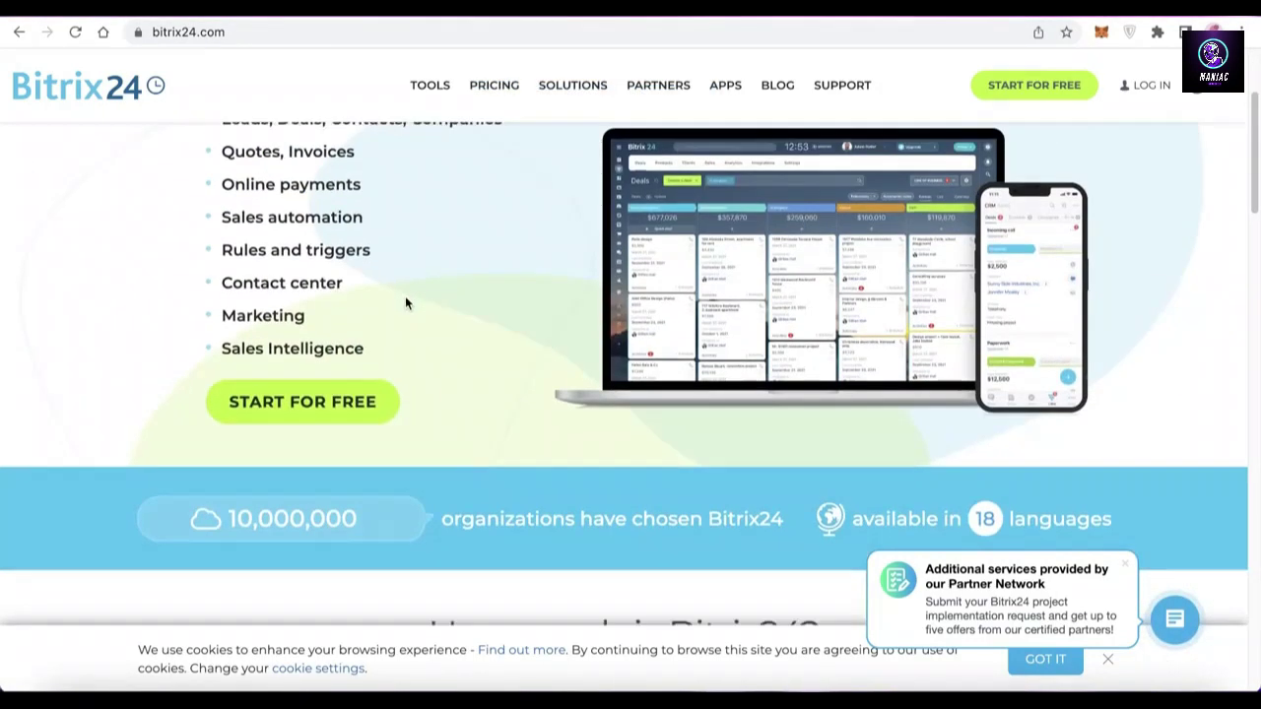
pyautogui.click(564, 264)
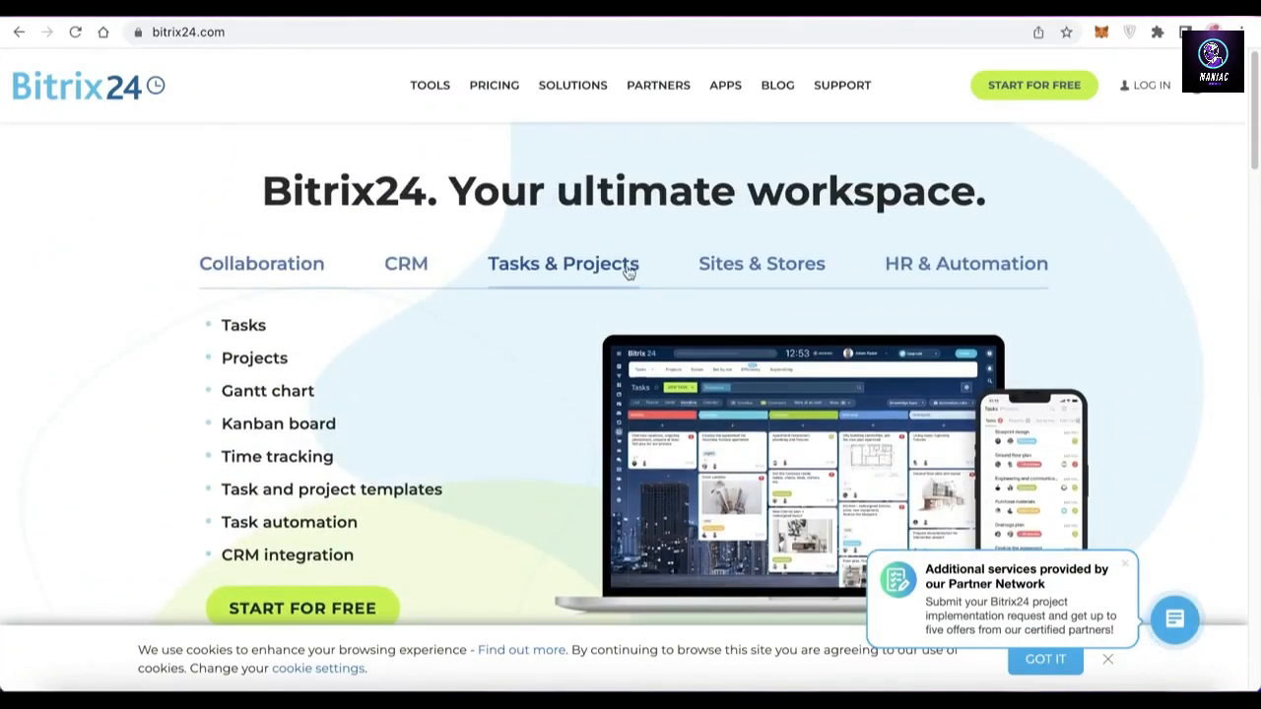
pyautogui.scroll(-3)
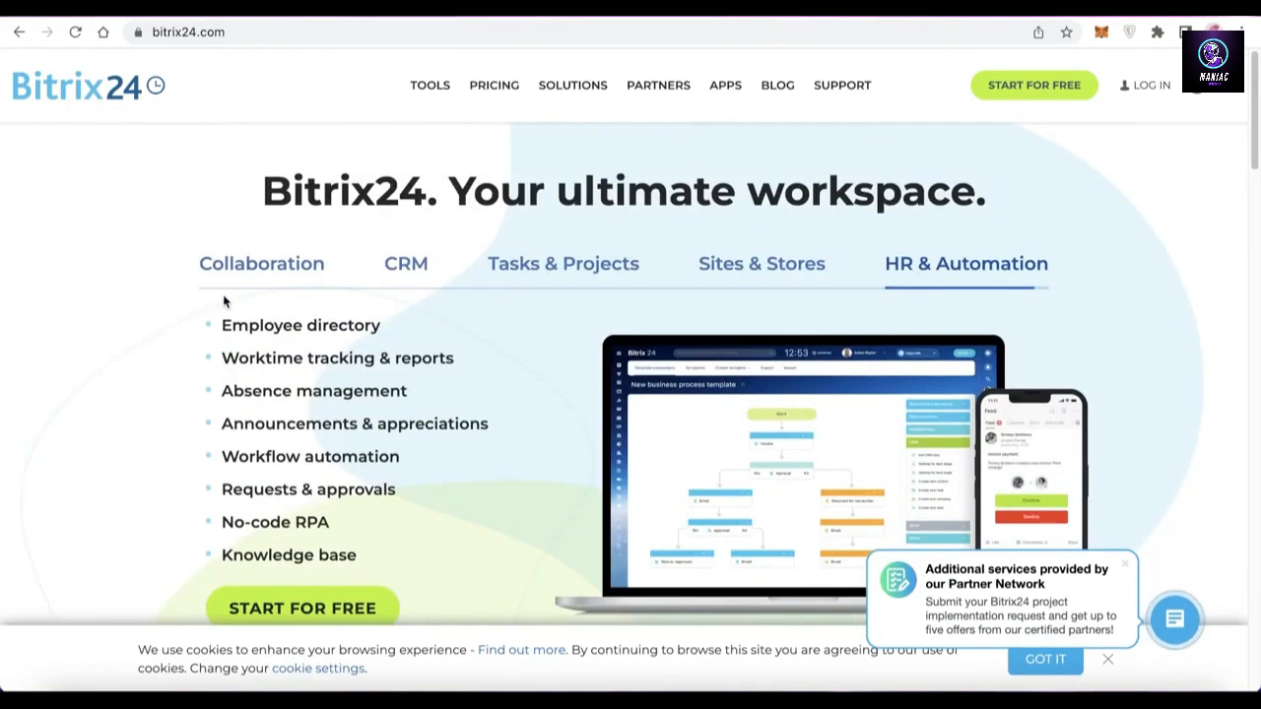
pyautogui.click(563, 264)
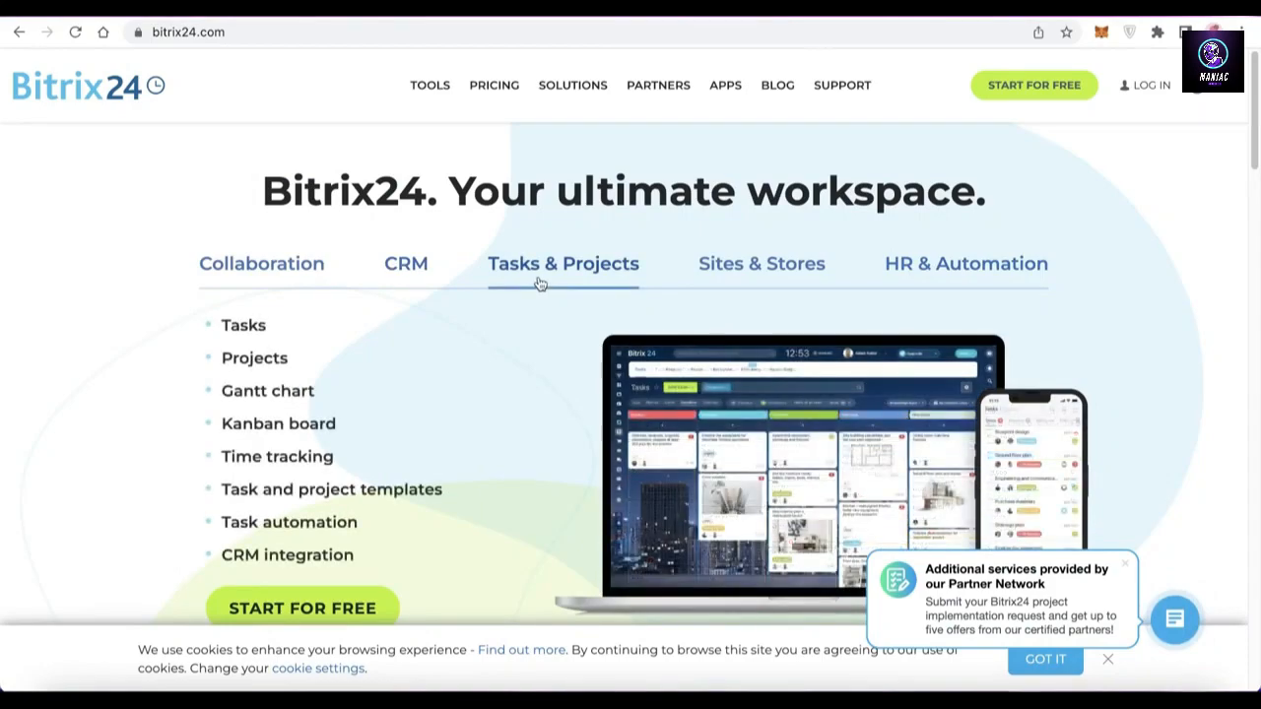
pyautogui.click(965, 265)
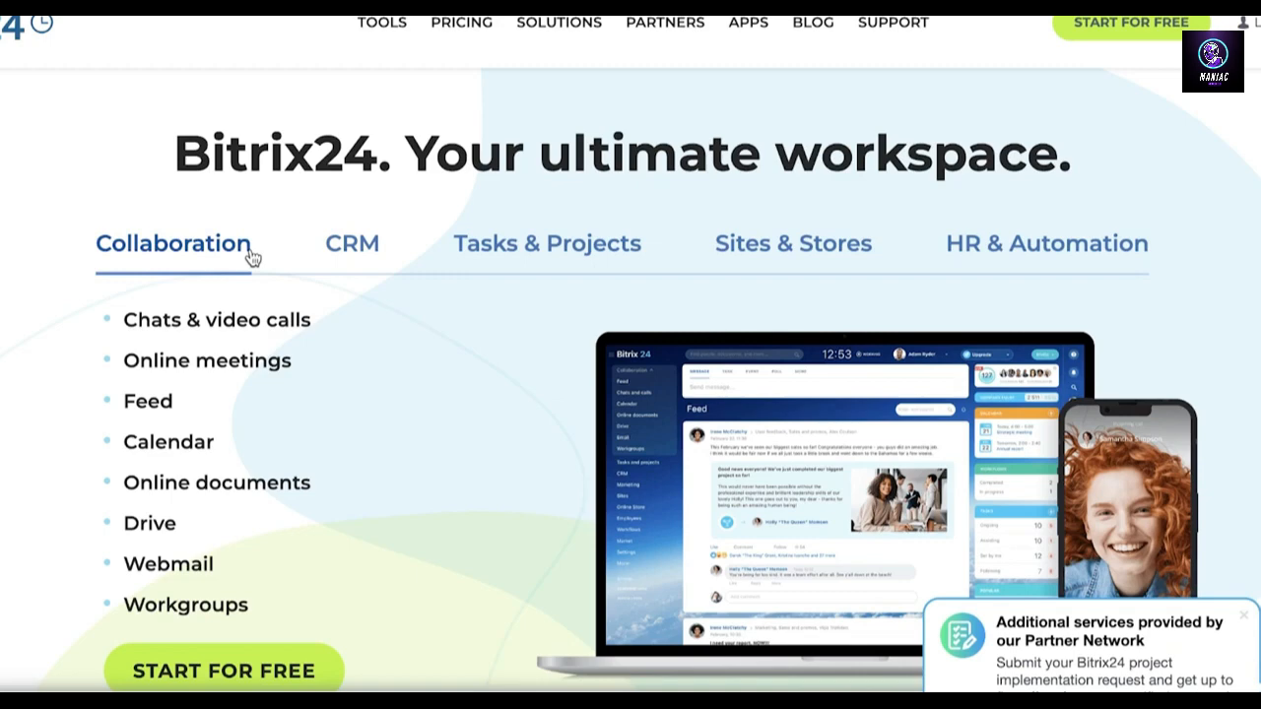
pyautogui.click(350, 244)
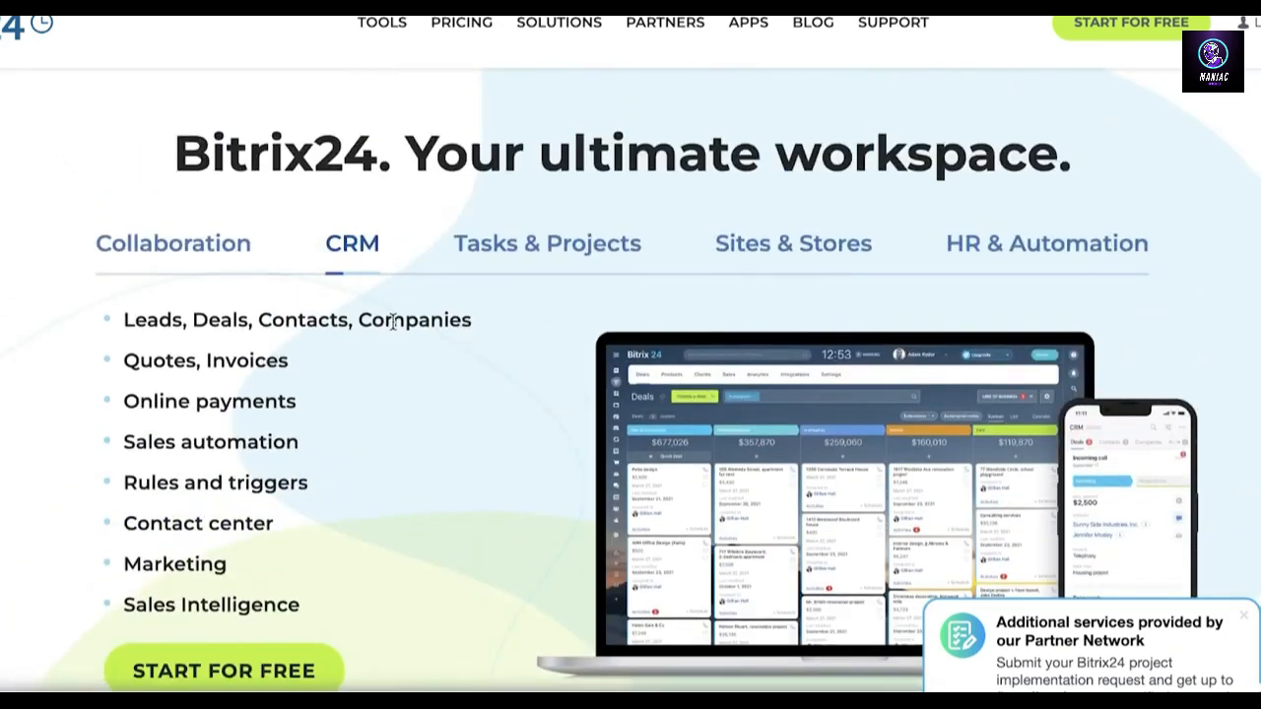
# - Switch to Zapier's 'The best free CRM software in 2022' article
pyautogui.click(792, 244)
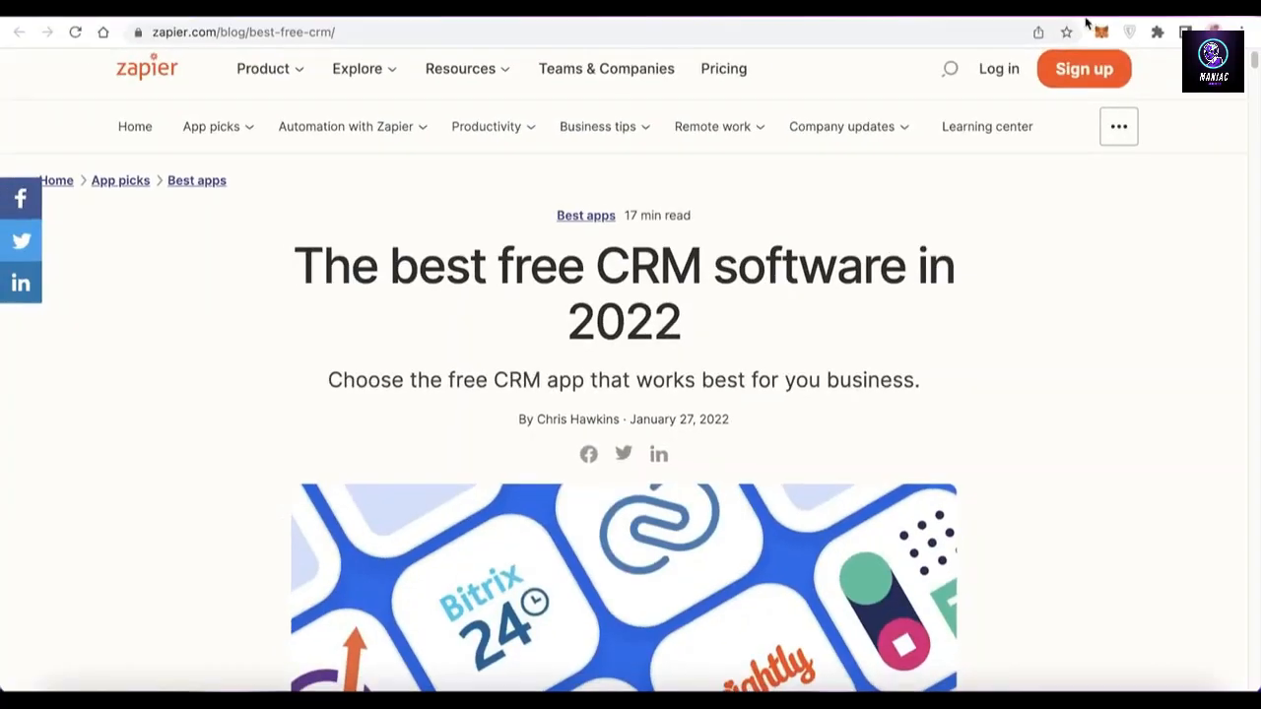
# - Visit Zapier's Features page via the Product menu, then head to the Zapier homepage
pyautogui.scroll(-3)
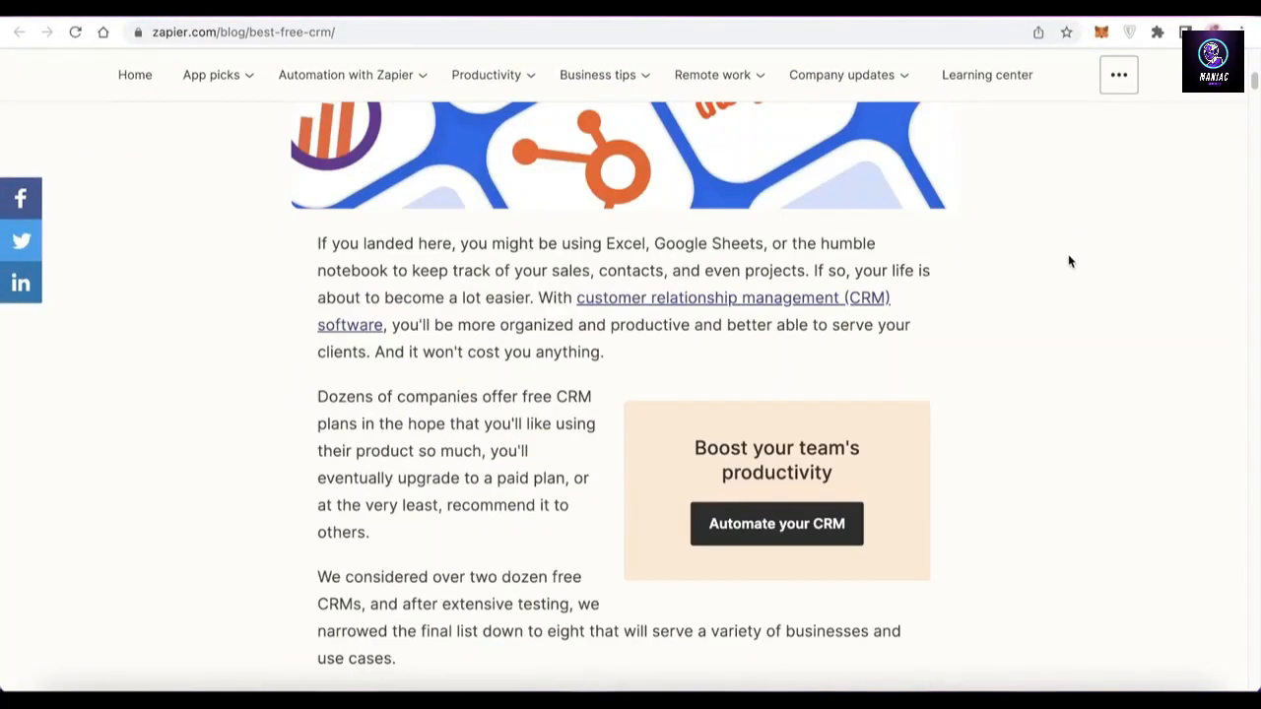
pyautogui.scroll(3)
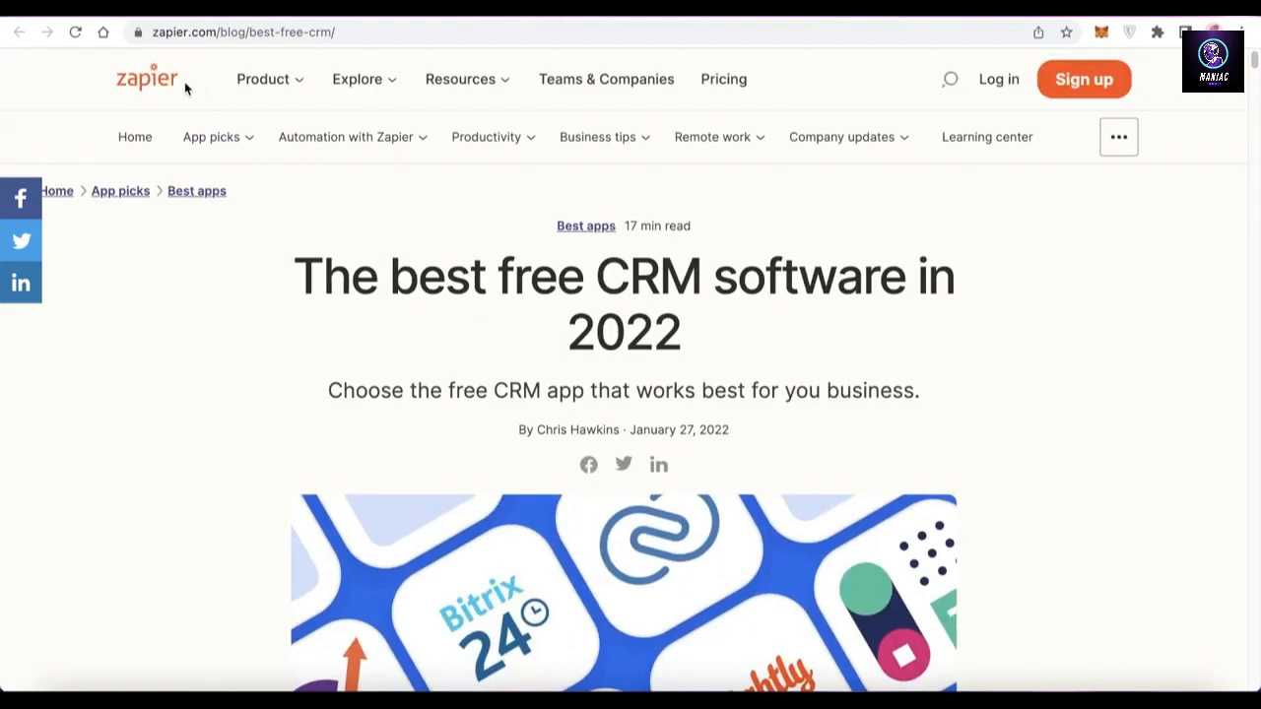
pyautogui.click(264, 79)
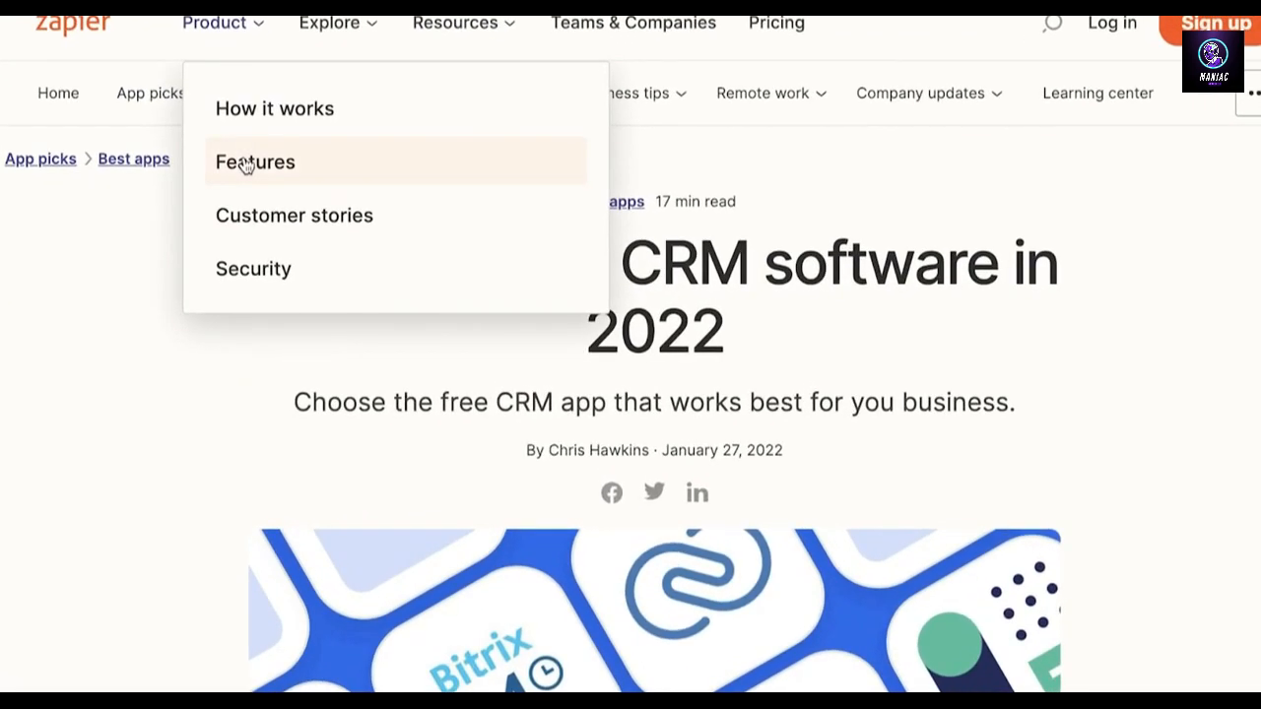
pyautogui.click(255, 162)
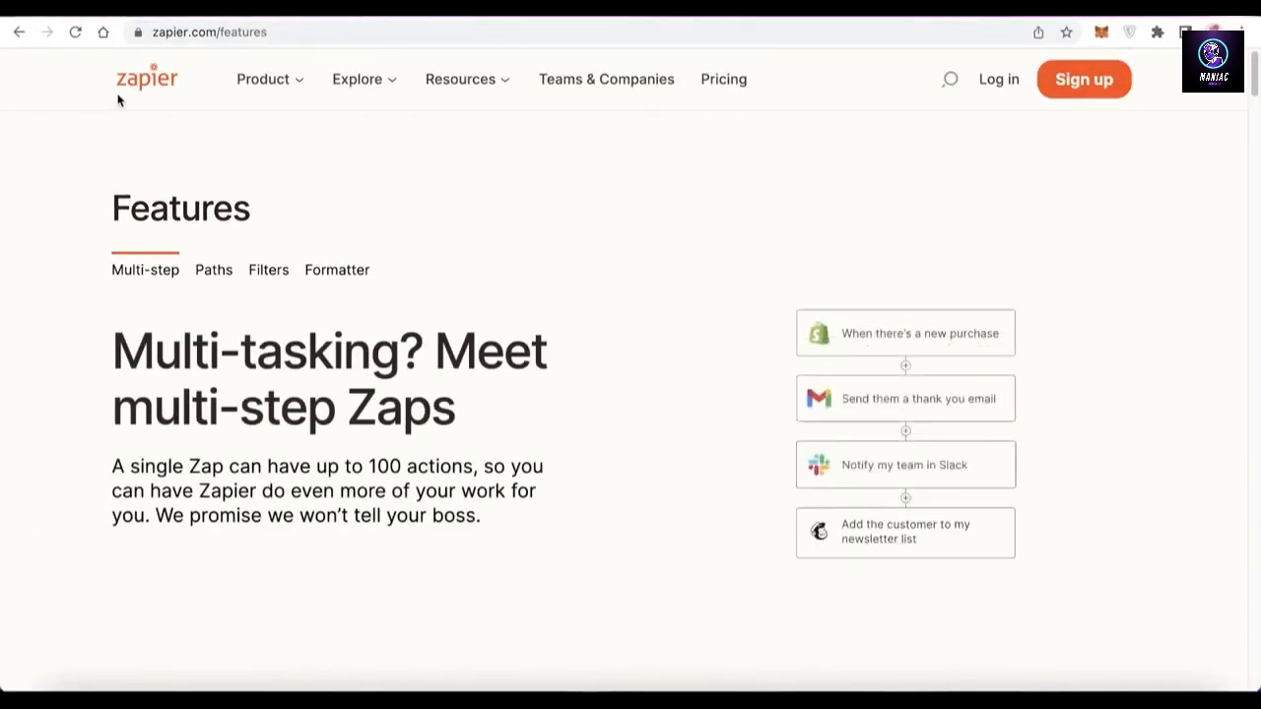
pyautogui.click(146, 79)
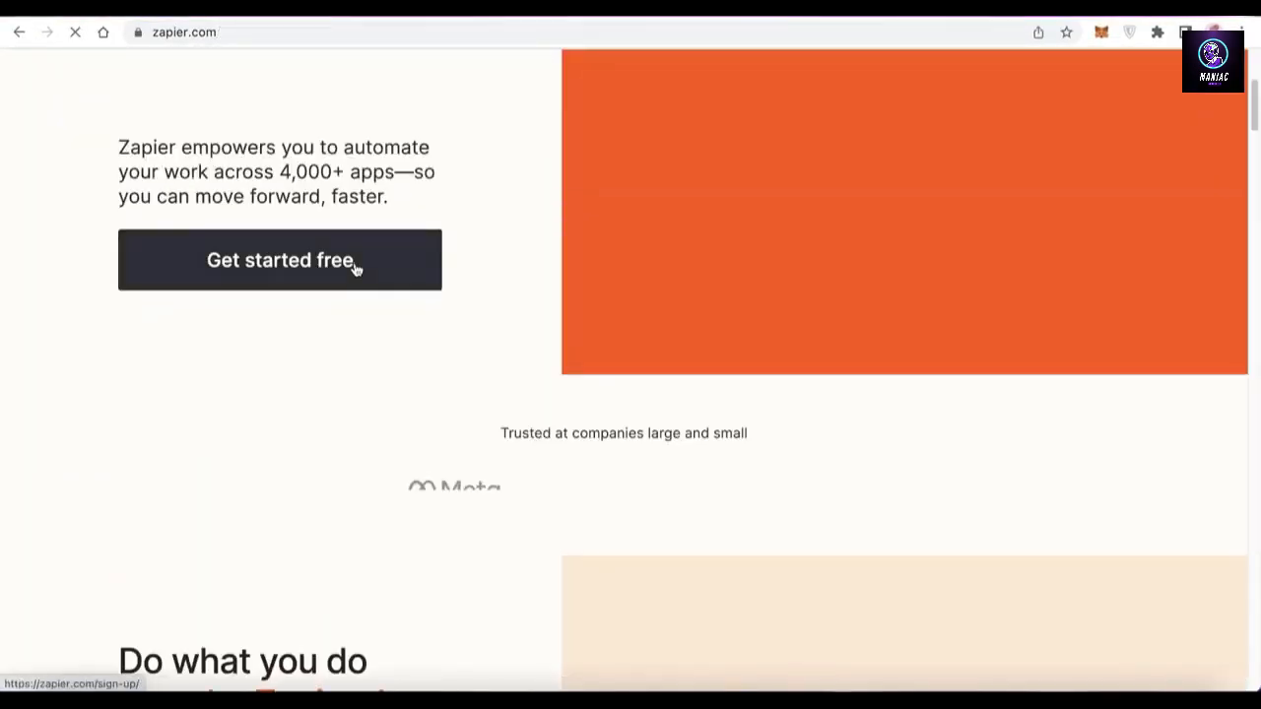
# - Skim the Zapier homepage and reach the Sign up page with Google, Facebook, Microsoft or email options
pyautogui.scroll(-3)
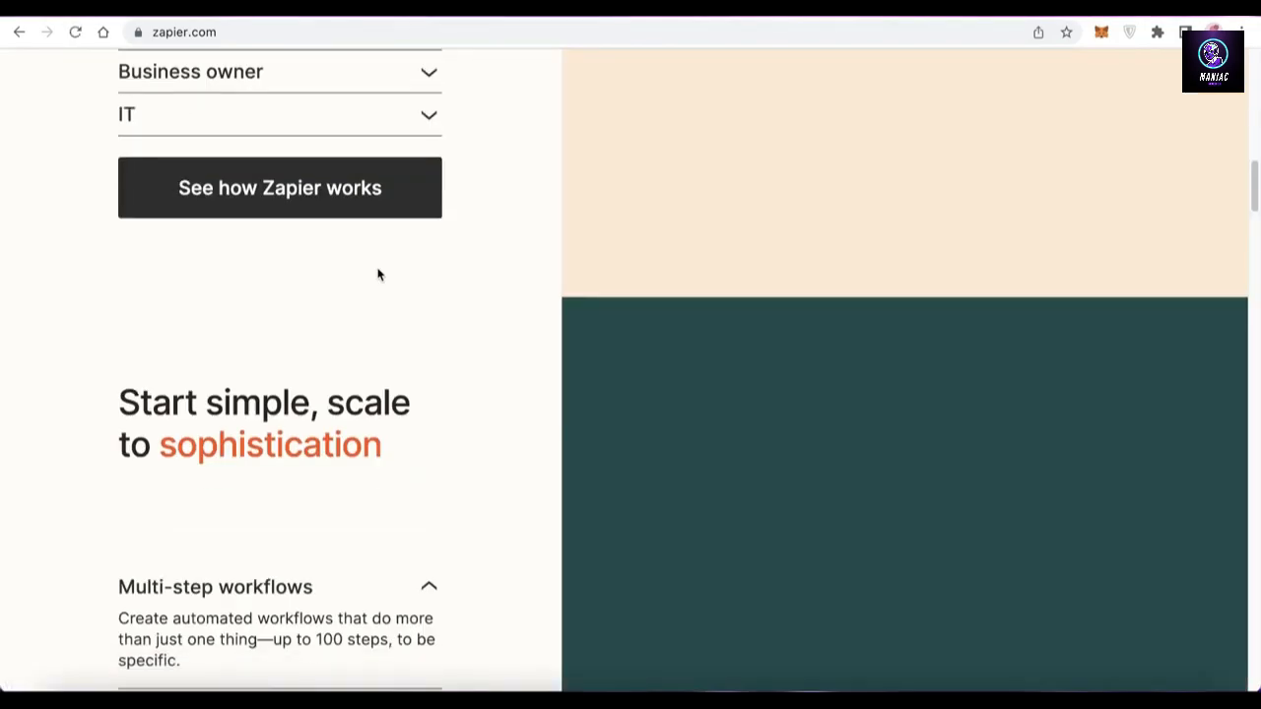
pyautogui.scroll(-3)
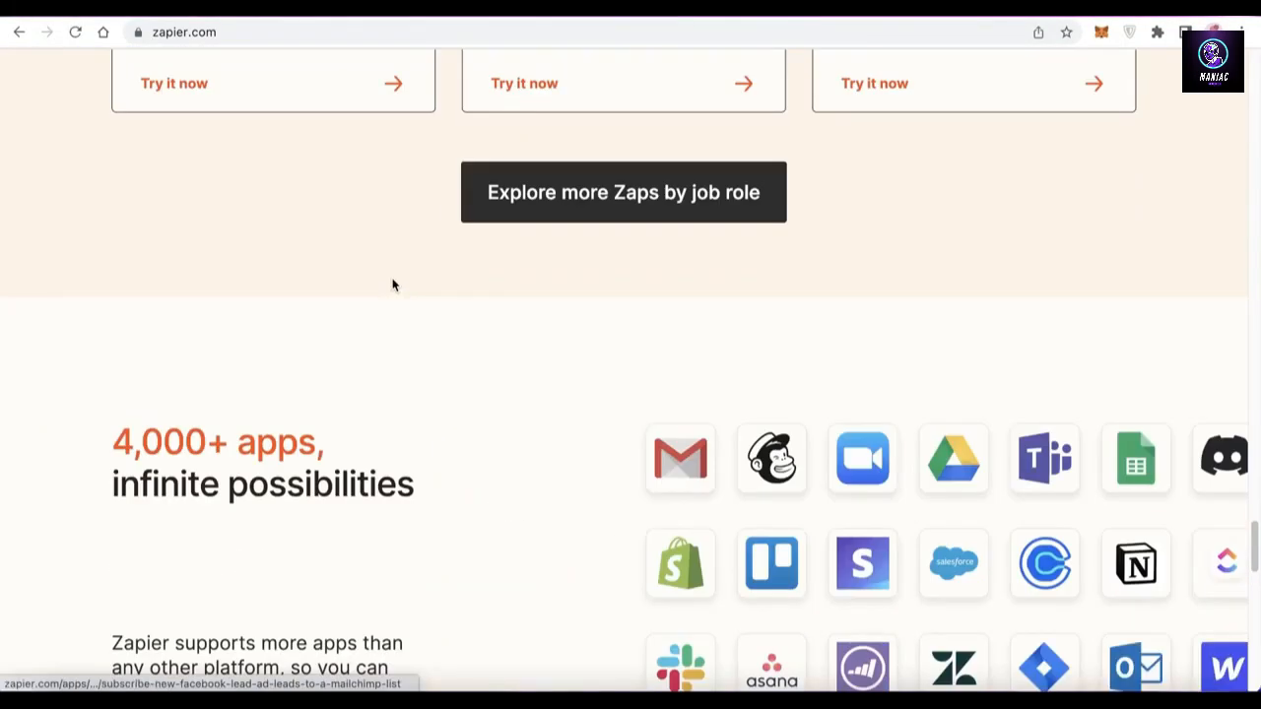
pyautogui.scroll(3)
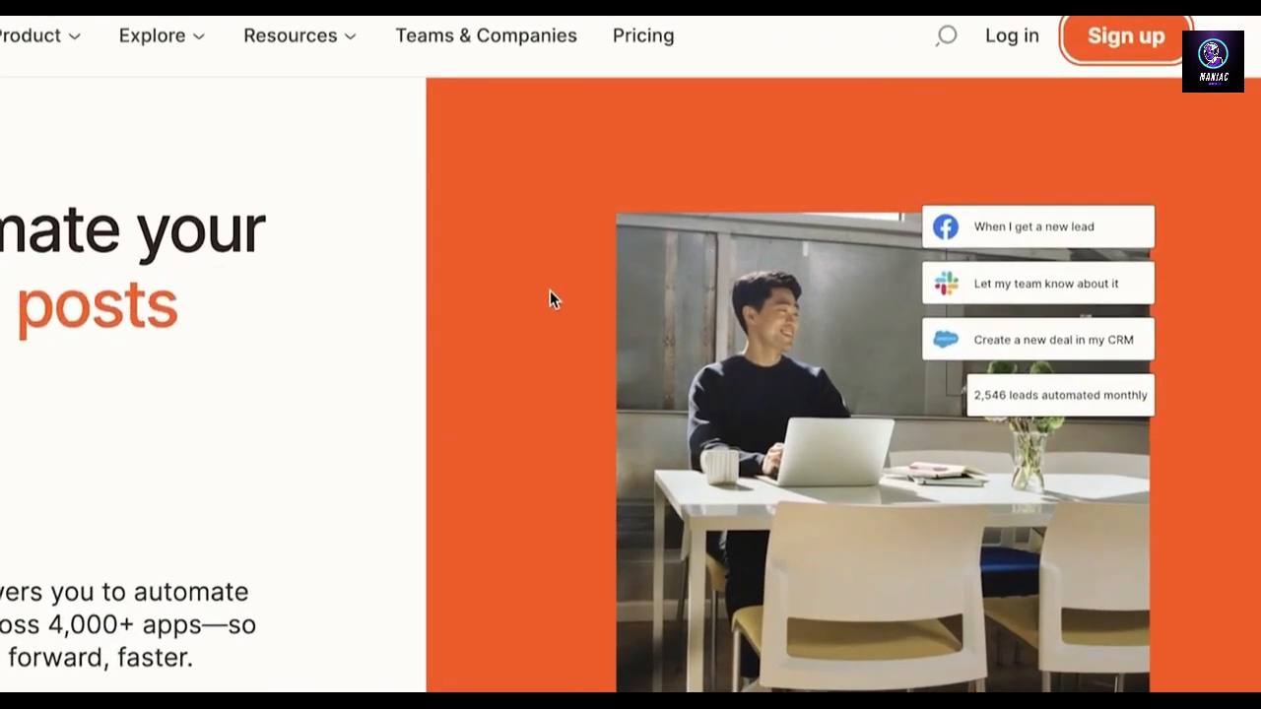
pyautogui.click(1125, 36)
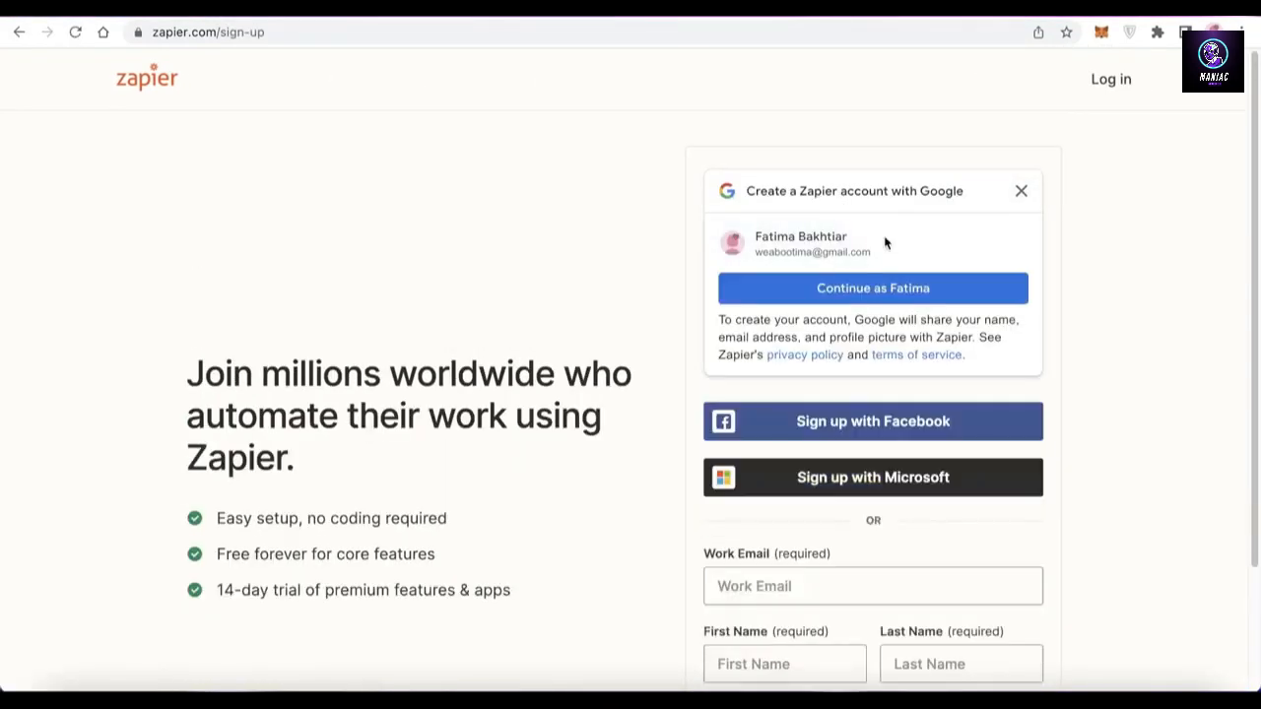
# - Dismiss the Google prompt, submit sign-up, pick a role and reach the Zapier dashboard
pyautogui.click(871, 287)
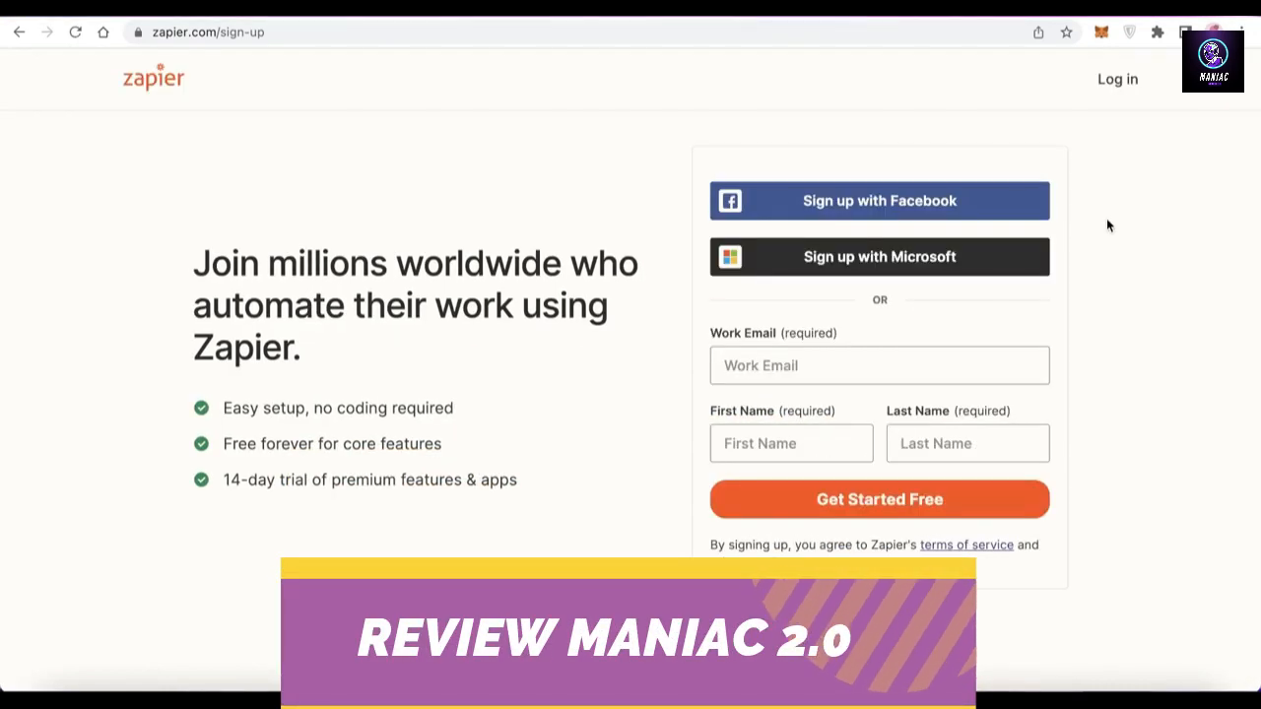
pyautogui.click(879, 498)
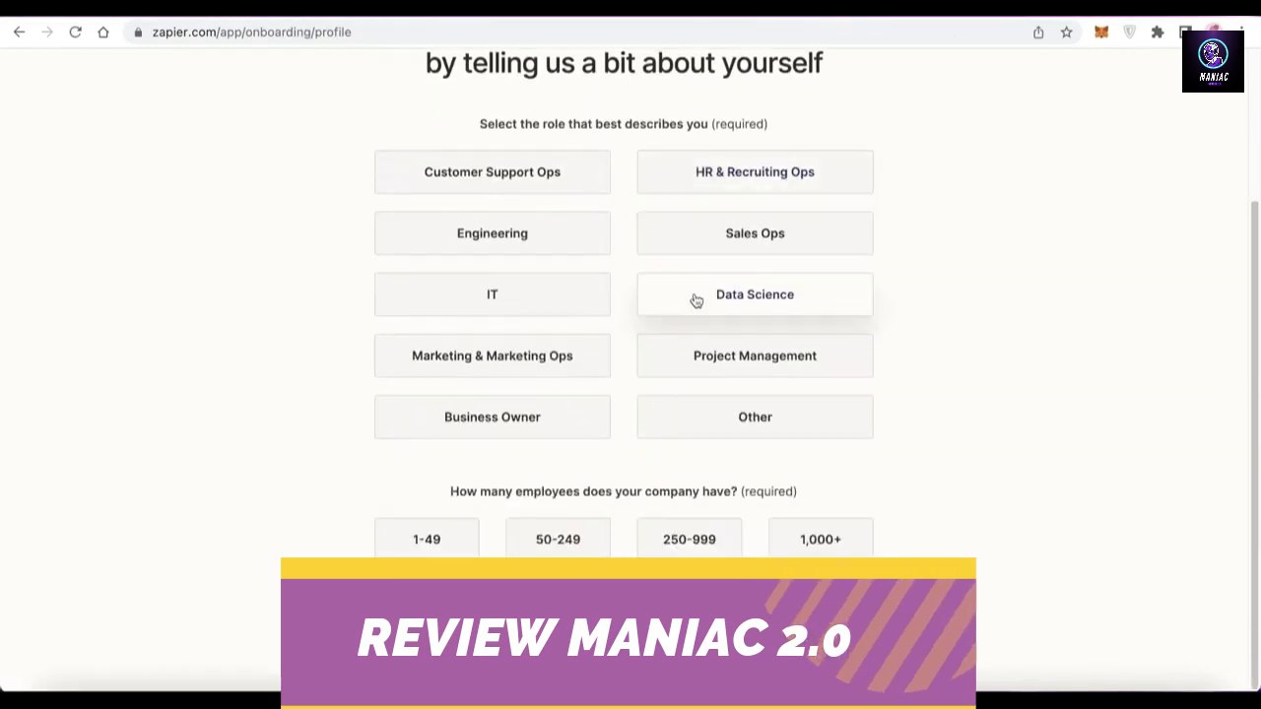
pyautogui.click(492, 294)
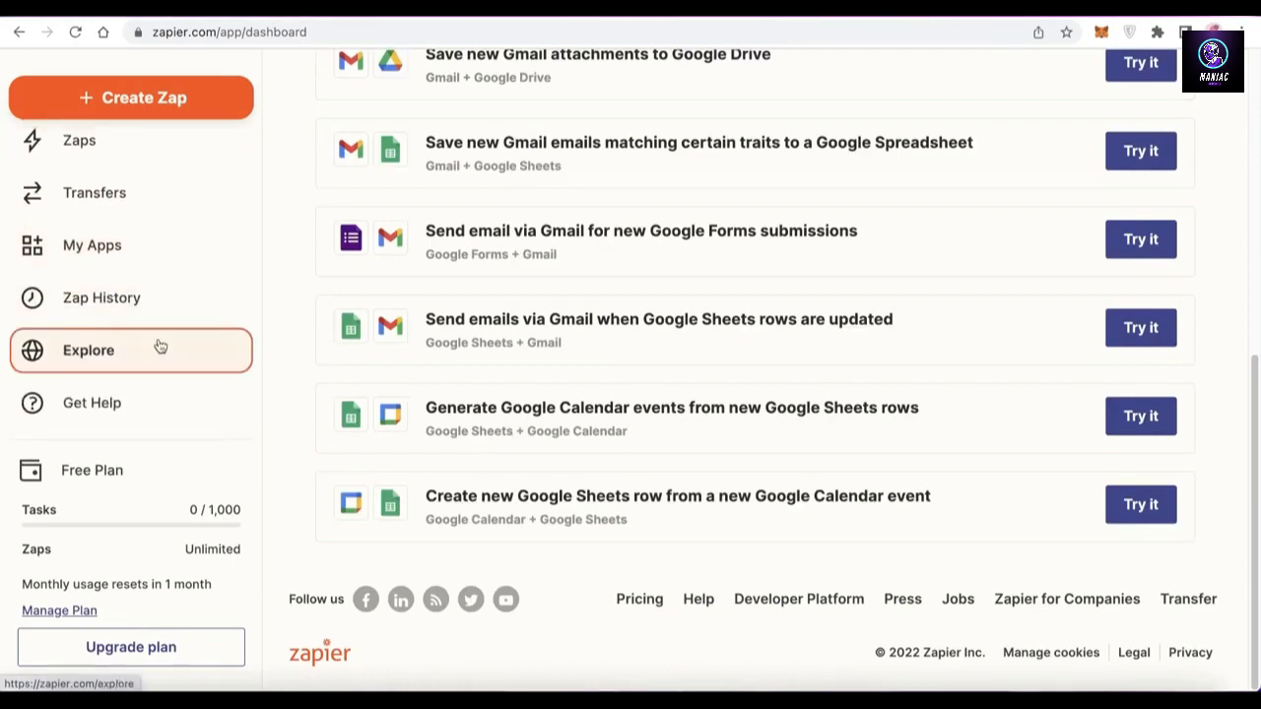
# - Visit Explore briefly, then reach Zapier pricing comparing Free, Starter, Professional, Team and Company
pyautogui.click(87, 351)
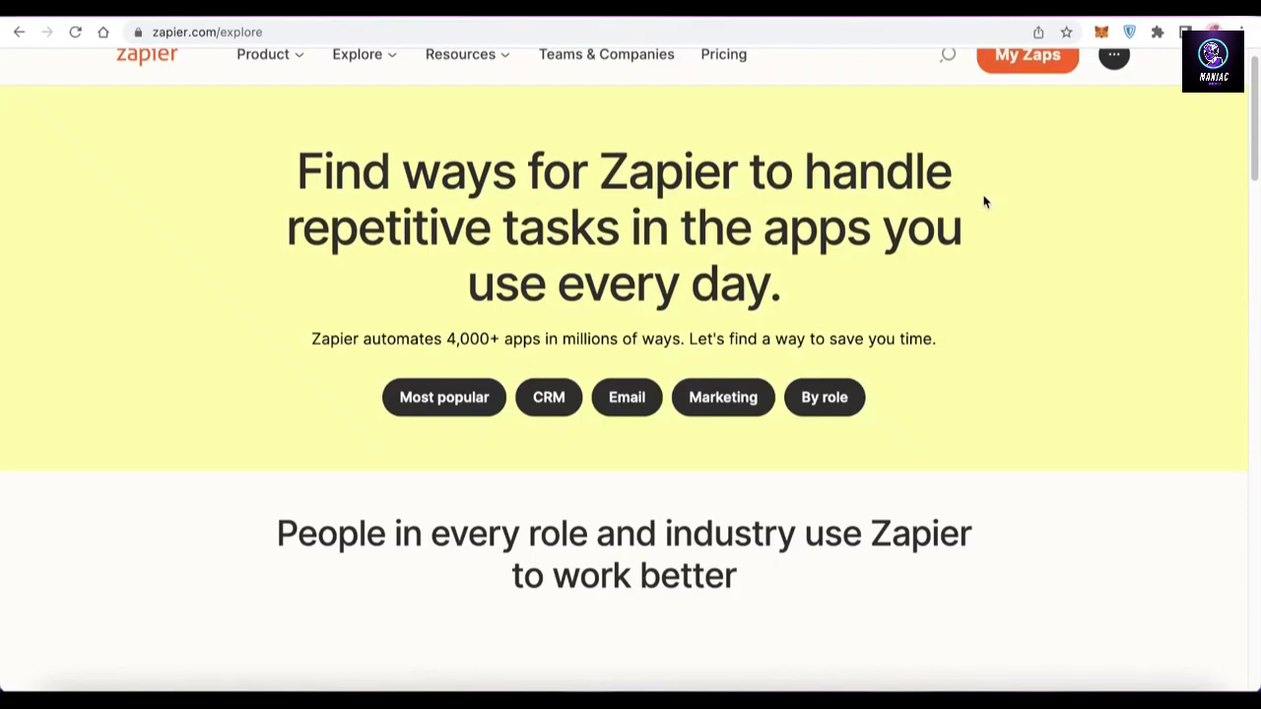
pyautogui.scroll(3)
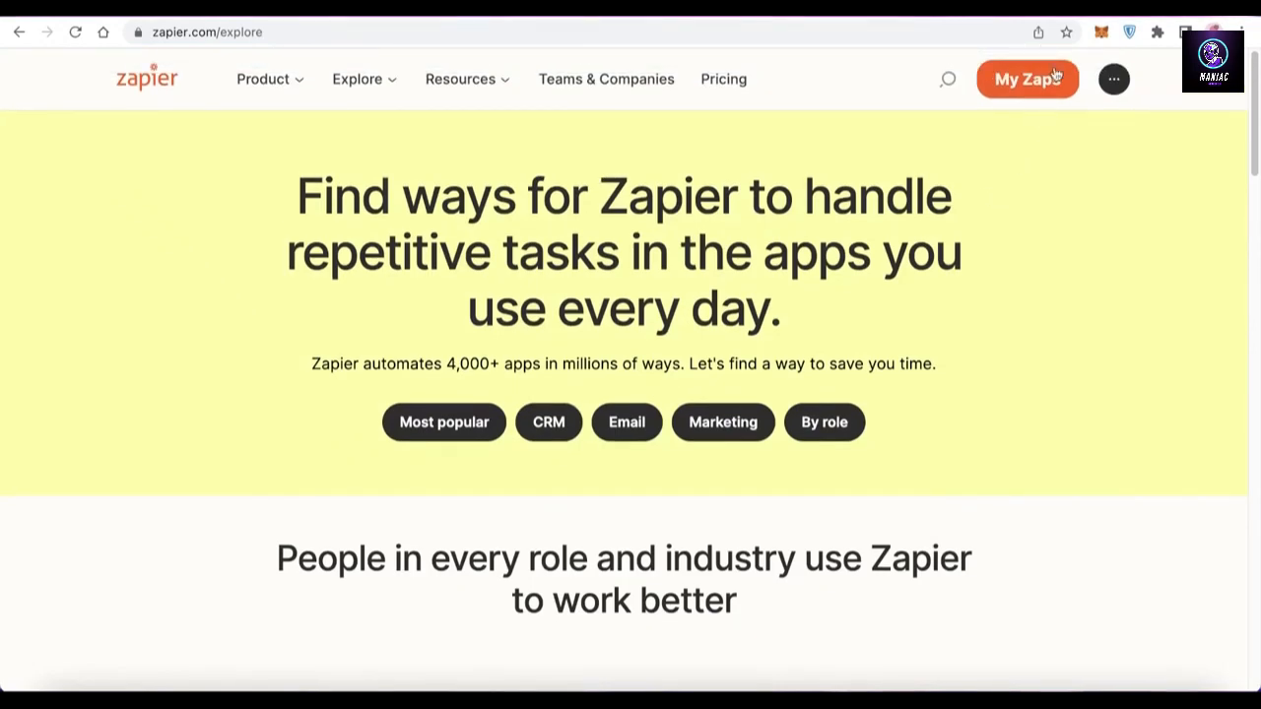
pyautogui.click(723, 79)
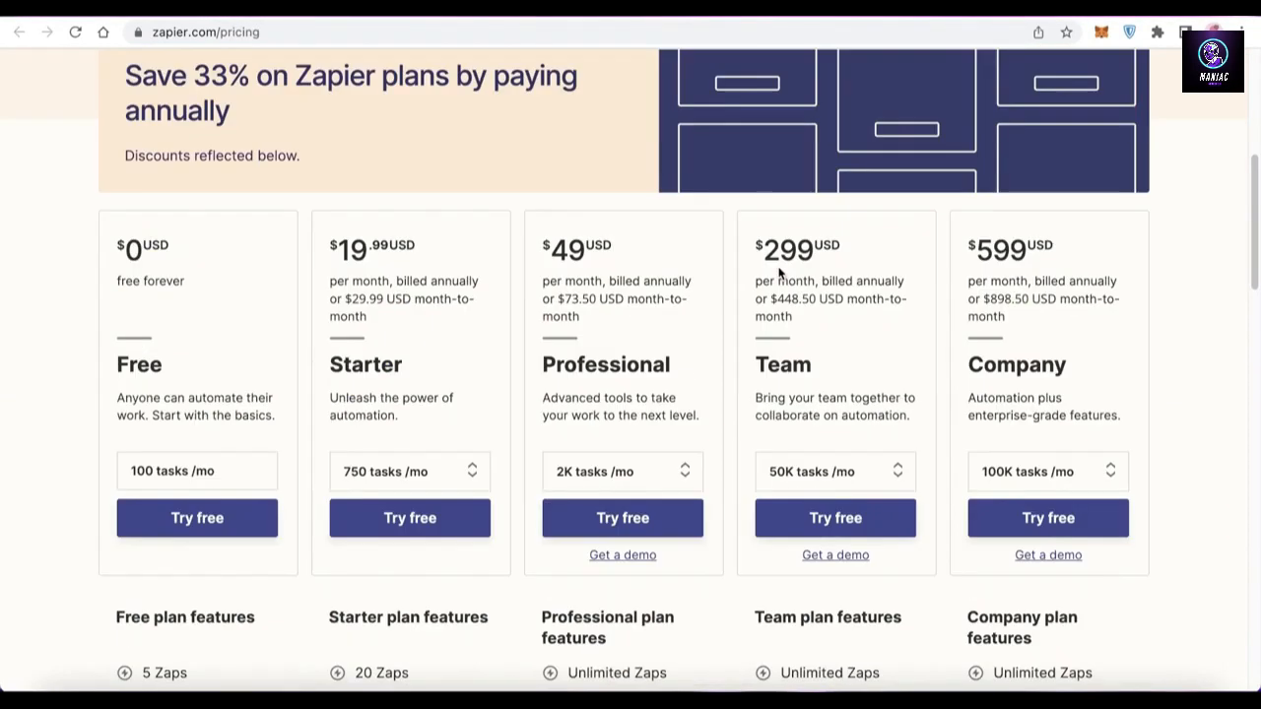
# - From the account menu, reach Pricing & Features showing Marketing Hub Starter $18, Professional $800, Enterprise $3,200
pyautogui.scroll(-3)
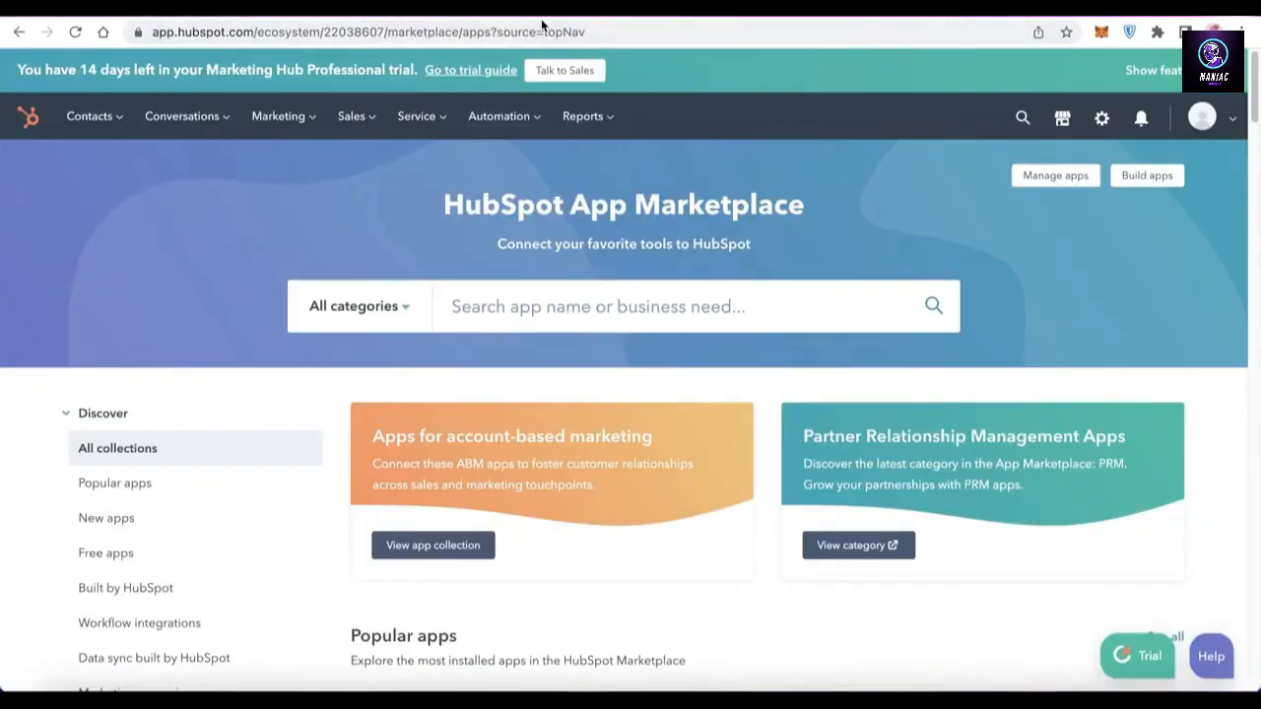
pyautogui.click(1202, 116)
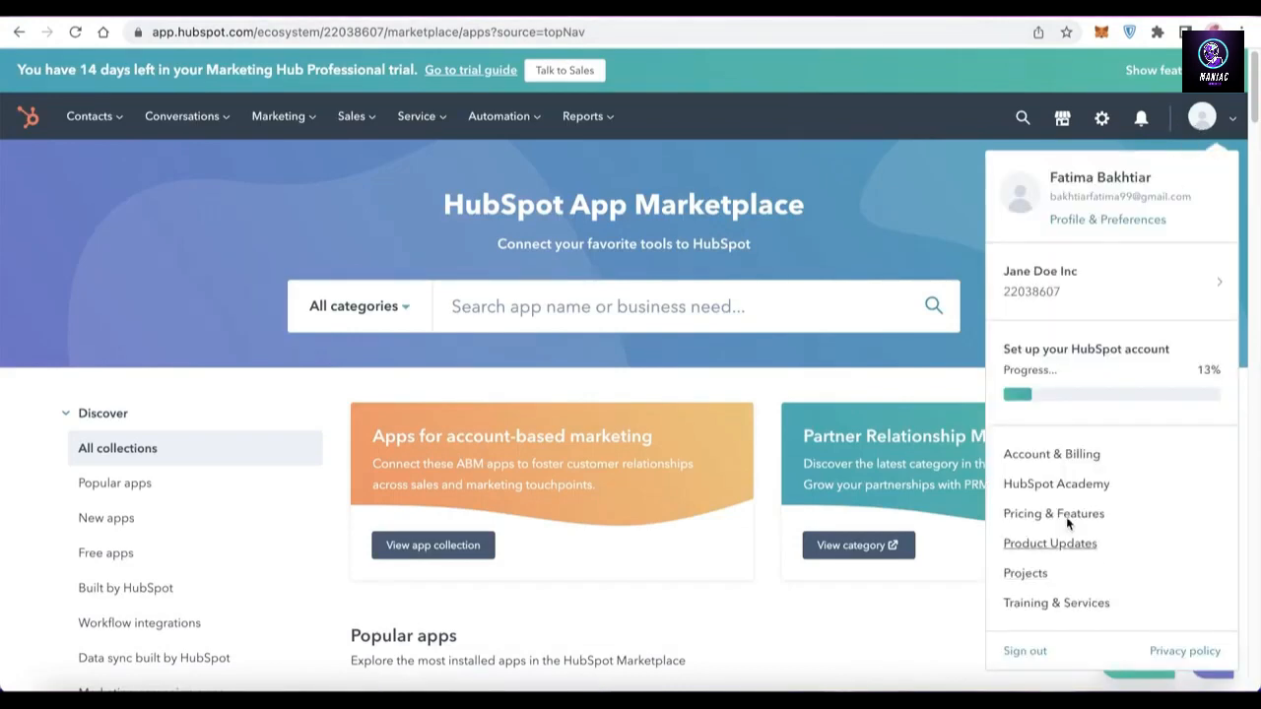
pyautogui.click(1053, 512)
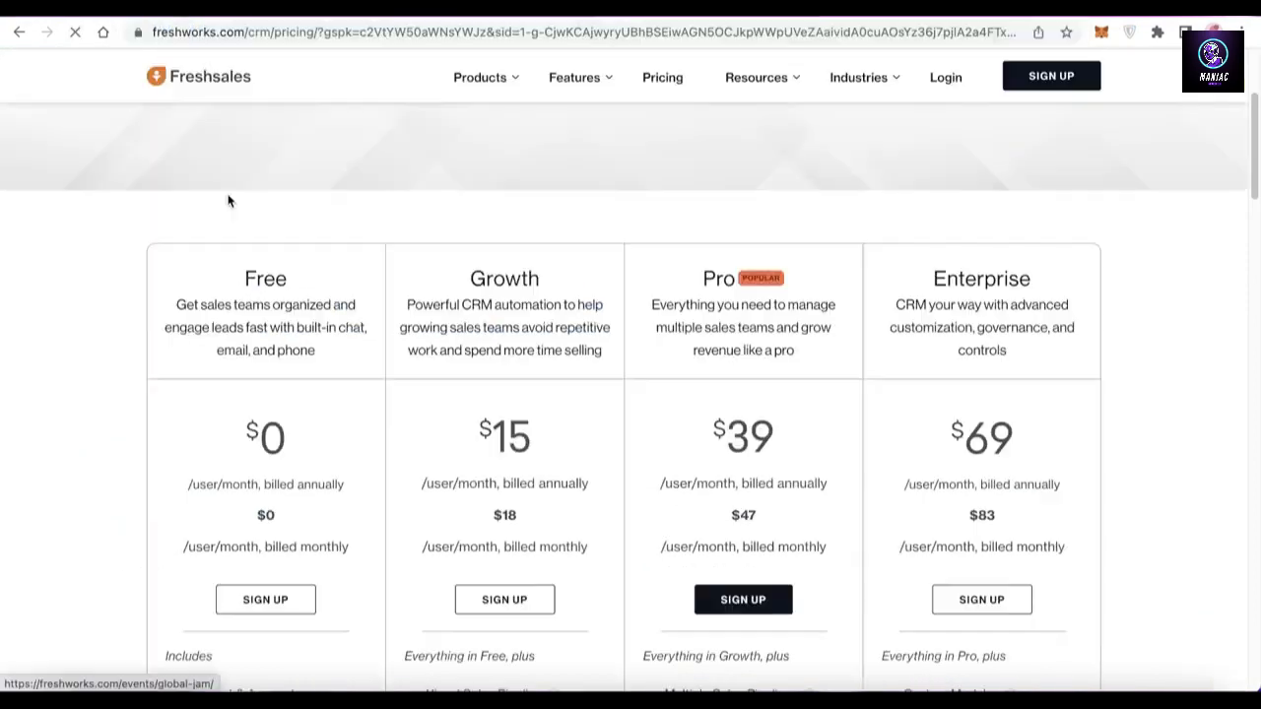
pyautogui.scroll(-3)
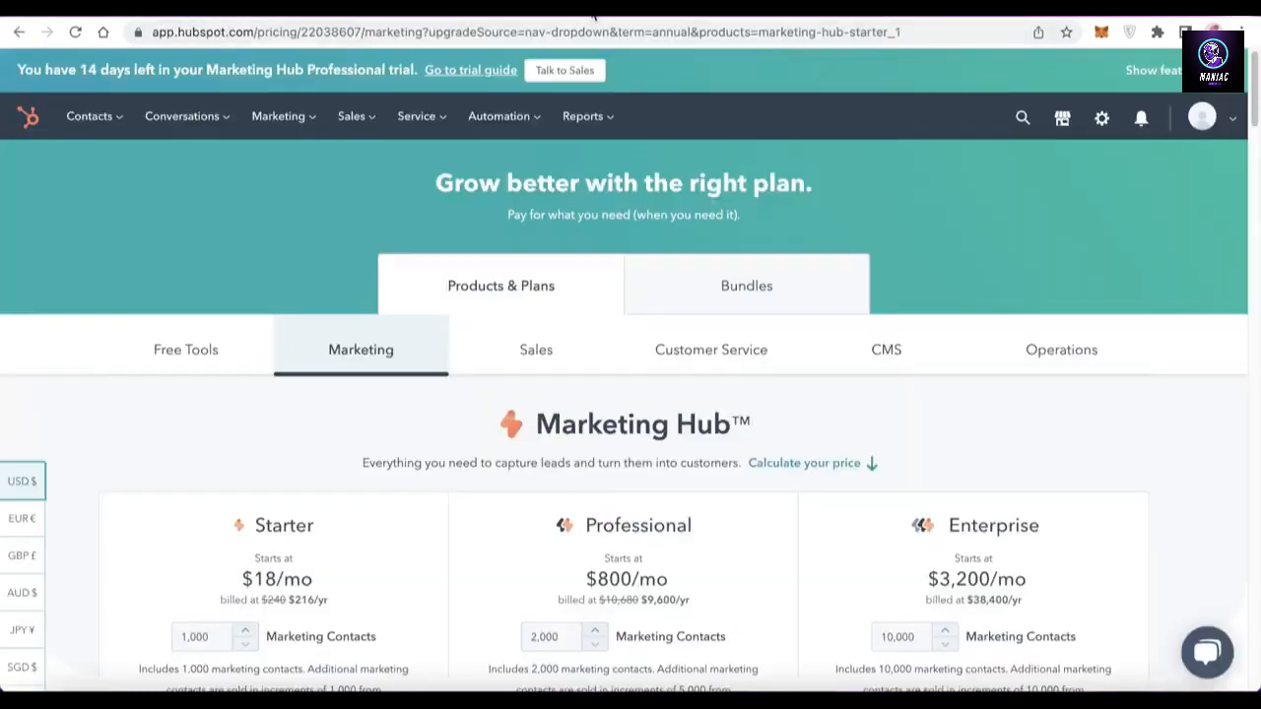
# - Switch to Free Tools and bring up the full list of free CRM features
pyautogui.scroll(-3)
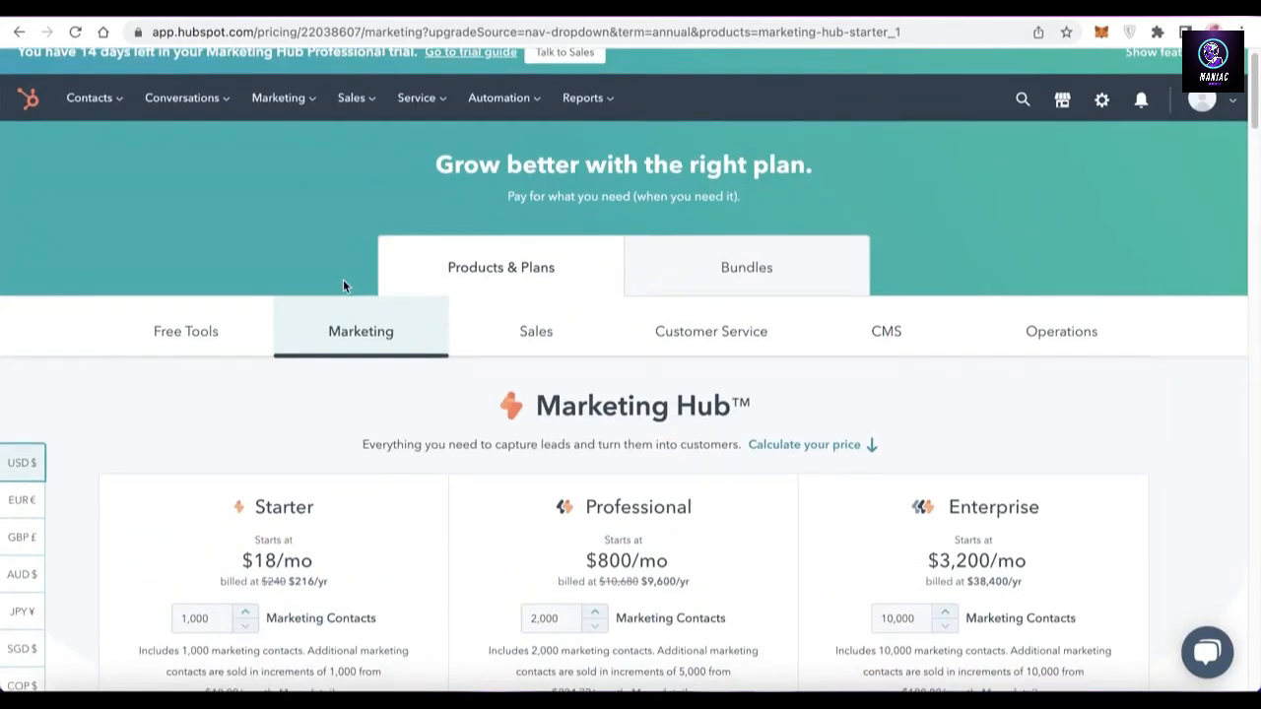
pyautogui.click(186, 331)
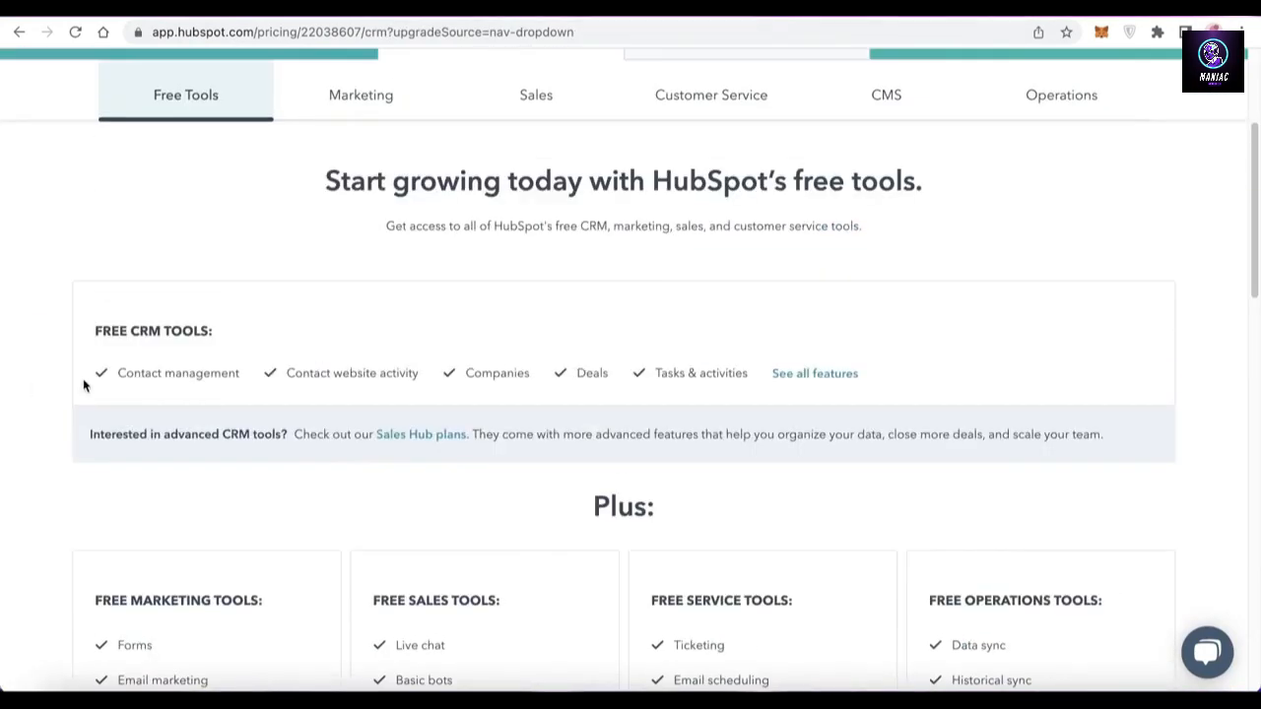
pyautogui.moveTo(513, 339)
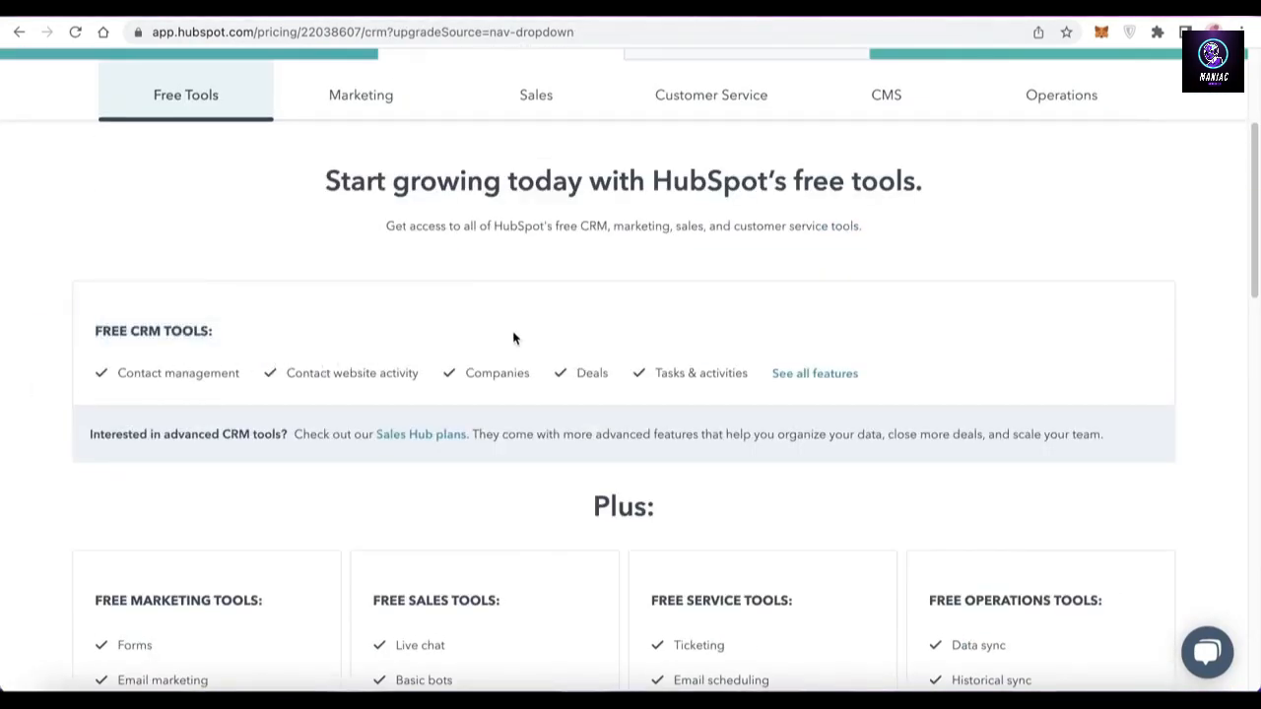
pyautogui.scroll(-3)
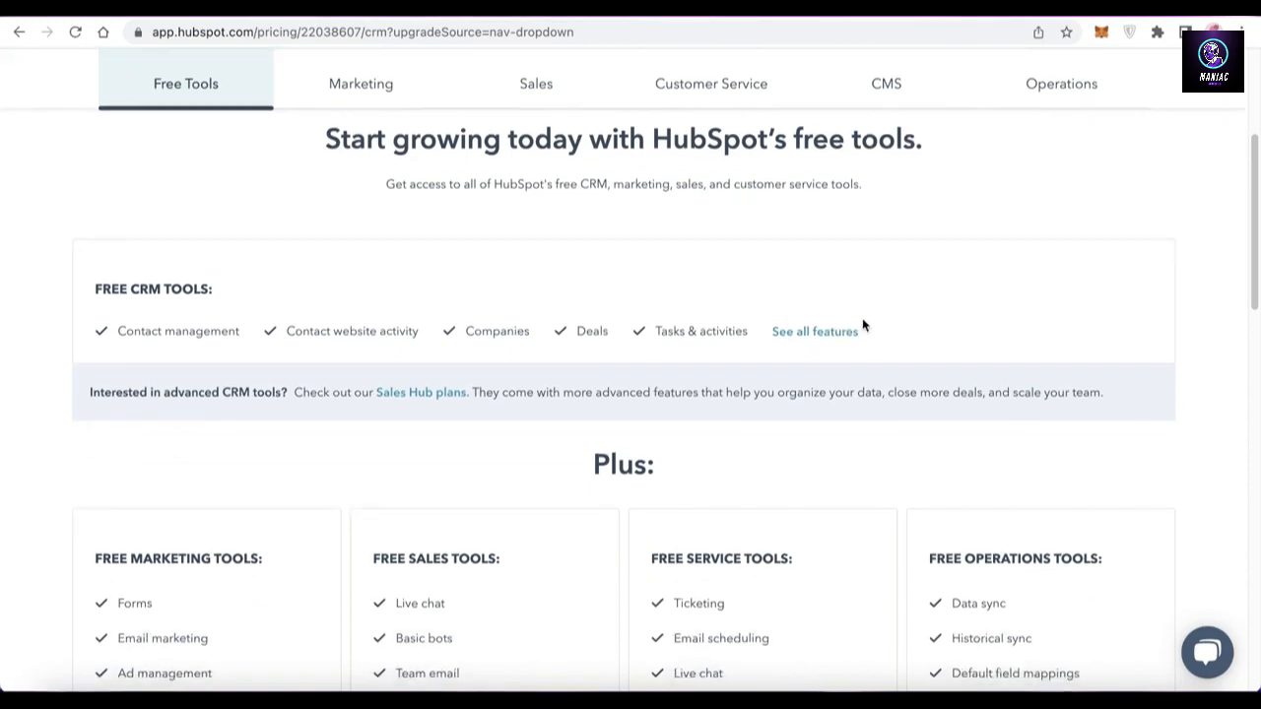
pyautogui.click(816, 331)
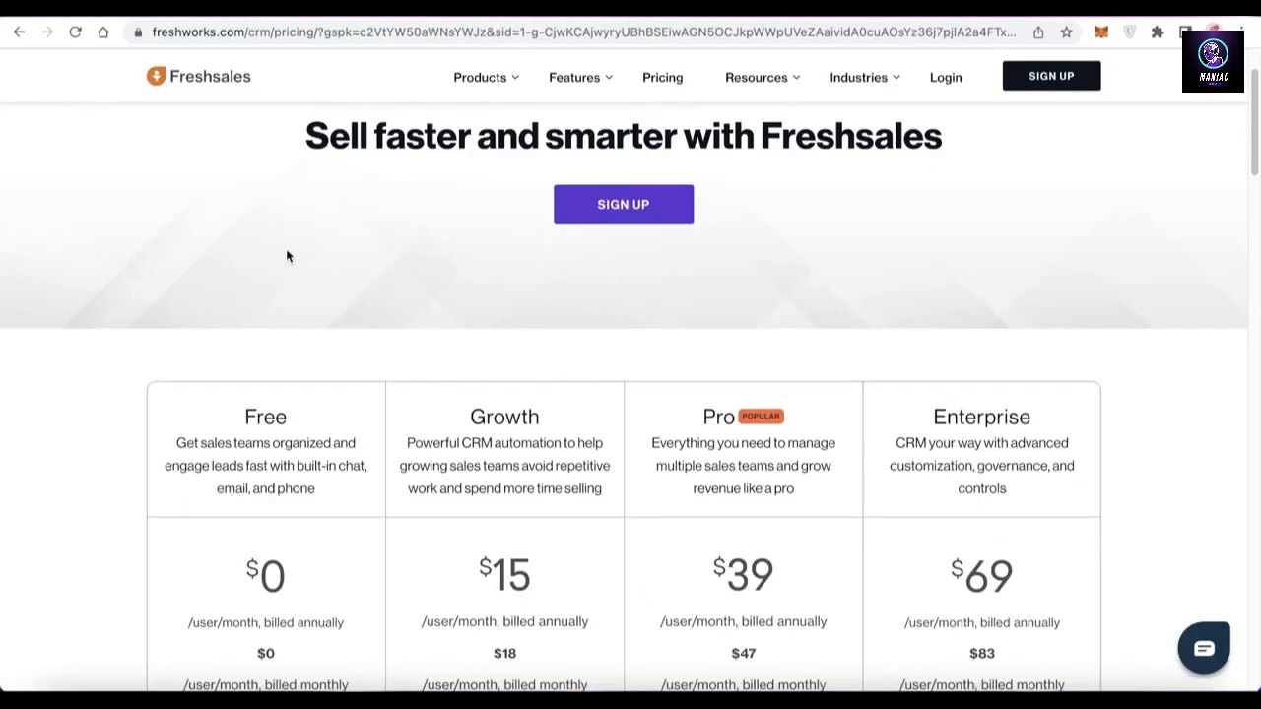
# - Scroll to the Freshsales Free plan's Includes list: contact management, chat, email, phone, 24x5 support
pyautogui.scroll(-3)
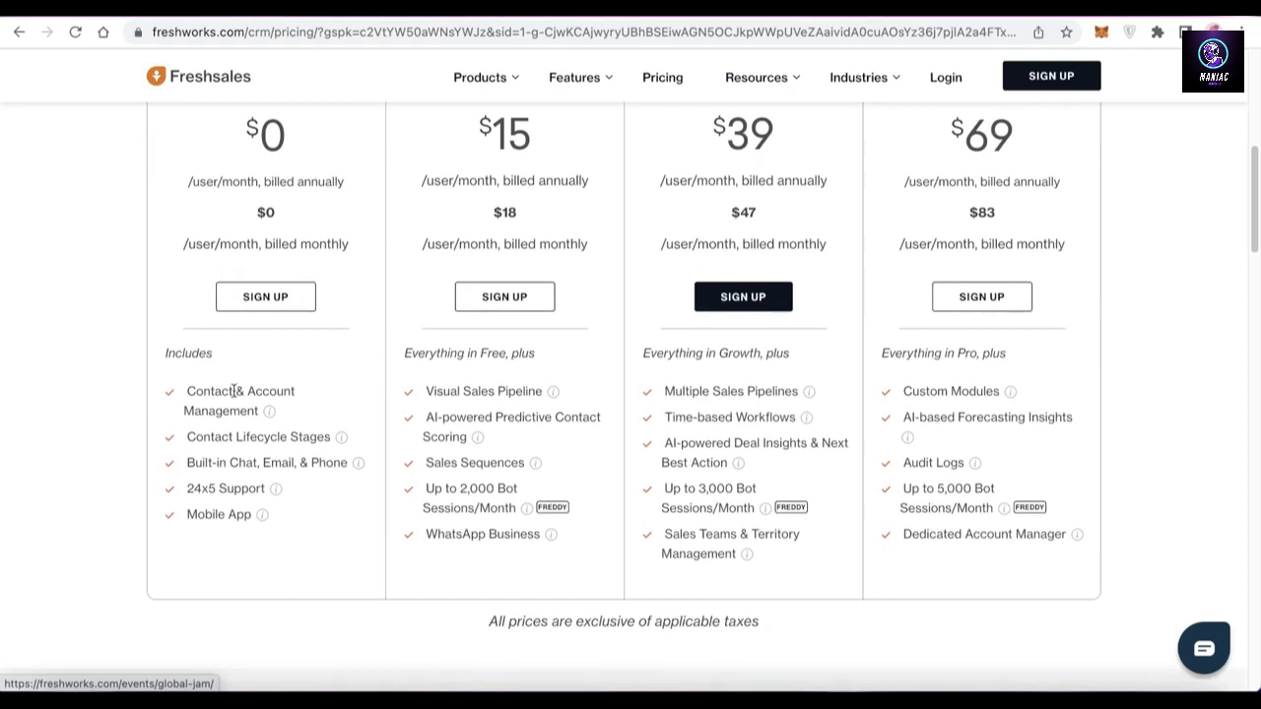
pyautogui.moveTo(315, 461)
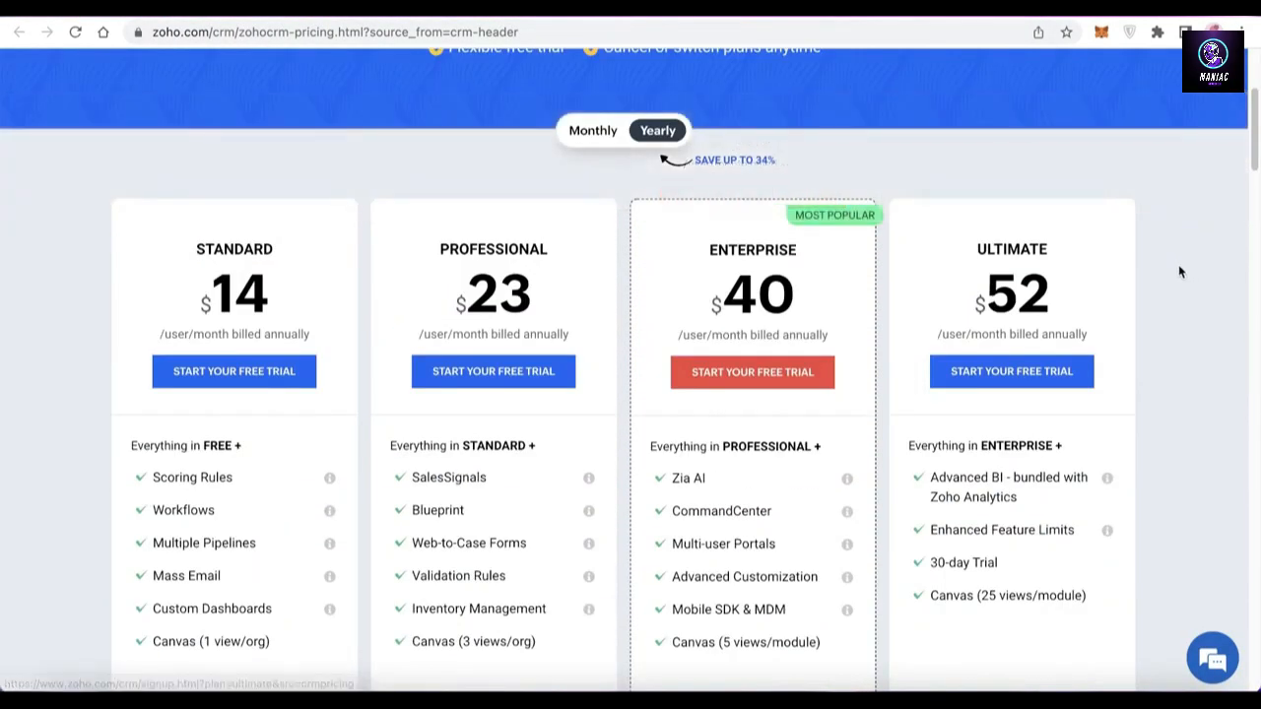
# - Review Zoho CRM's yearly plans from Standard $14 to Ultimate $52 per user
pyautogui.scroll(3)
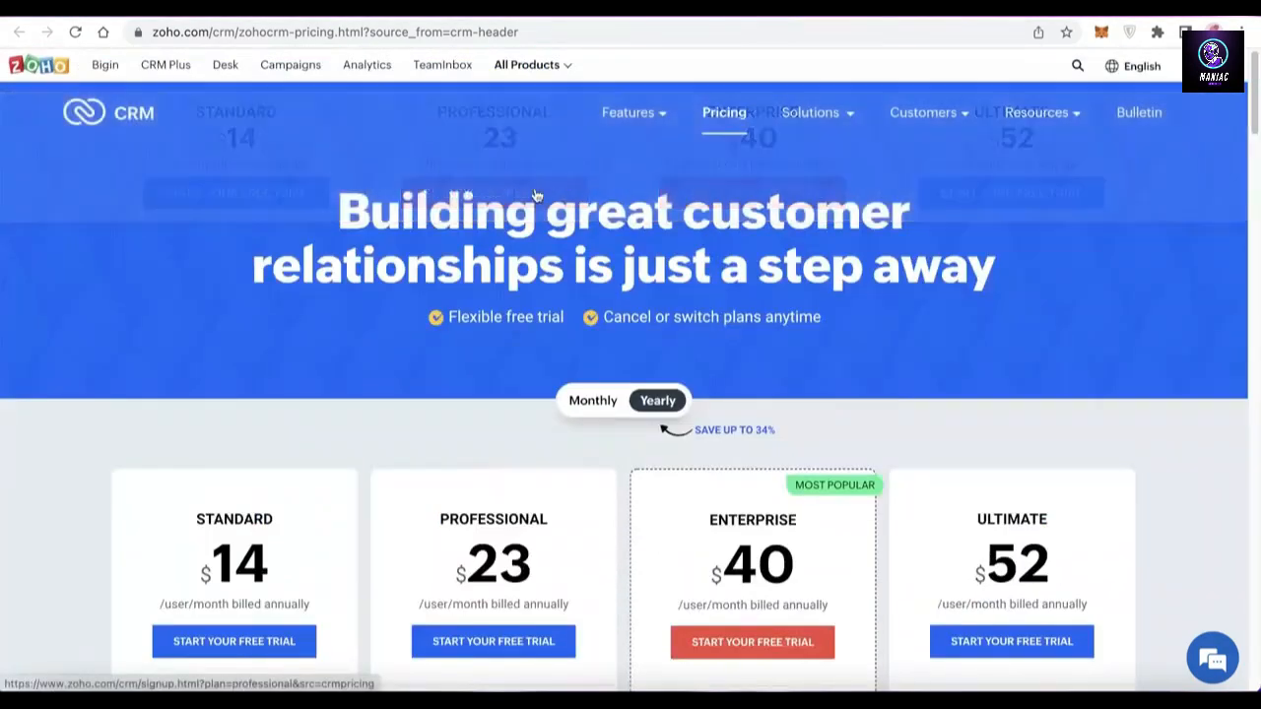
pyautogui.scroll(-3)
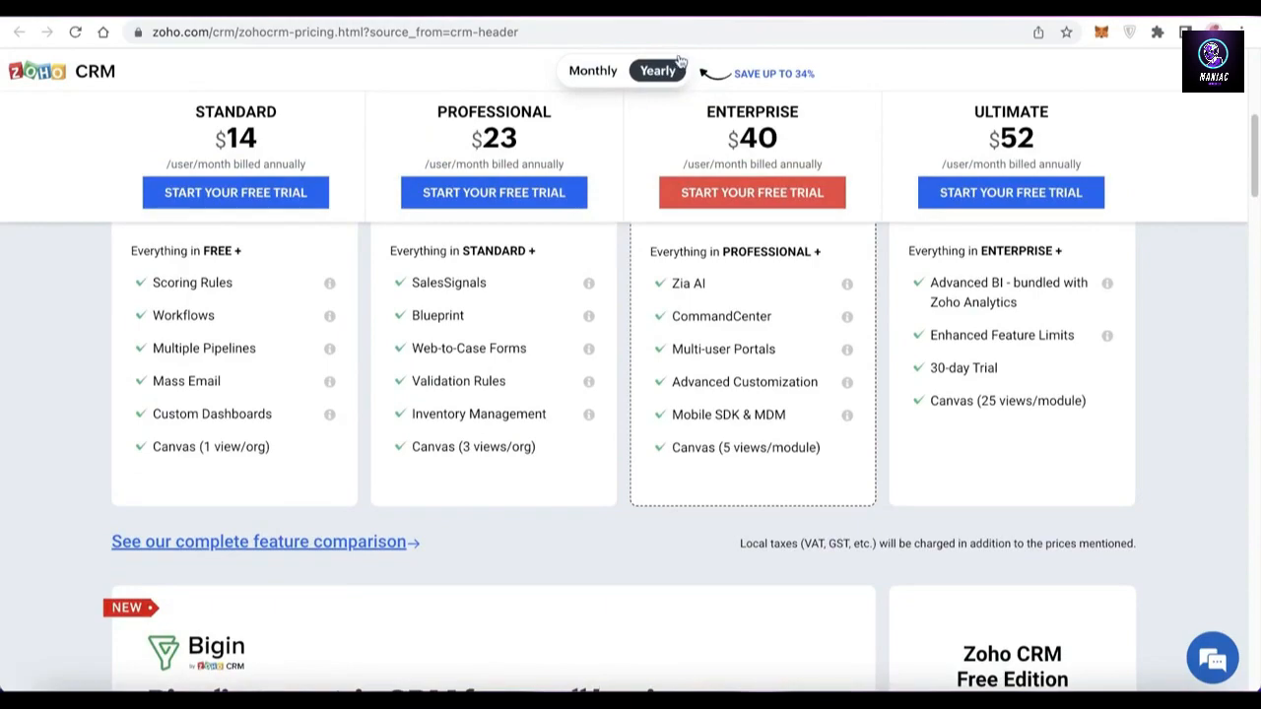
pyautogui.scroll(3)
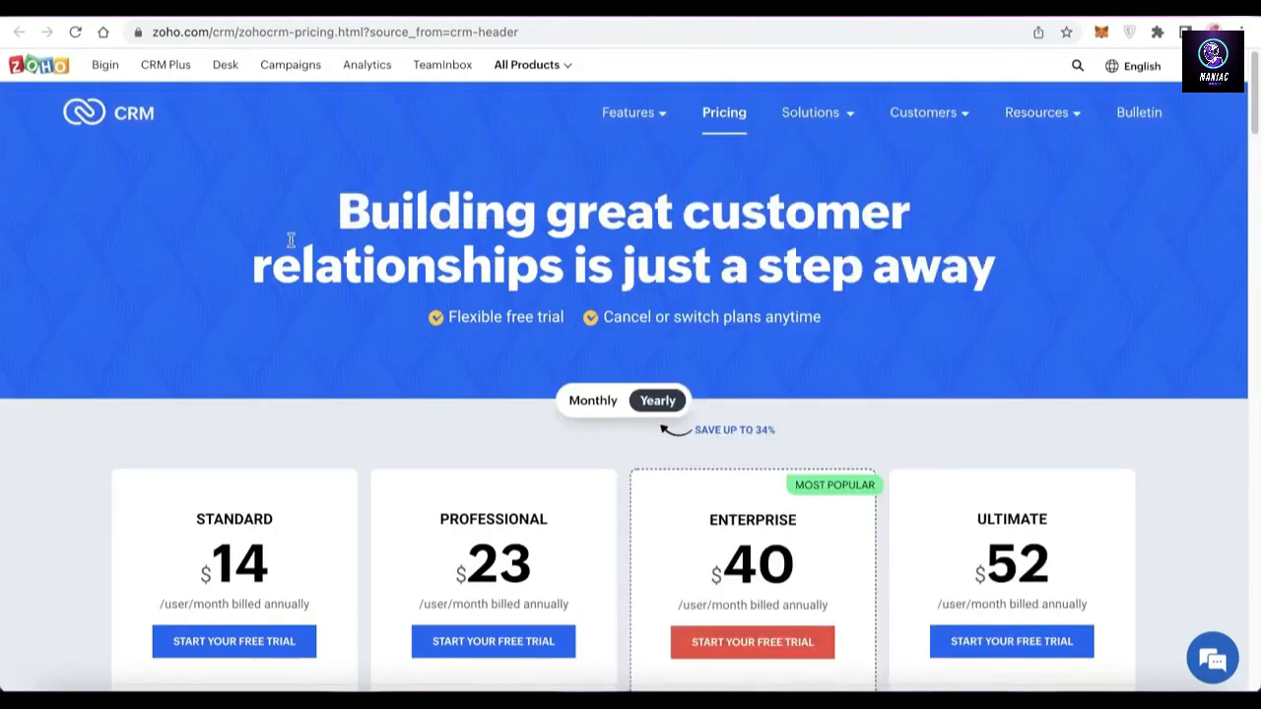
pyautogui.scroll(-3)
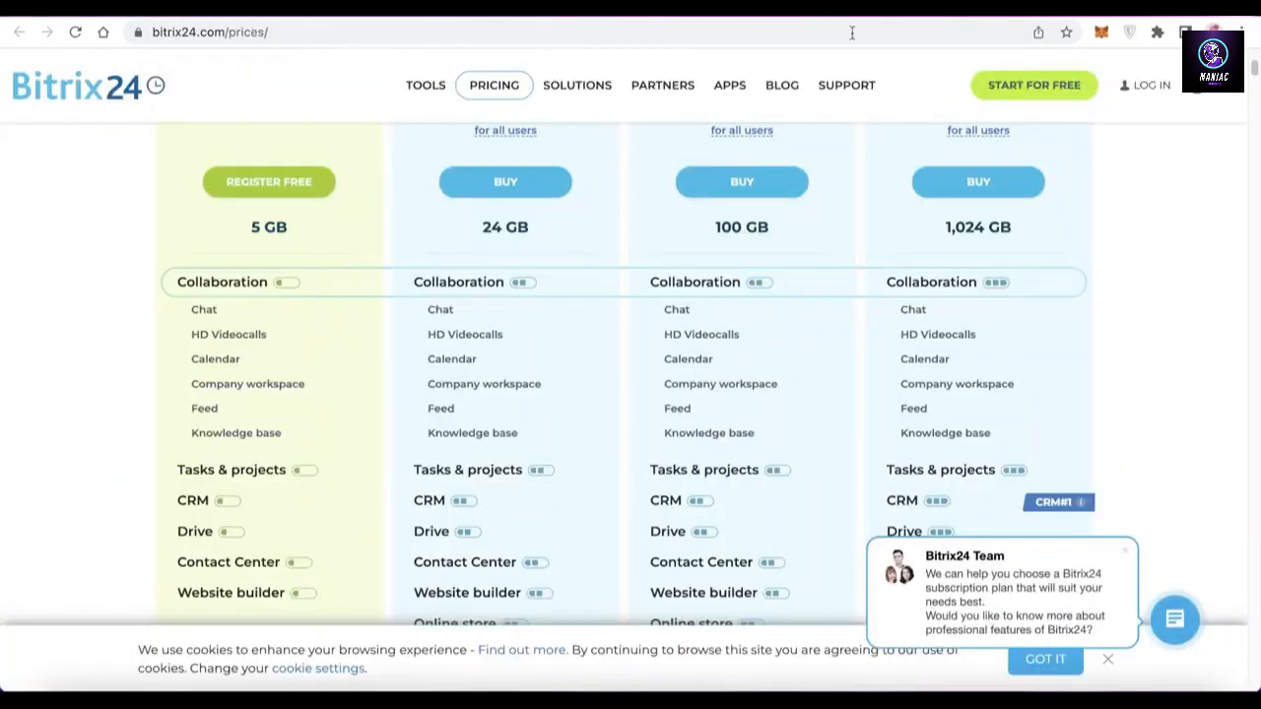
# - Scroll the Bitrix24 prices page to the CRM feature row comparing Free, Basic, Standard and Professional
pyautogui.scroll(-3)
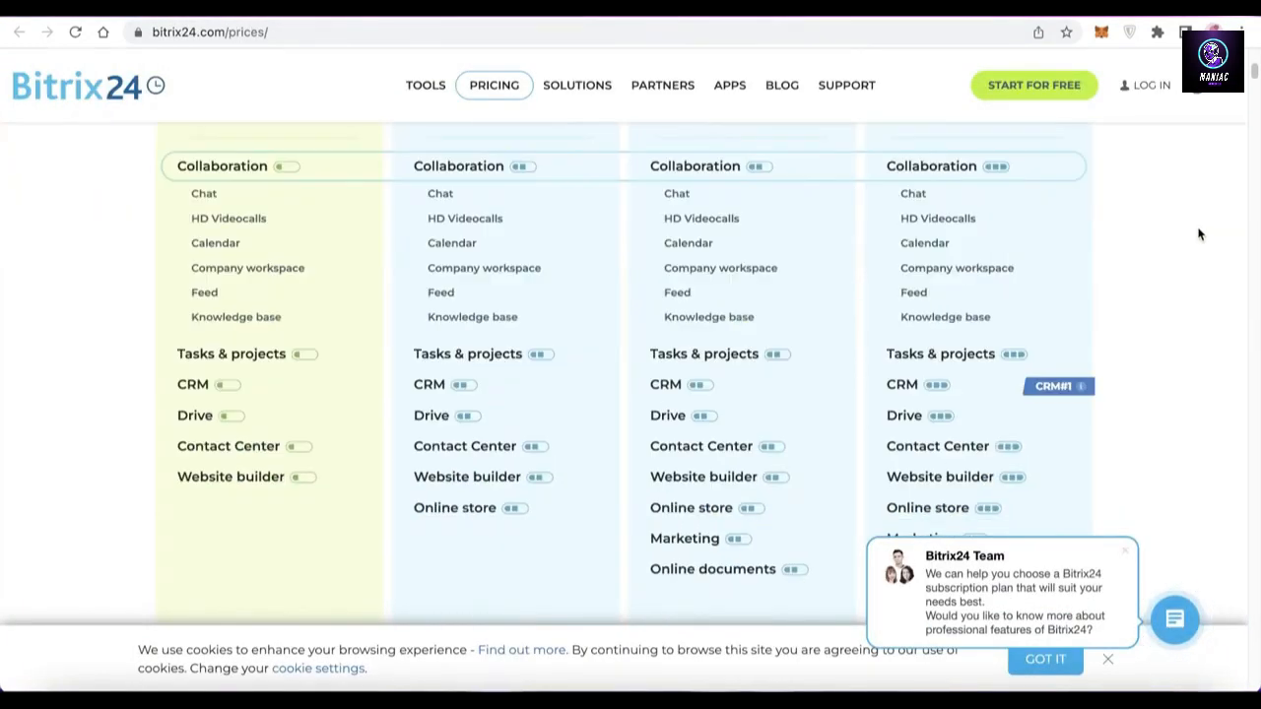
pyautogui.scroll(3)
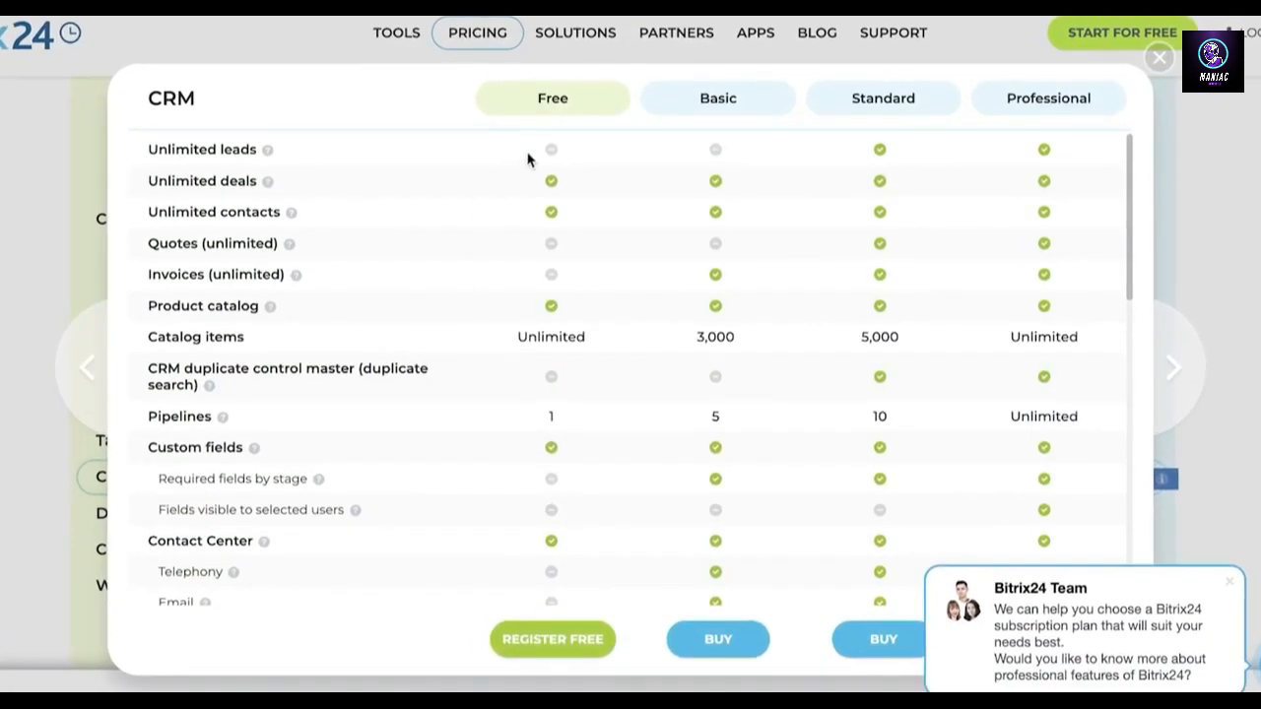
pyautogui.moveTo(233, 164)
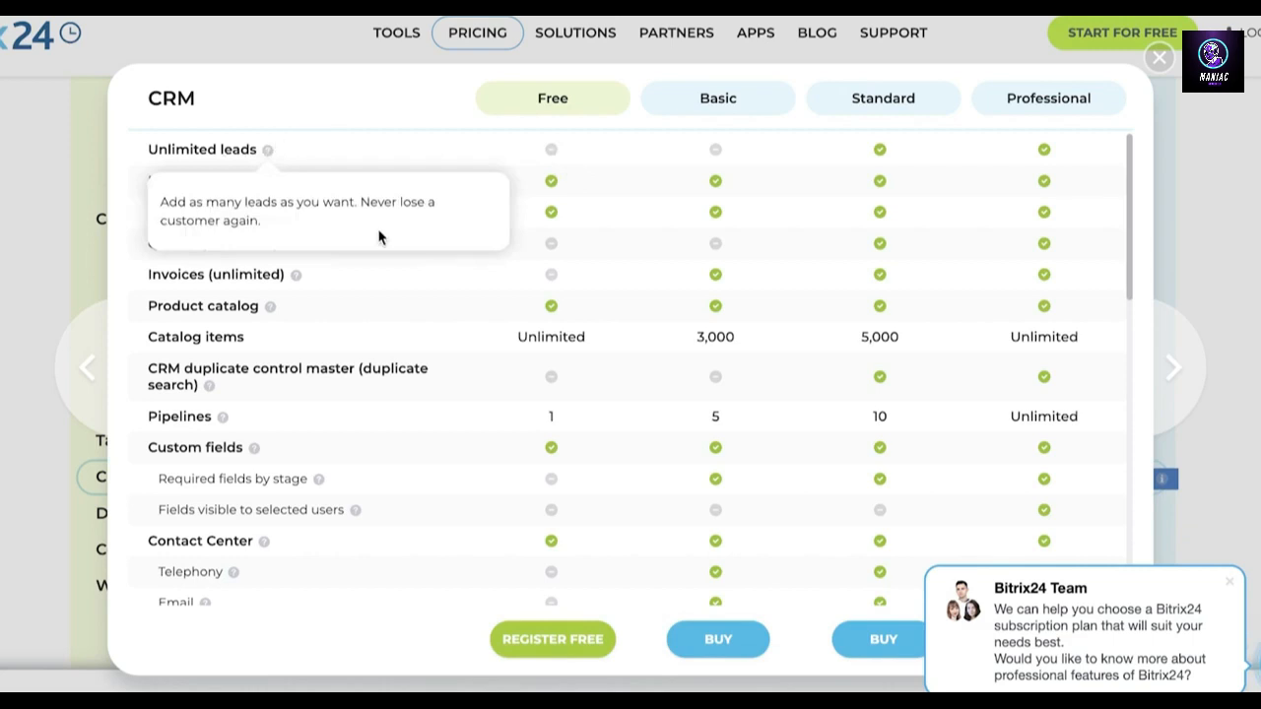
pyautogui.moveTo(489, 362)
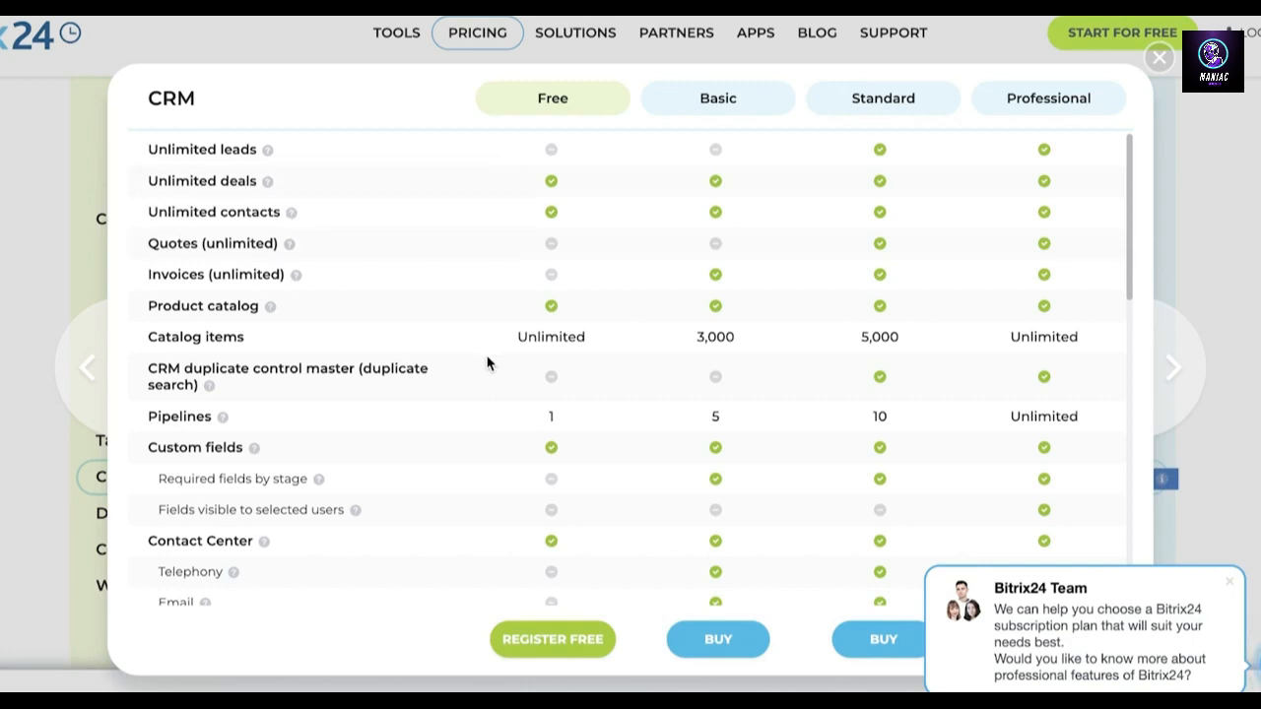
pyautogui.moveTo(552, 181)
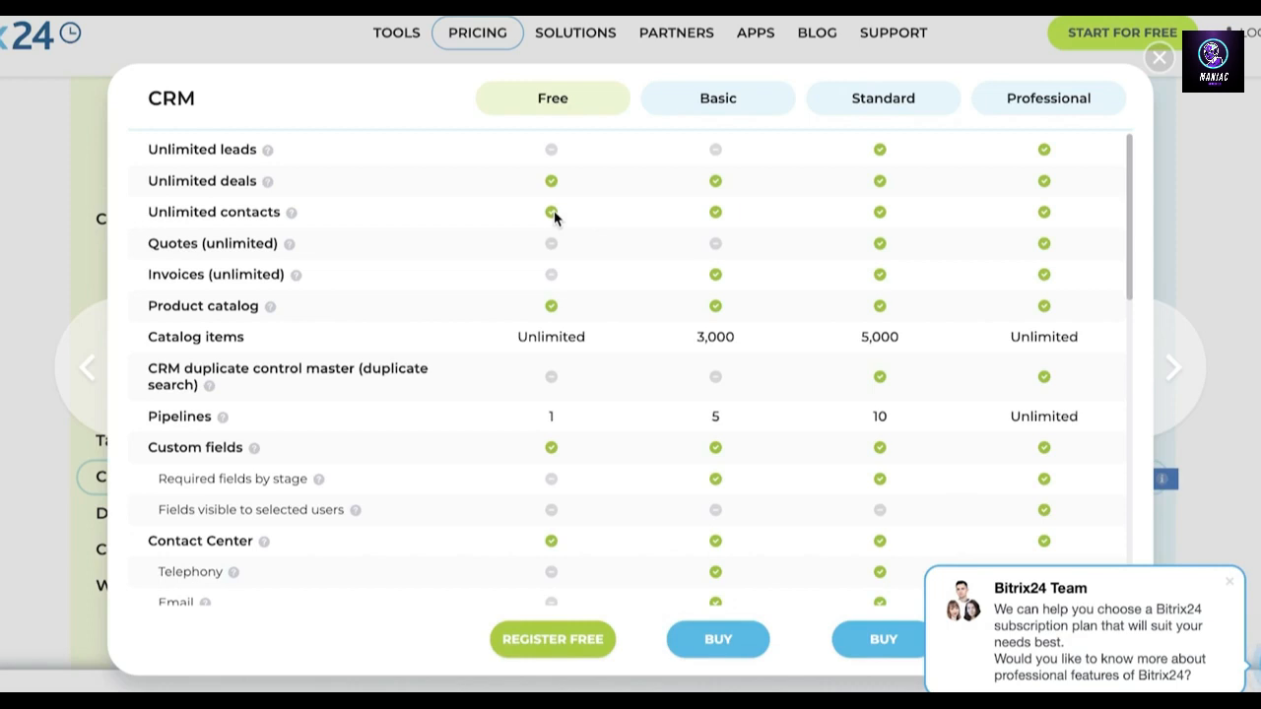
pyautogui.moveTo(493, 146)
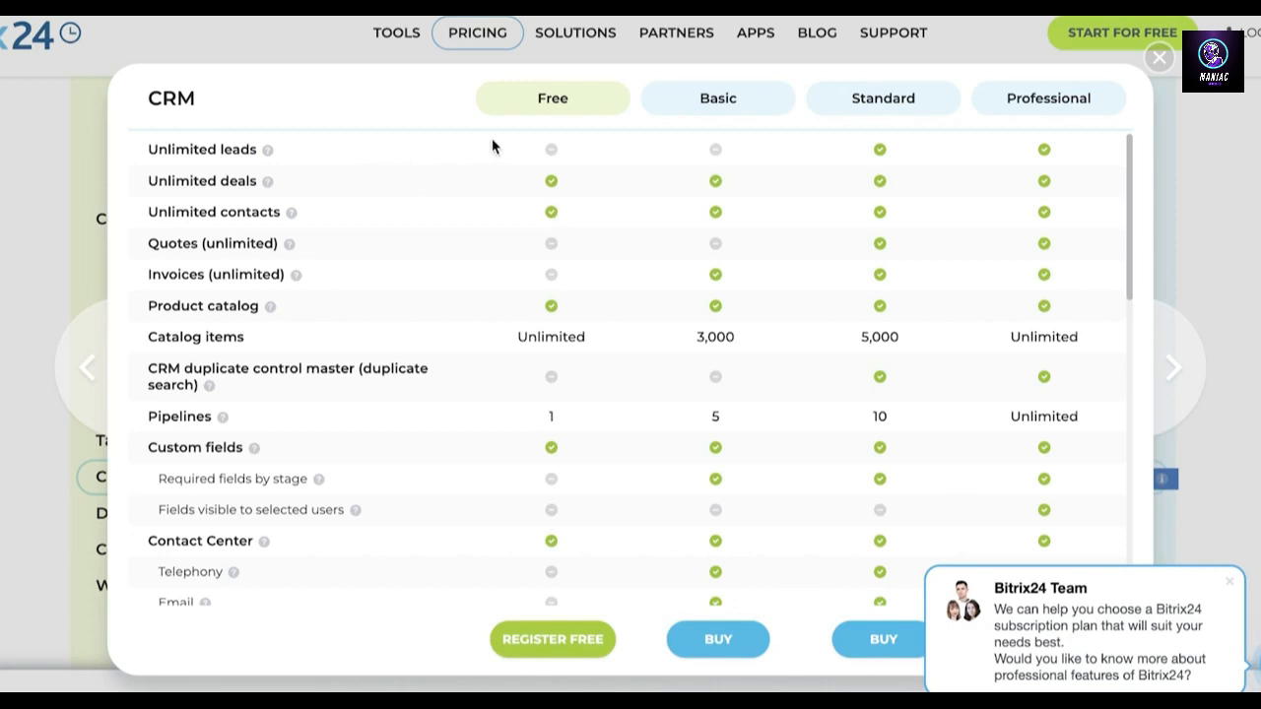
pyautogui.moveTo(481, 221)
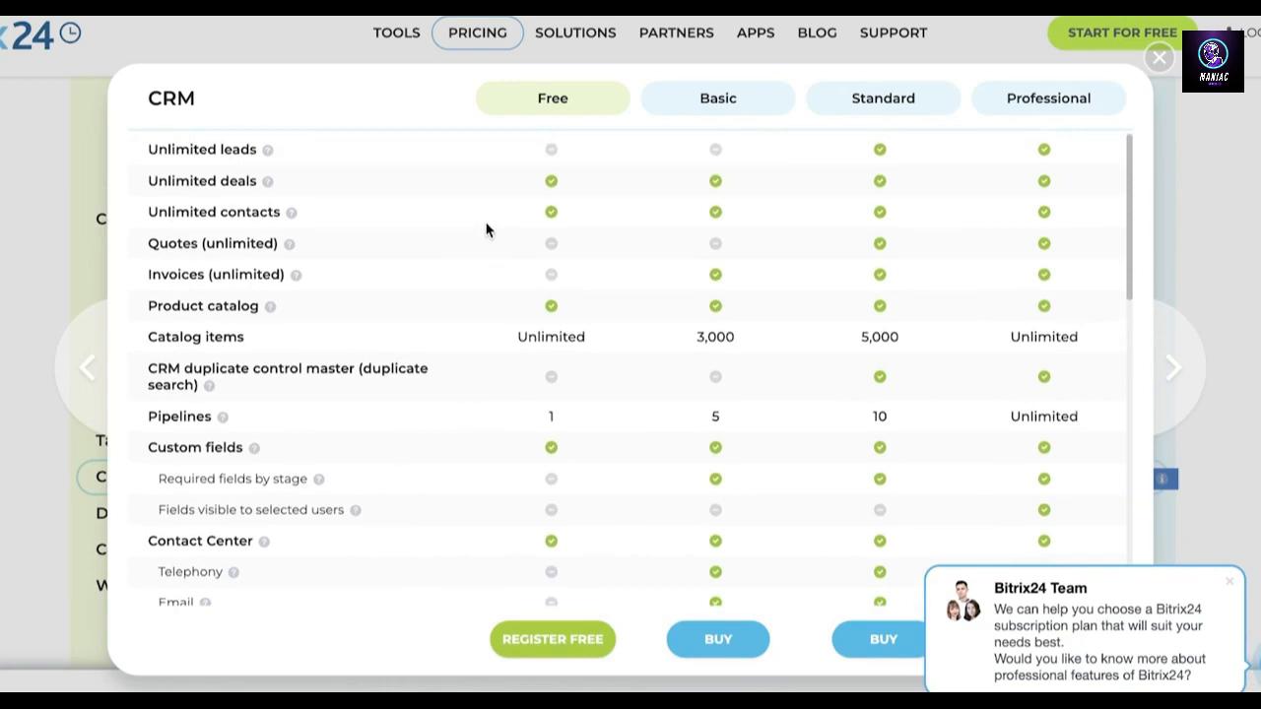
pyautogui.moveTo(480, 236)
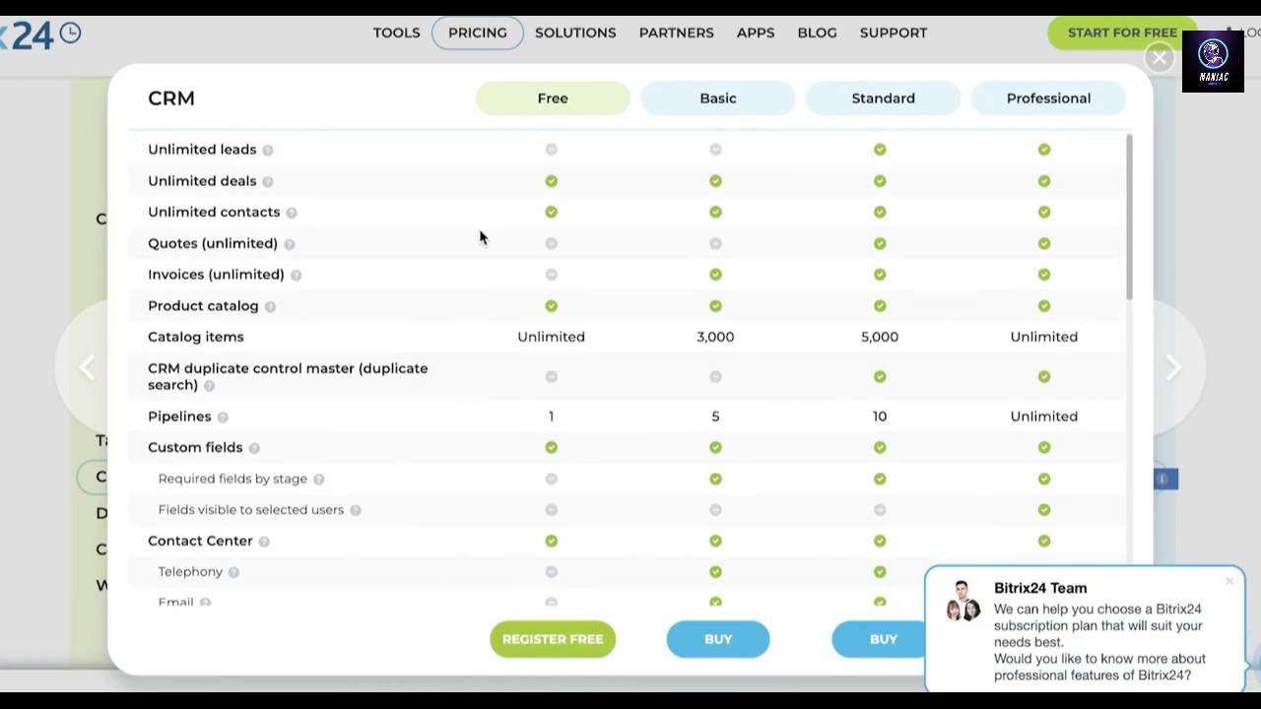
pyautogui.moveTo(554, 312)
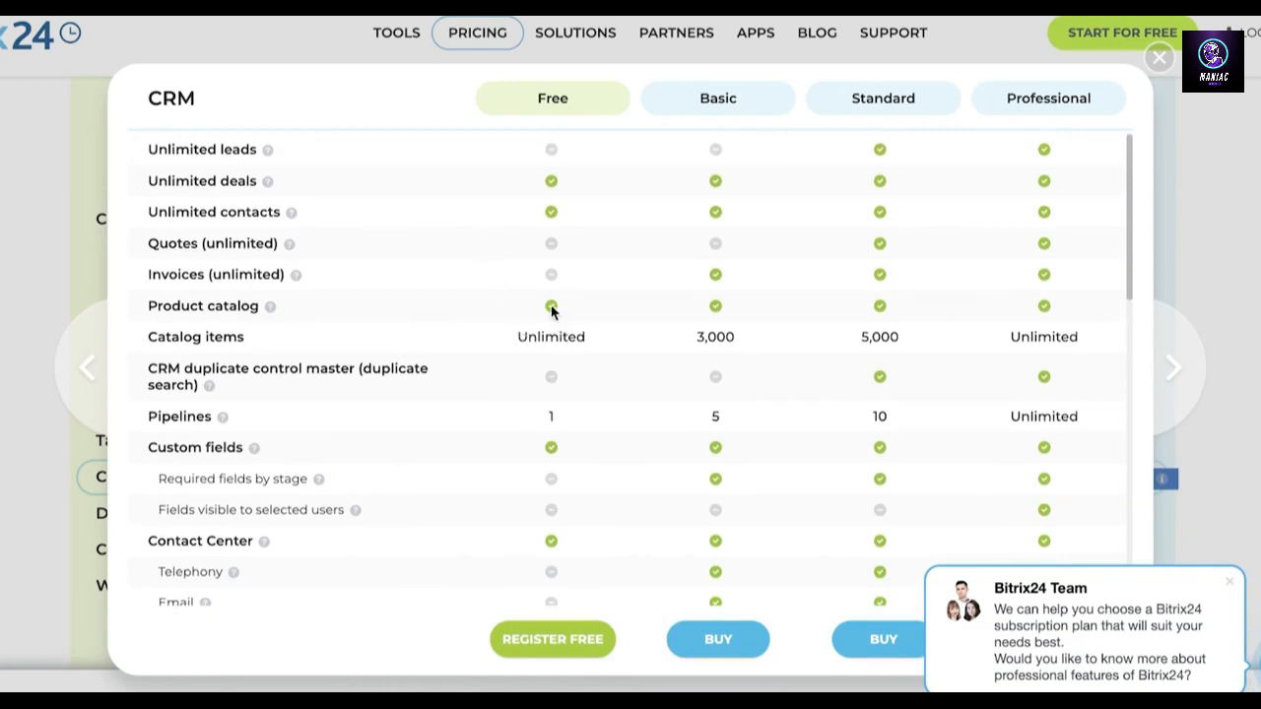
pyautogui.moveTo(564, 344)
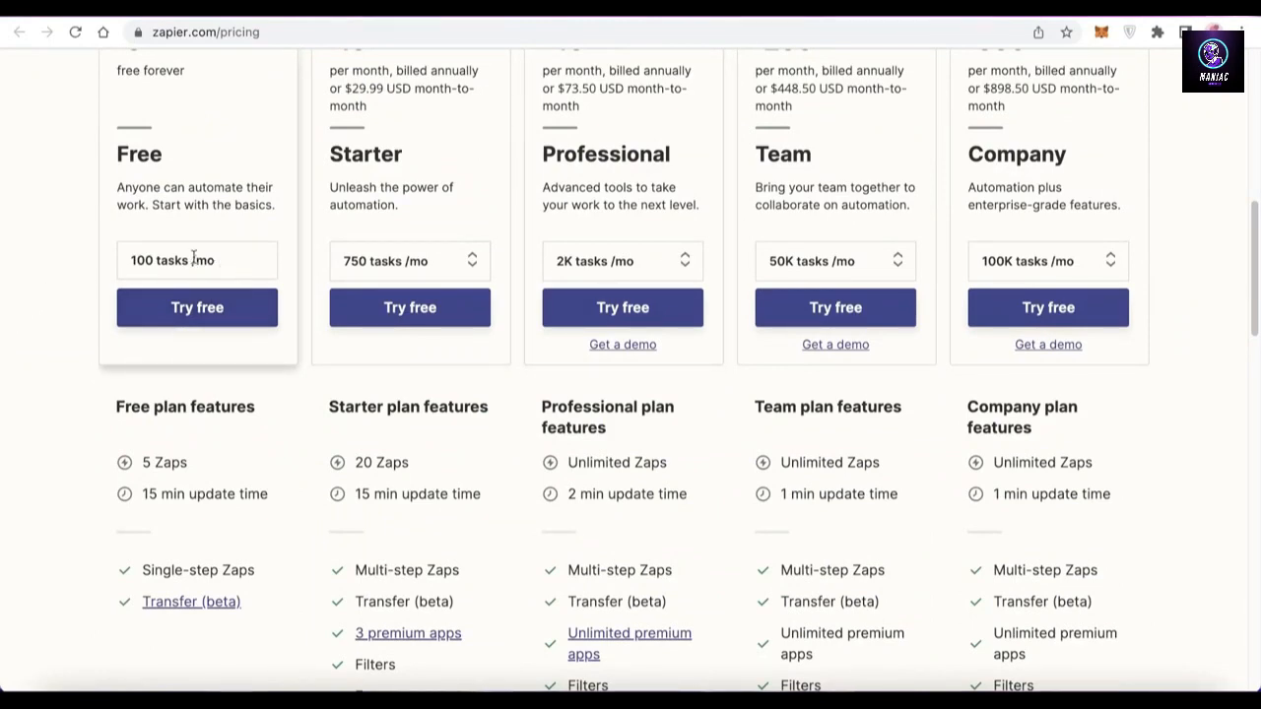
# - Scroll to Zapier's Free plan card: 100 tasks a month, 5 Zaps, 15-minute update time
pyautogui.scroll(3)
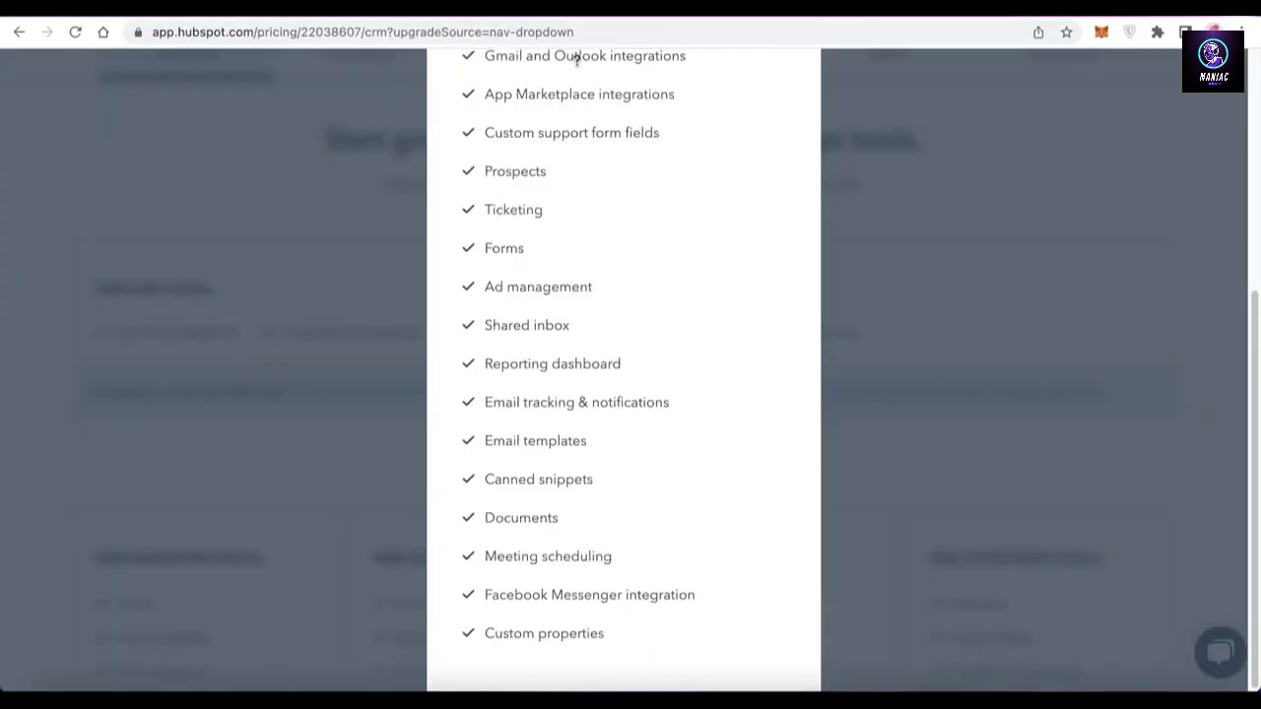
# - Scroll the Free CRM tools modal to the top and close it
pyautogui.scroll(3)
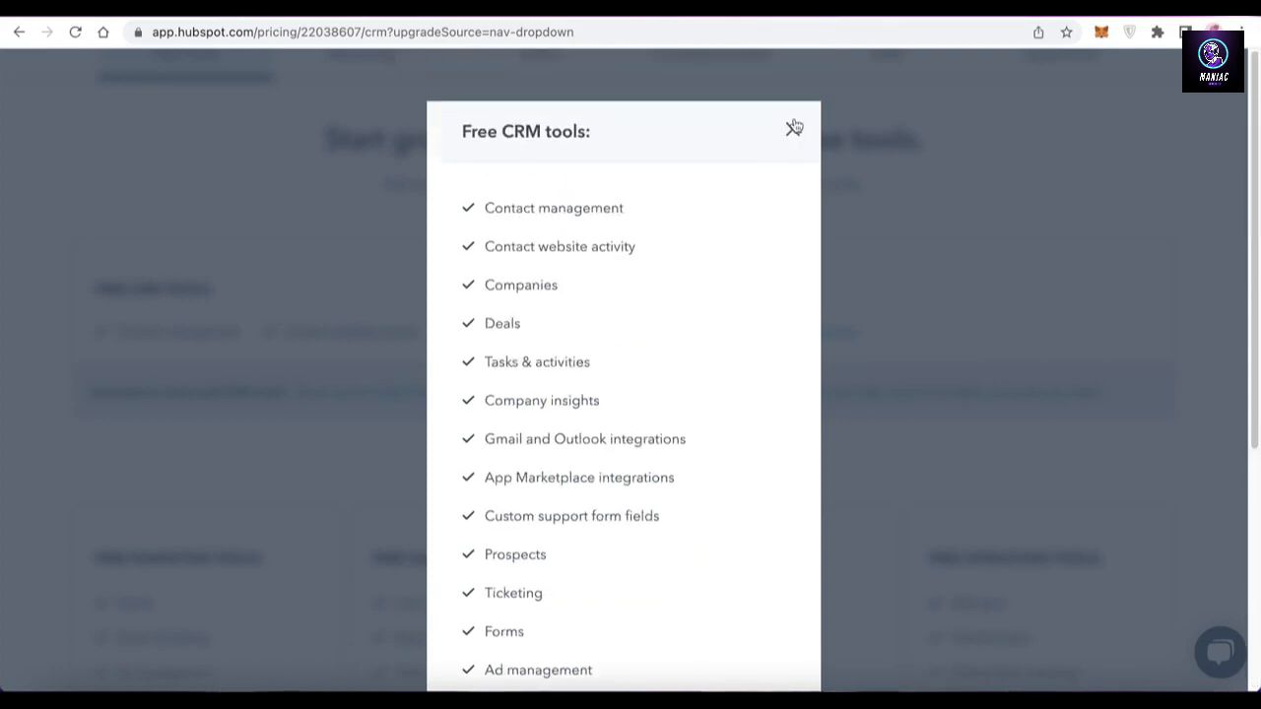
pyautogui.click(796, 128)
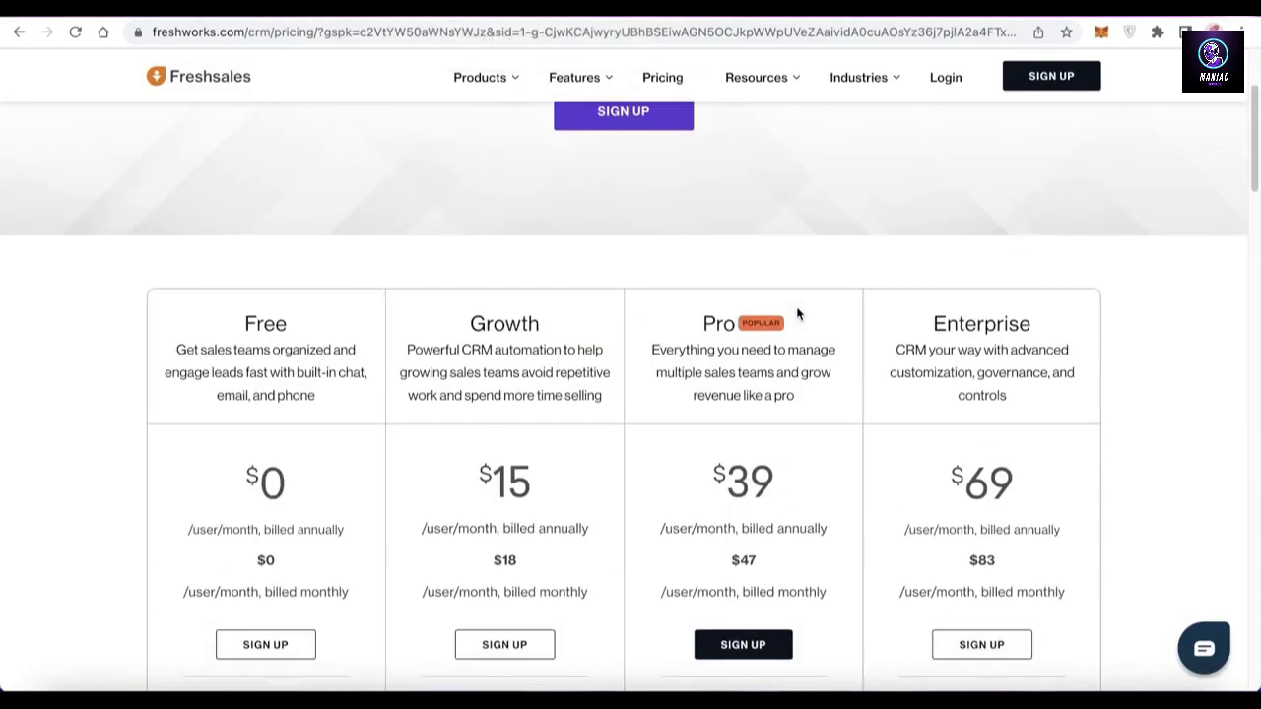
# - Scroll to the Freshsales Free plan's Includes list with contact lifecycle stages and mobile app
pyautogui.scroll(-3)
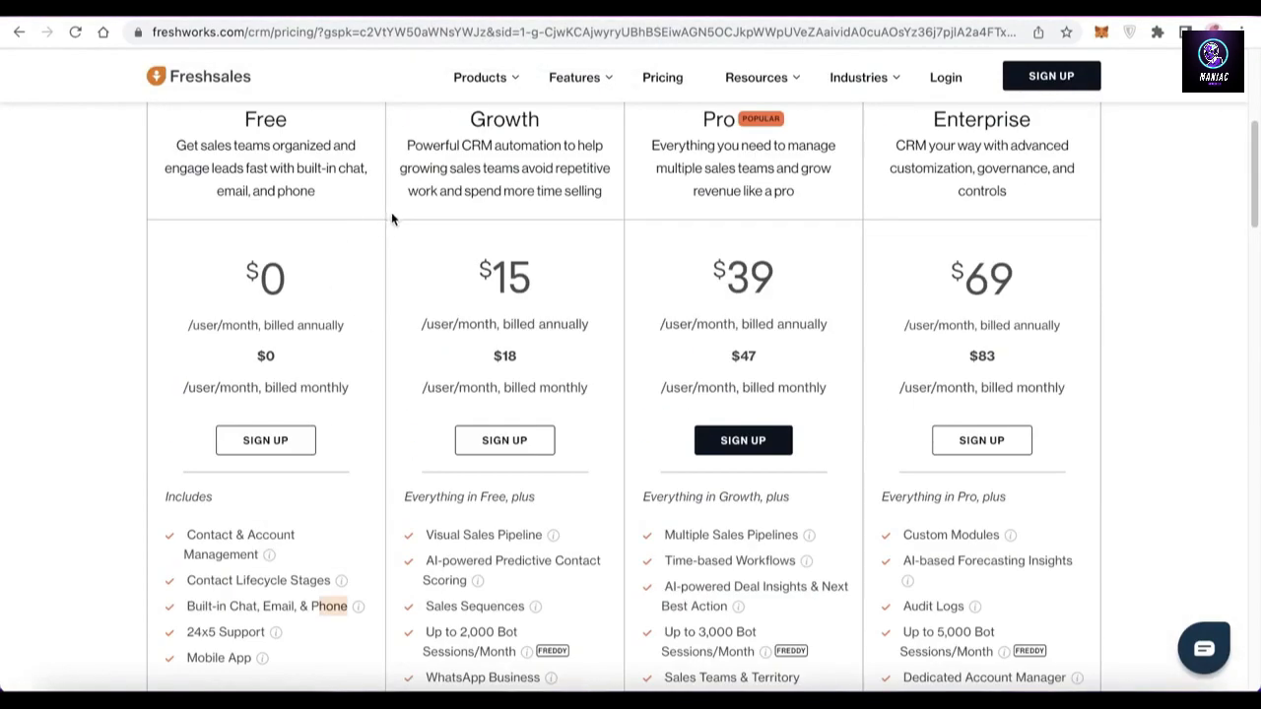
pyautogui.scroll(-3)
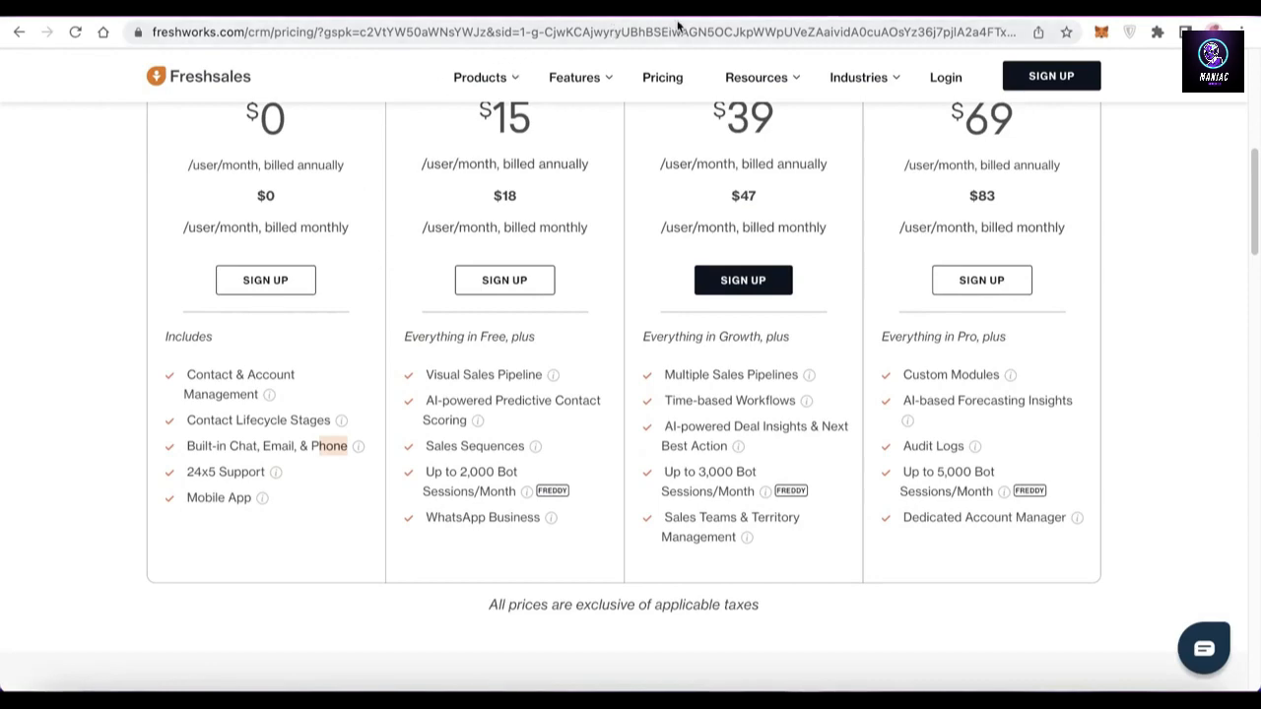